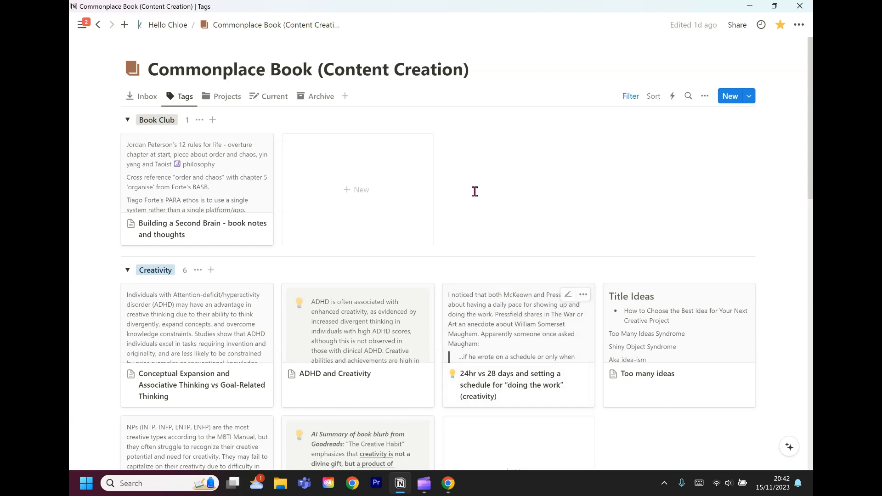
{"action": "mouse_move", "coordinate": [531, 429]}
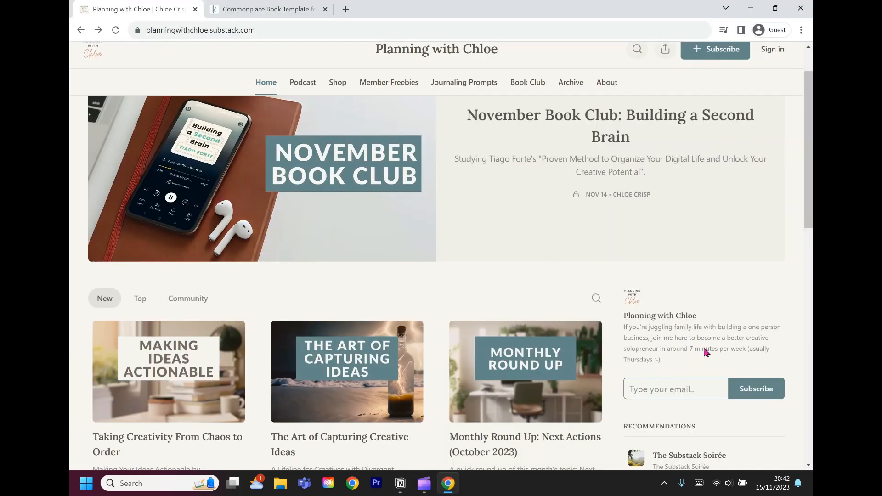
{"action": "mouse_move", "coordinate": [557, 214]}
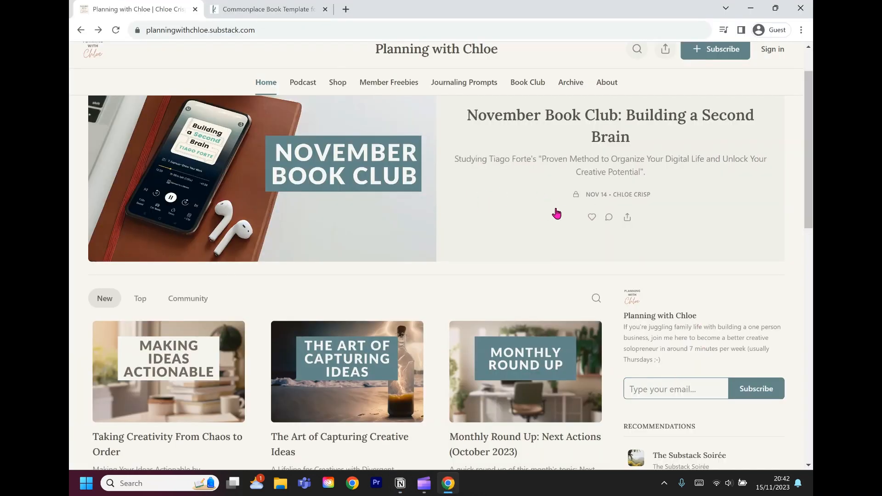
{"action": "mouse_move", "coordinate": [631, 193]}
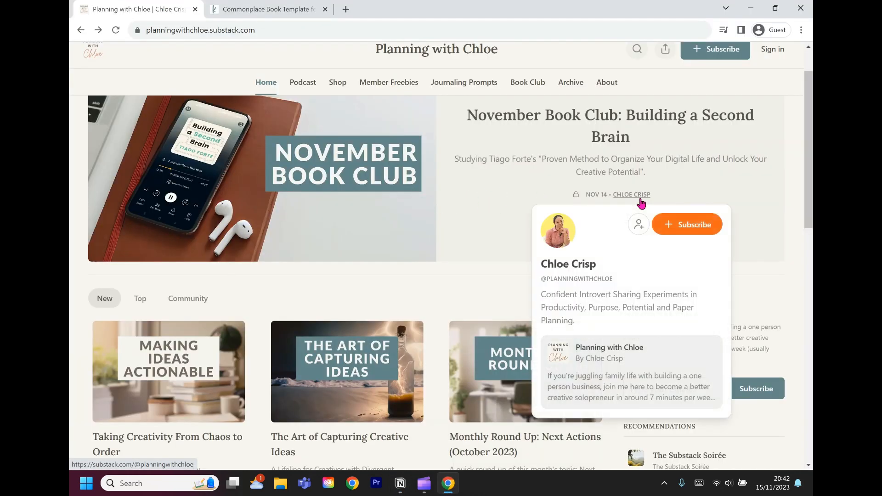
{"action": "mouse_move", "coordinate": [567, 135]}
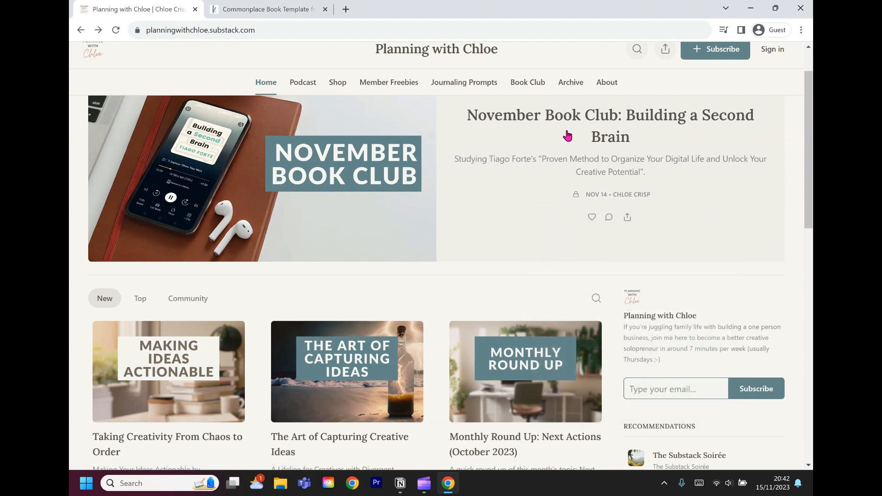
{"action": "mouse_move", "coordinate": [737, 174]}
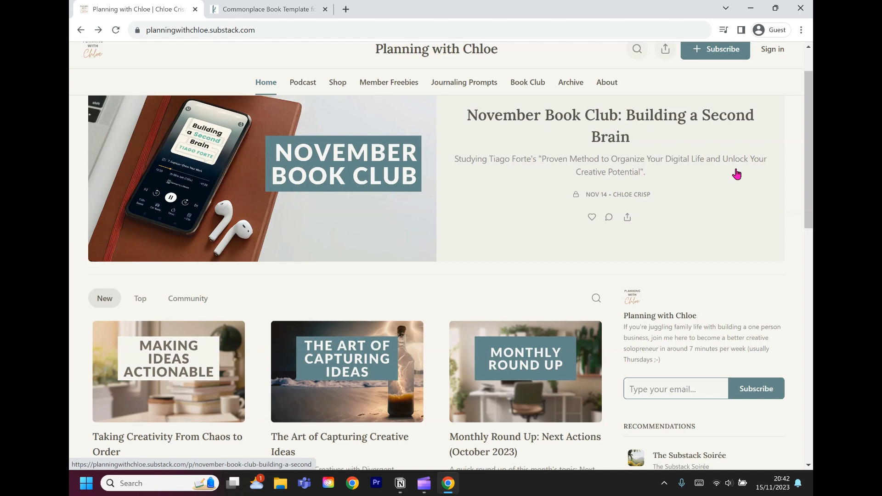
{"action": "mouse_move", "coordinate": [500, 180]}
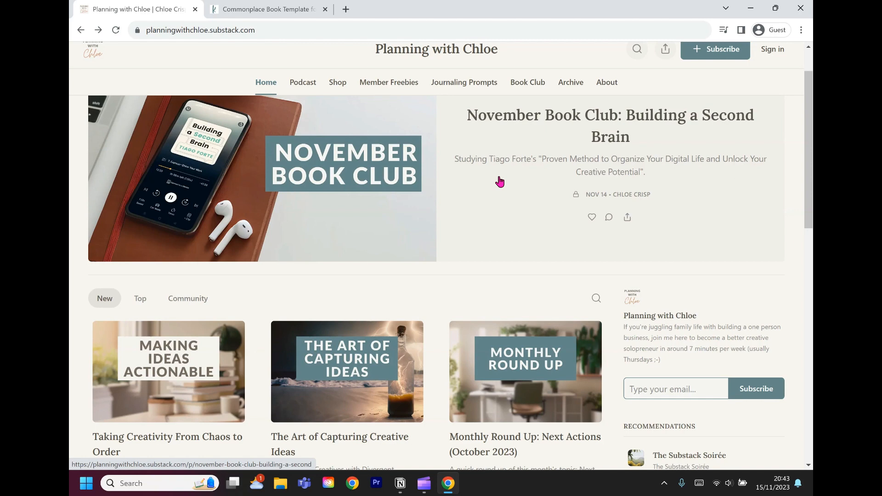
{"action": "mouse_move", "coordinate": [441, 132]}
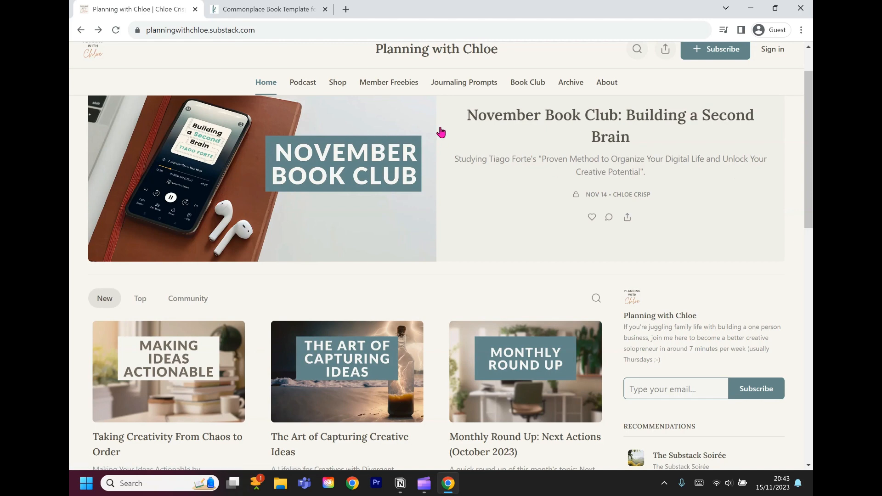
{"action": "mouse_move", "coordinate": [444, 133]}
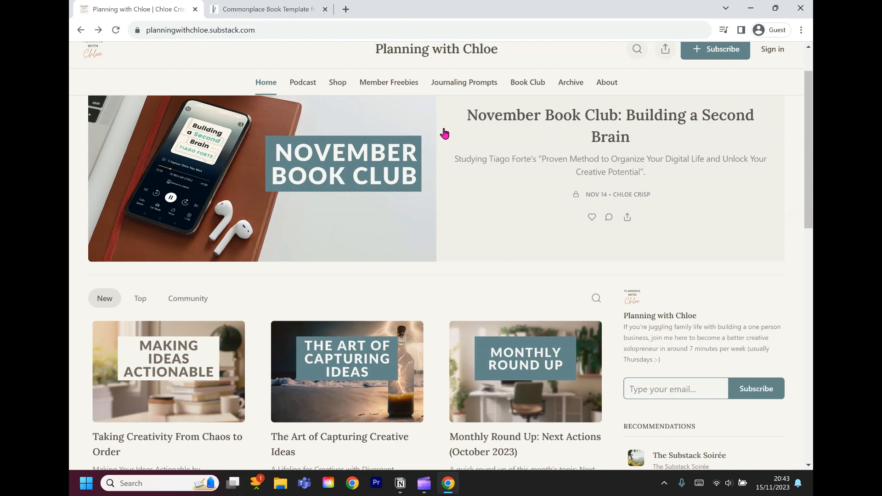
{"action": "mouse_move", "coordinate": [366, 349]}
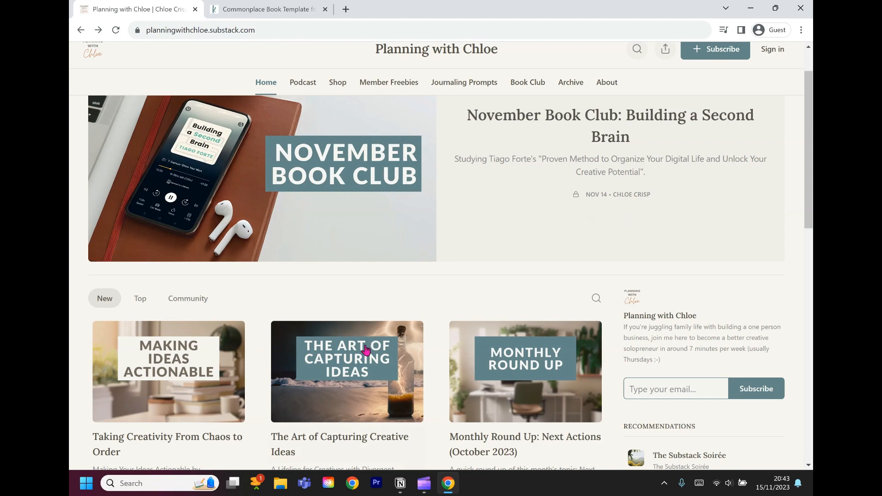
{"action": "mouse_move", "coordinate": [258, 386]}
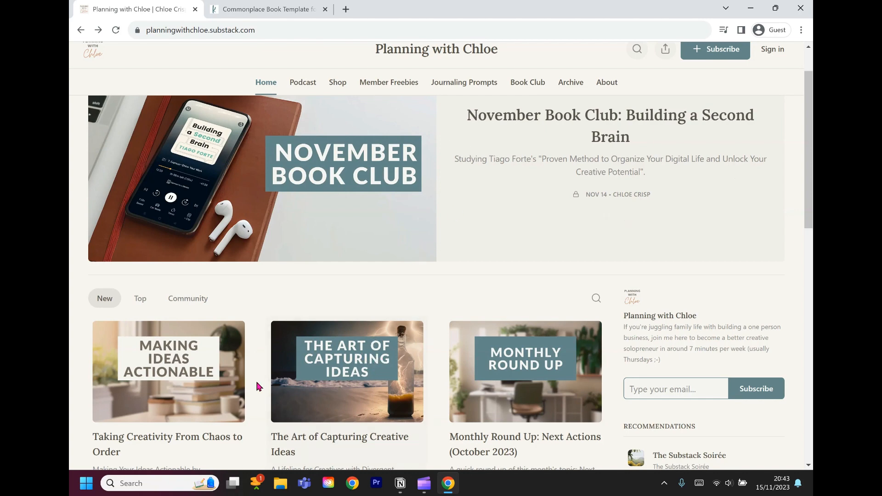
{"action": "mouse_move", "coordinate": [266, 390]}
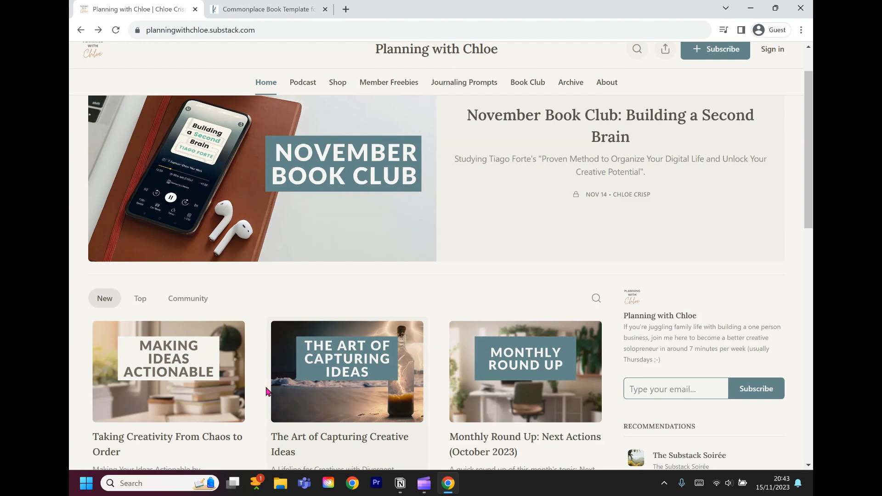
{"action": "mouse_move", "coordinate": [328, 386]}
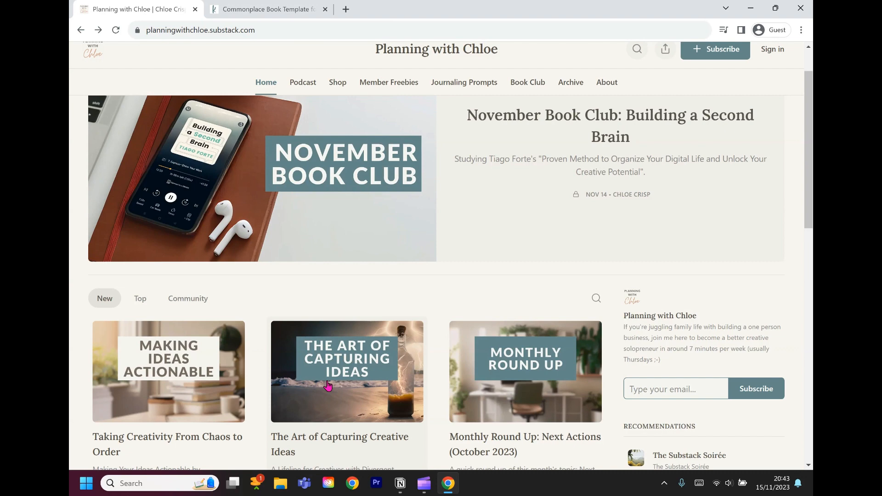
{"action": "mouse_move", "coordinate": [345, 386]}
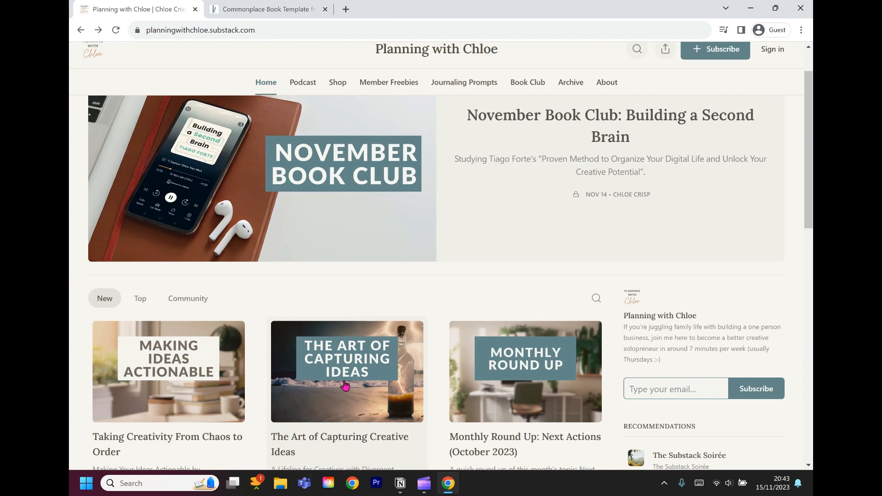
{"action": "mouse_move", "coordinate": [158, 381]}
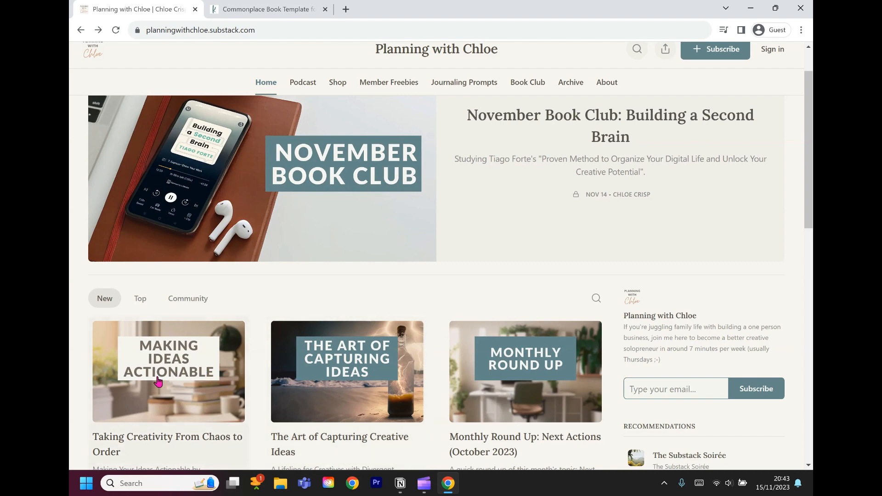
{"action": "mouse_move", "coordinate": [400, 483]}
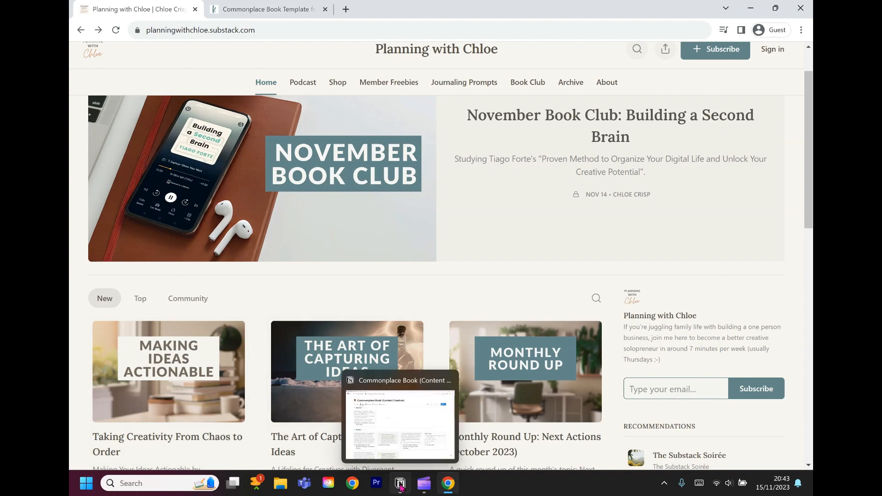
- Switch to Notion's Commonplace Book Tags board showing the Book Club and Creativity groups
{"action": "left_click", "coordinate": [399, 416]}
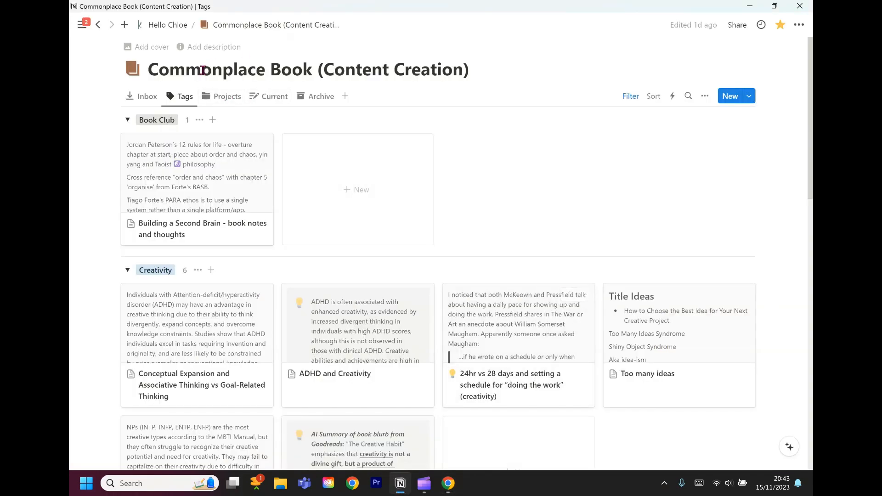
{"action": "mouse_move", "coordinate": [244, 198]}
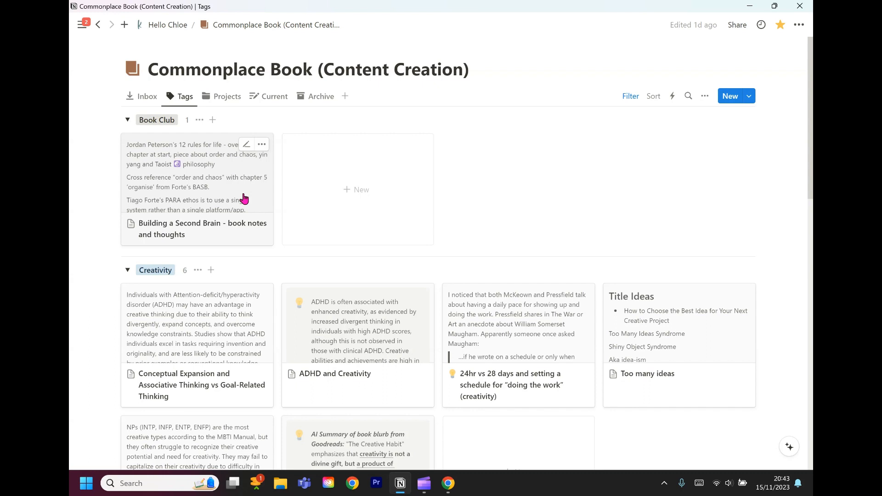
{"action": "mouse_move", "coordinate": [448, 483]}
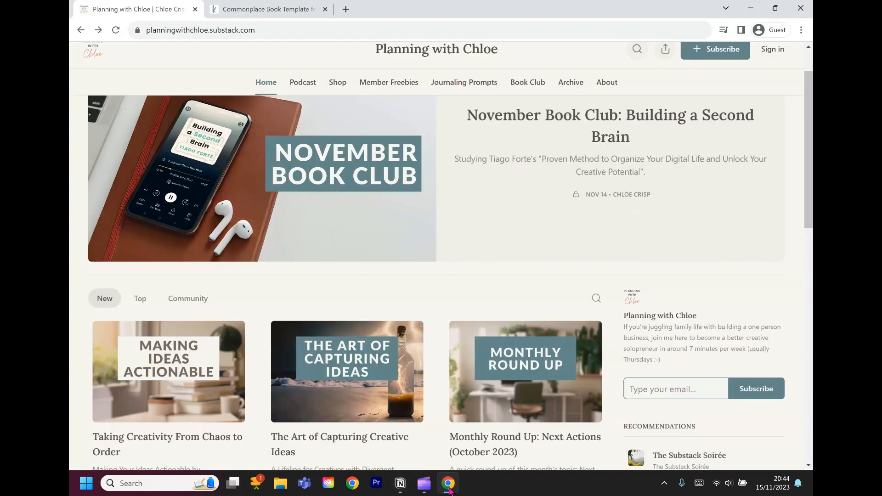
{"action": "mouse_move", "coordinate": [220, 203]}
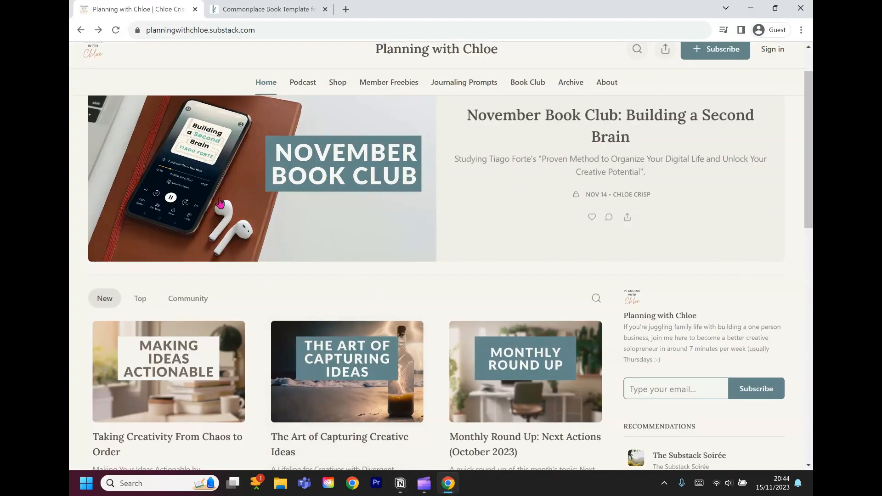
{"action": "mouse_move", "coordinate": [511, 185]}
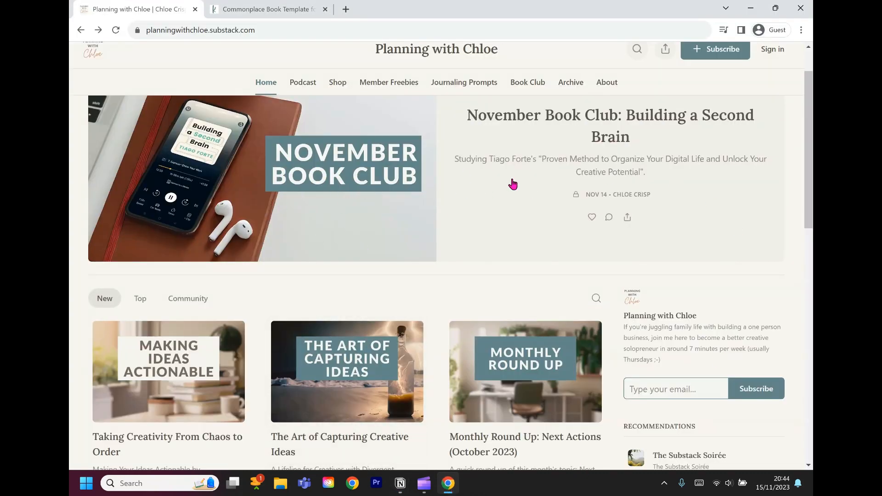
{"action": "mouse_move", "coordinate": [467, 258]}
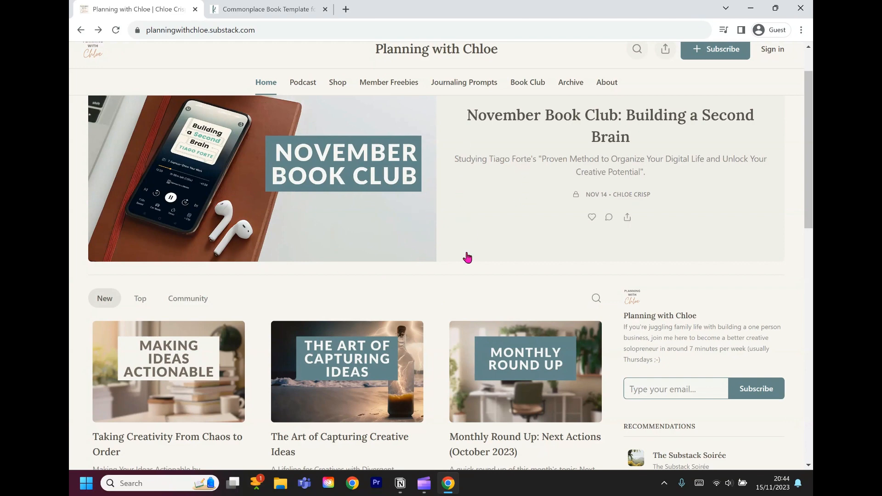
{"action": "mouse_move", "coordinate": [476, 252]}
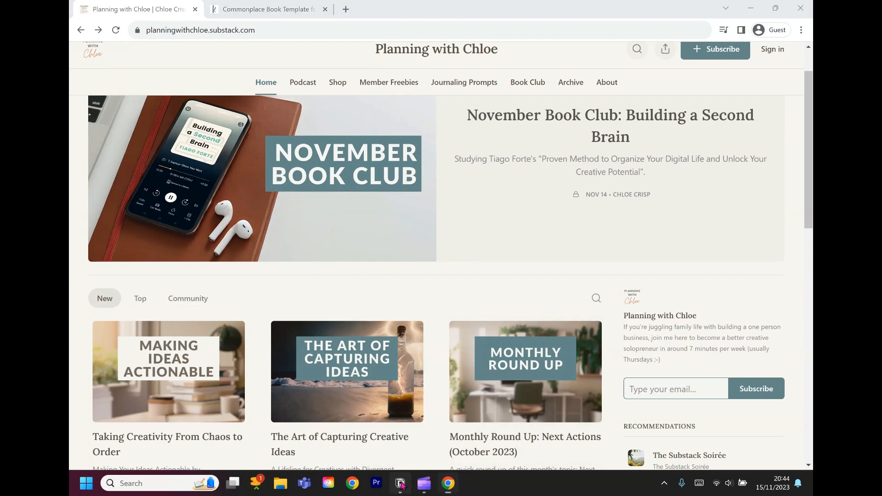
- Return to Notion's Tags board, with Building a Second Brain under Book Club
{"action": "left_click", "coordinate": [400, 483]}
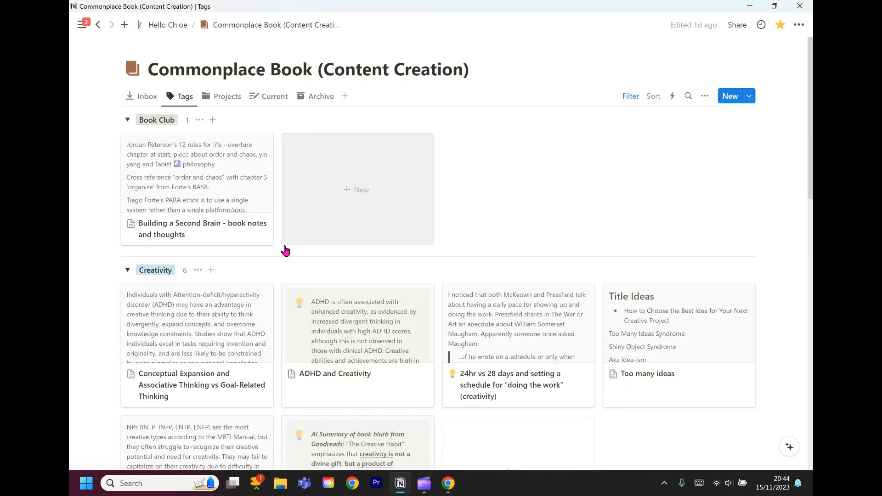
{"action": "mouse_move", "coordinate": [214, 193]}
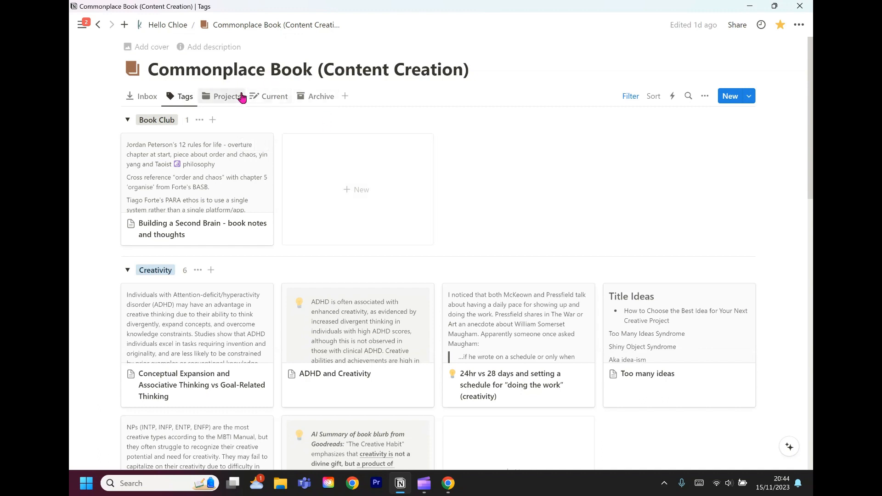
{"action": "mouse_move", "coordinate": [226, 96]}
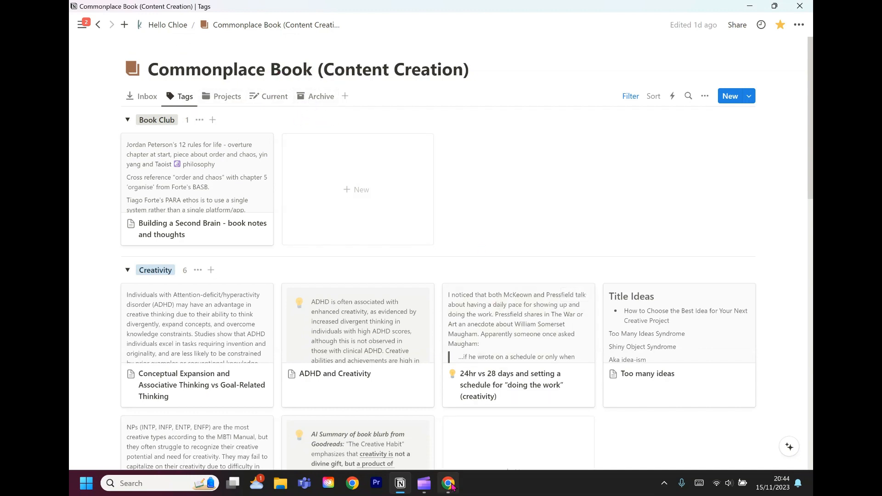
- View Keshinomi's Commonplace Book Template for Notion listing, priced at £2.50
{"action": "left_click", "coordinate": [448, 483]}
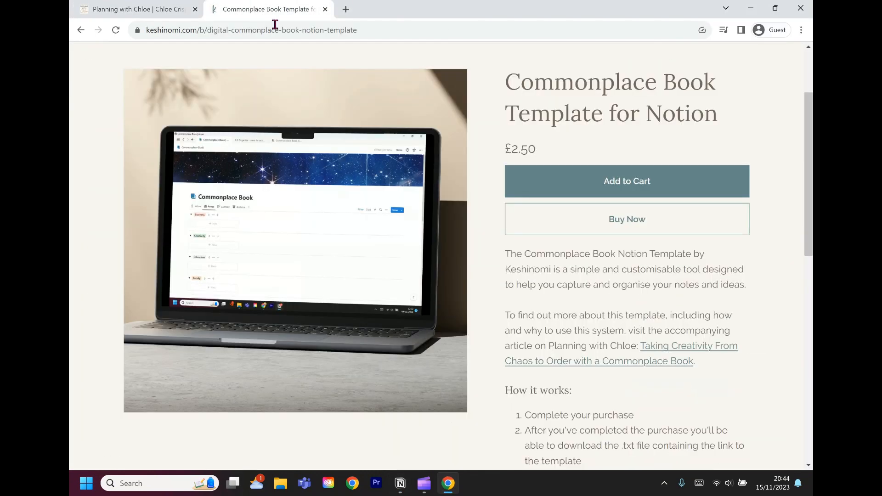
{"action": "mouse_move", "coordinate": [557, 181]}
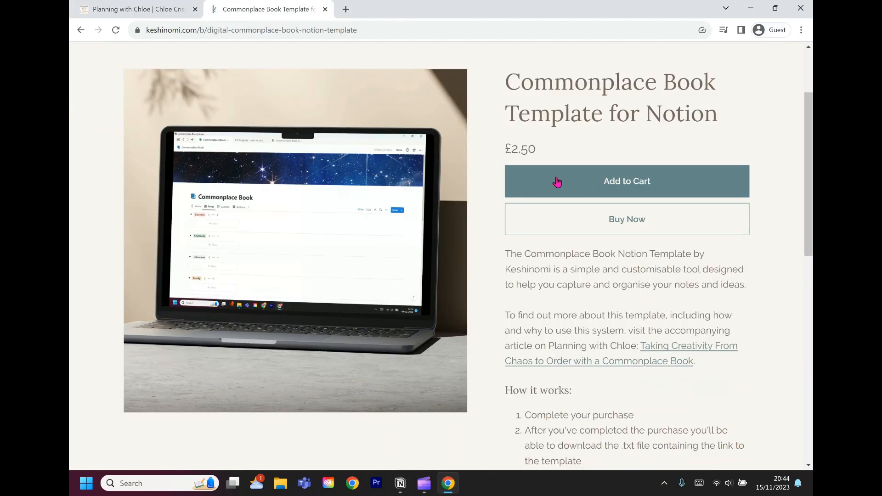
{"action": "mouse_move", "coordinate": [618, 132]}
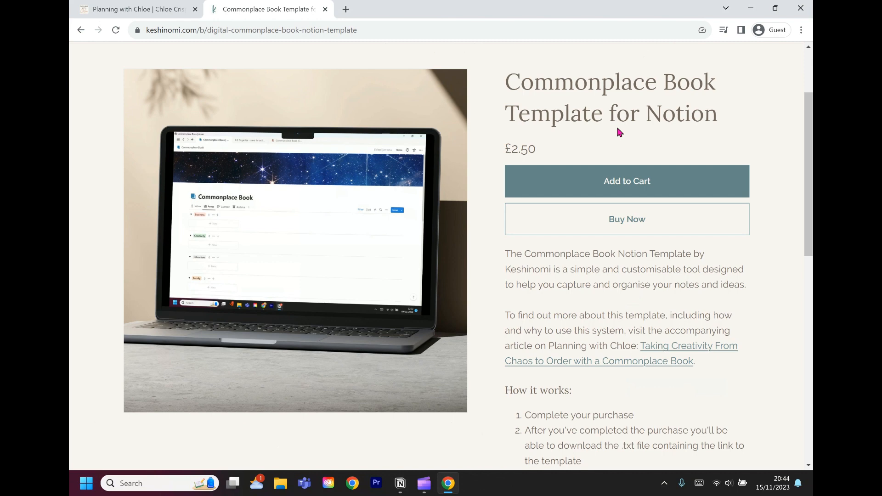
{"action": "mouse_move", "coordinate": [603, 365]}
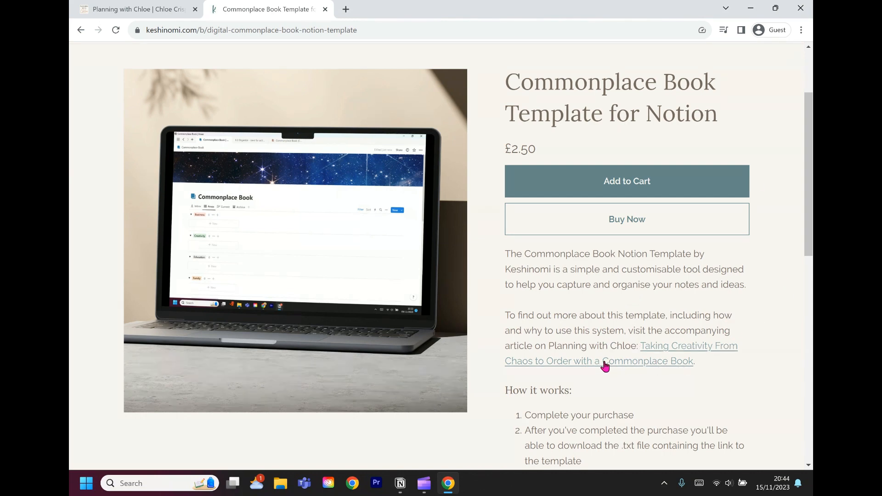
{"action": "mouse_move", "coordinate": [601, 364]}
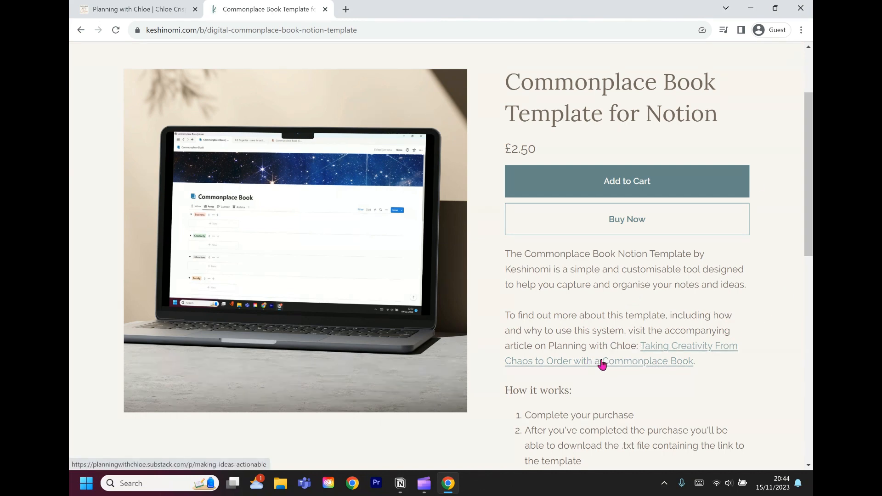
{"action": "mouse_move", "coordinate": [389, 256]}
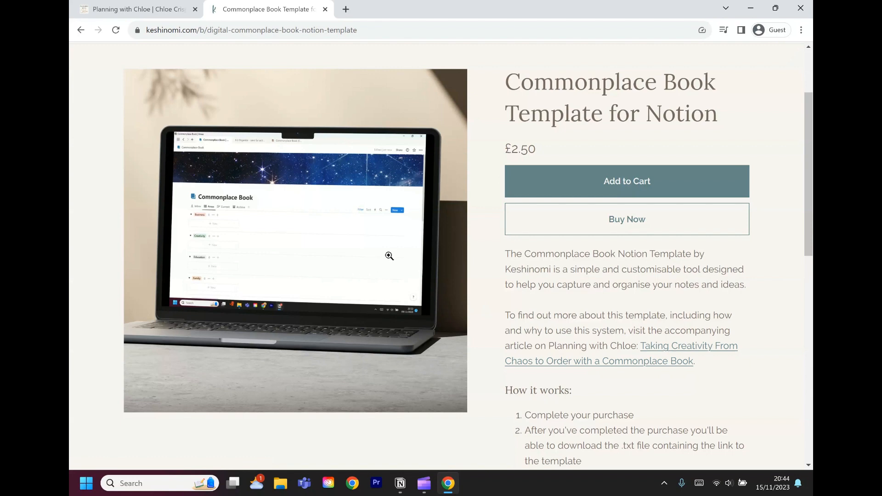
{"action": "mouse_move", "coordinate": [400, 483]}
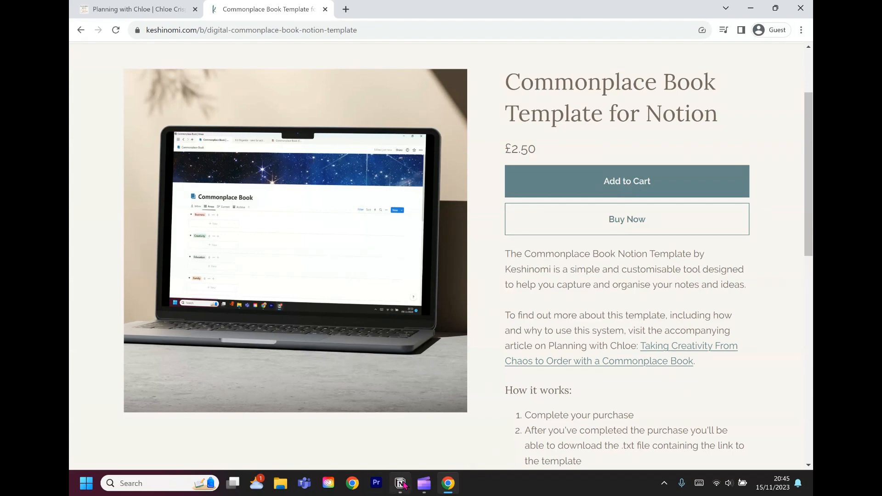
- Switch back to Notion's Commonplace Book Tags board listing the Book Club and Creativity notes
{"action": "left_click", "coordinate": [400, 483]}
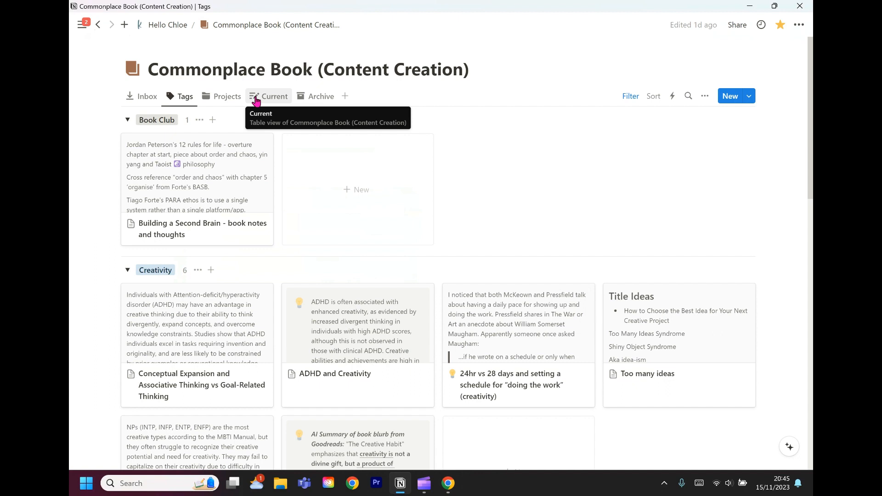
{"action": "mouse_move", "coordinate": [326, 161]}
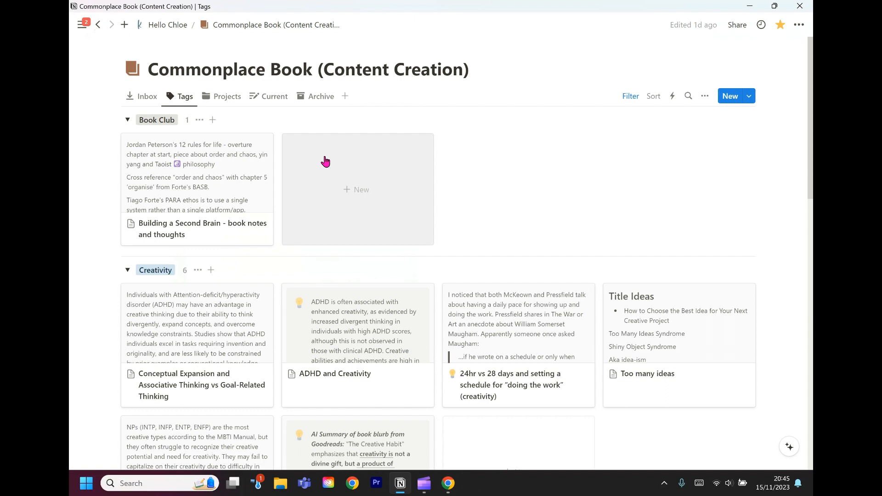
{"action": "mouse_move", "coordinate": [243, 176]}
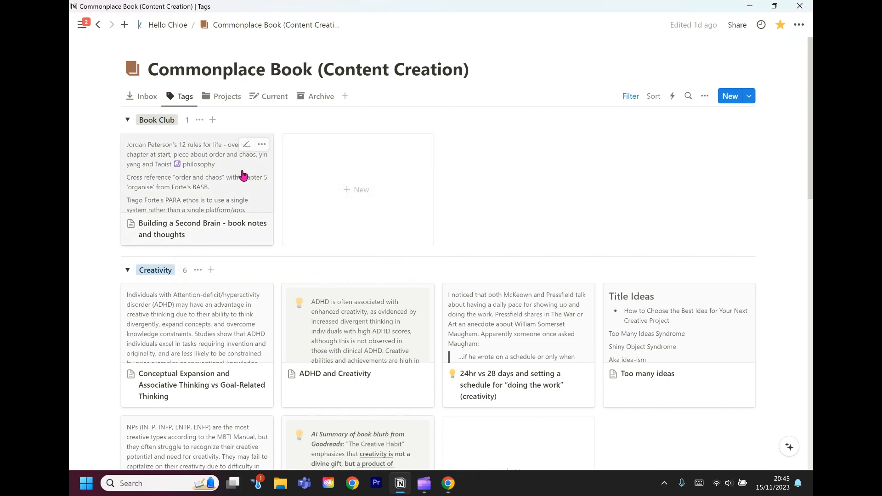
- Open the Building a Second Brain card and browse its tags, AI summary and chapter links
{"action": "left_click", "coordinate": [202, 228]}
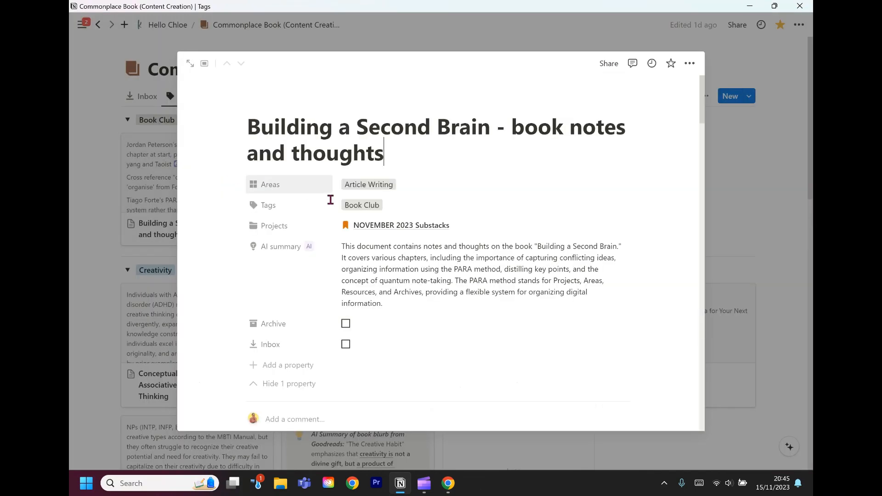
{"action": "scroll", "scroll_direction": "down", "scroll_amount": 3}
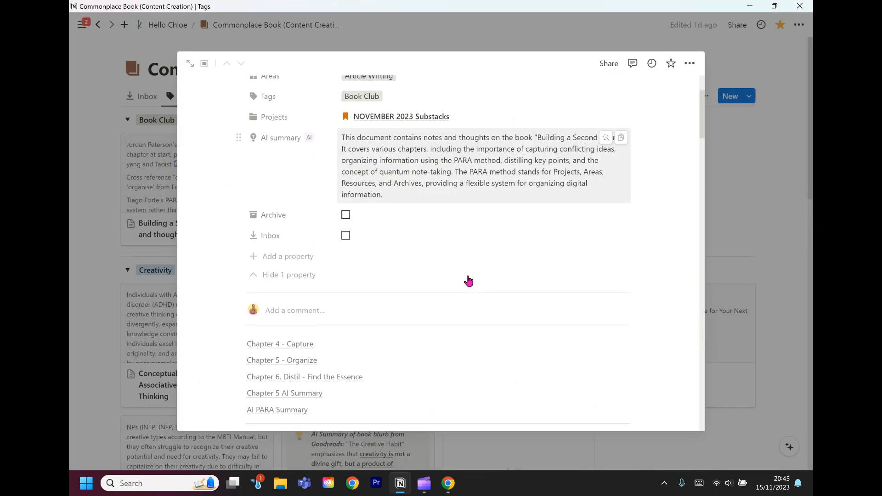
{"action": "scroll", "scroll_direction": "down", "scroll_amount": 3}
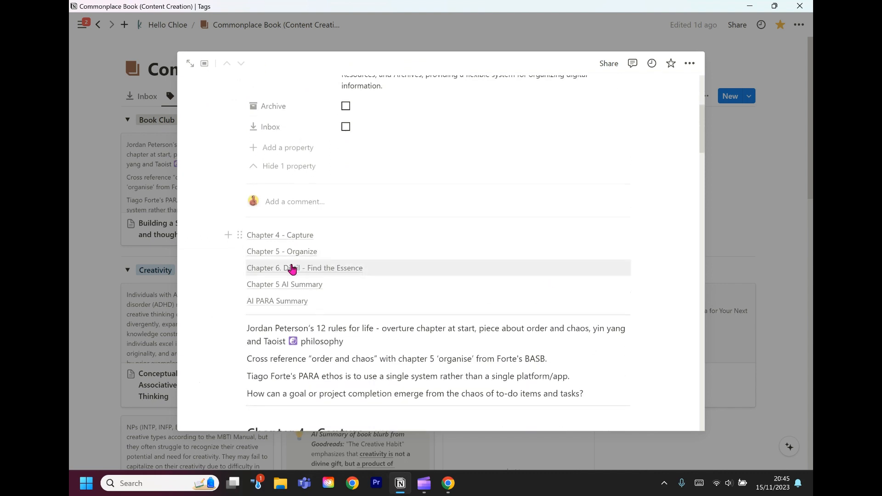
{"action": "mouse_move", "coordinate": [334, 275]}
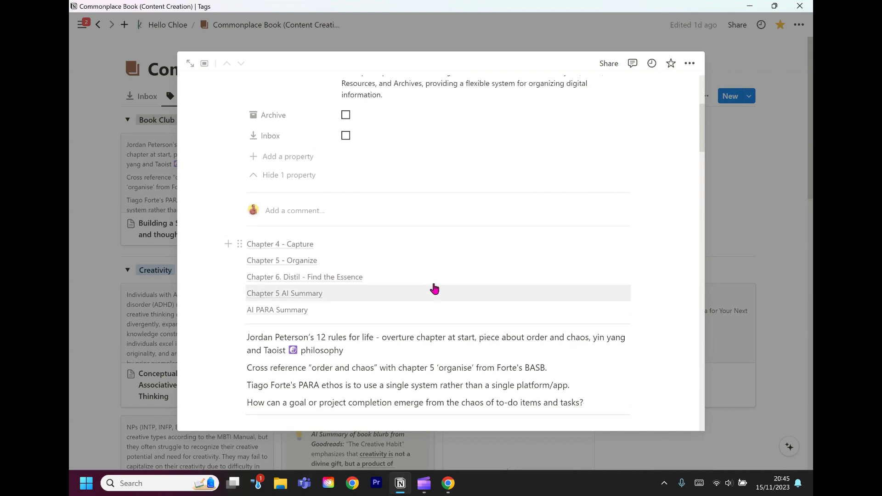
{"action": "scroll", "scroll_direction": "up", "scroll_amount": 3}
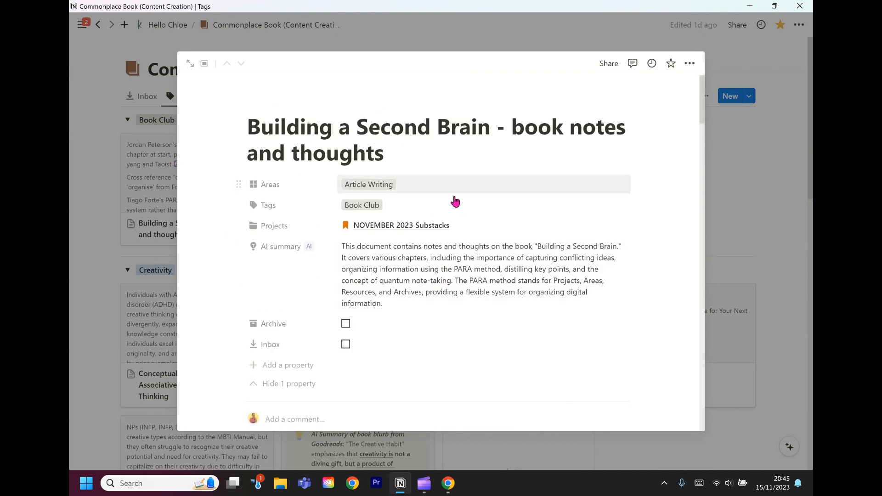
{"action": "scroll", "scroll_direction": "down", "scroll_amount": 3}
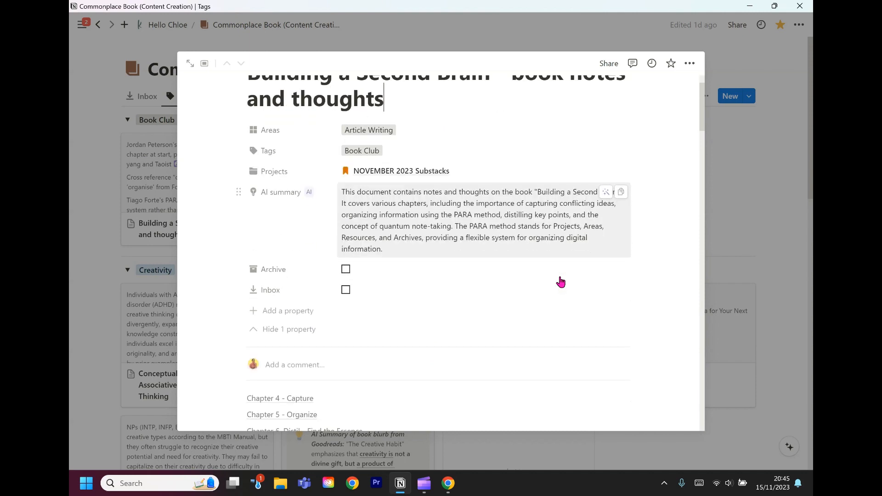
{"action": "scroll", "scroll_direction": "down", "scroll_amount": 3}
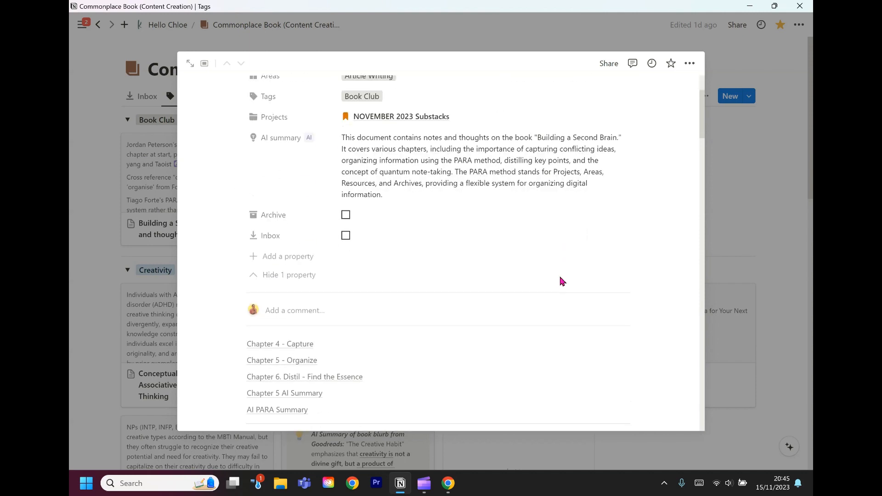
{"action": "scroll", "scroll_direction": "down", "scroll_amount": 3}
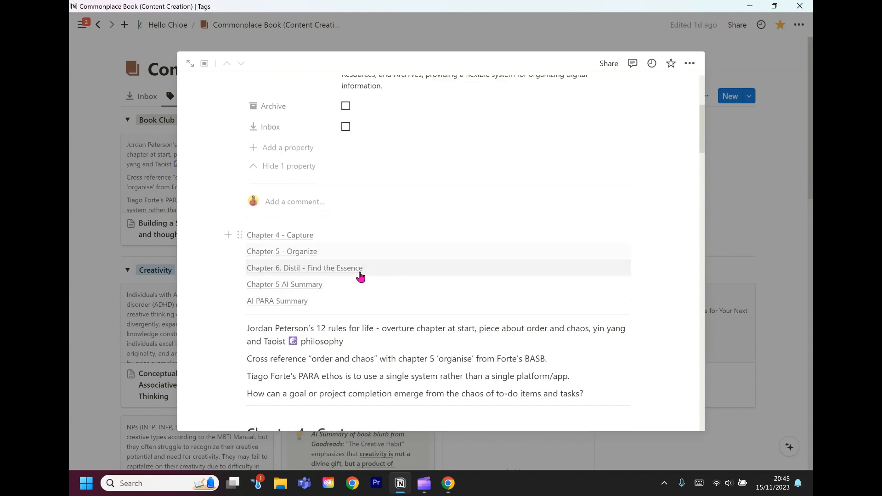
{"action": "mouse_move", "coordinate": [242, 251]}
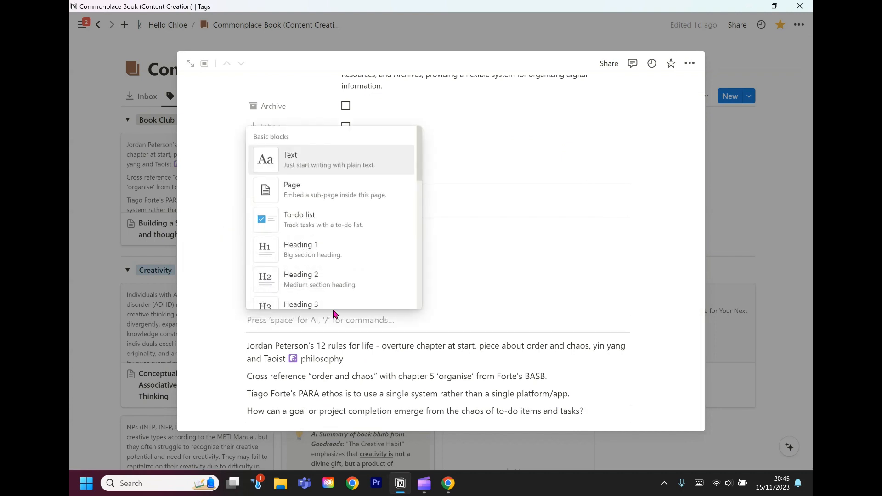
{"action": "type", "text": "table"}
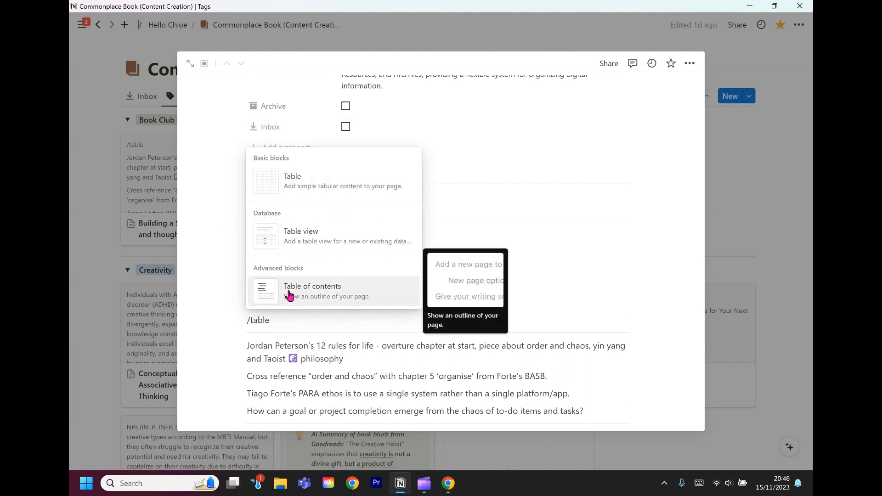
{"action": "mouse_move", "coordinate": [314, 297]}
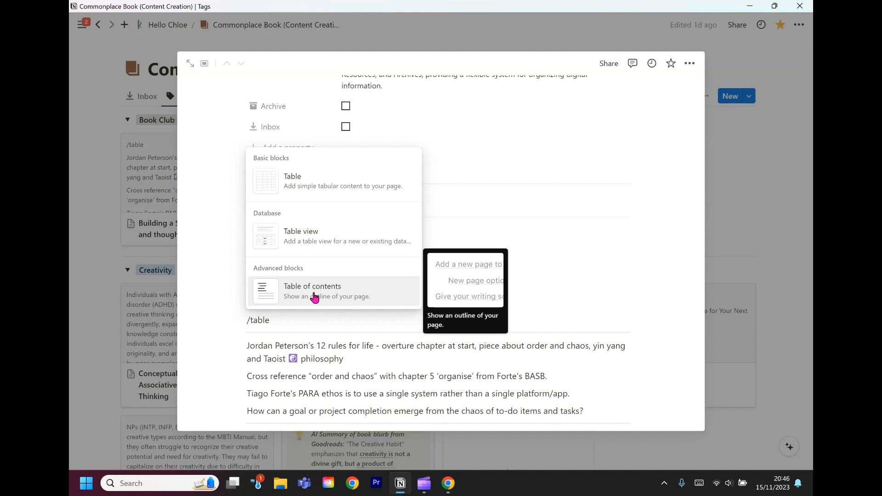
{"action": "mouse_move", "coordinate": [264, 276]}
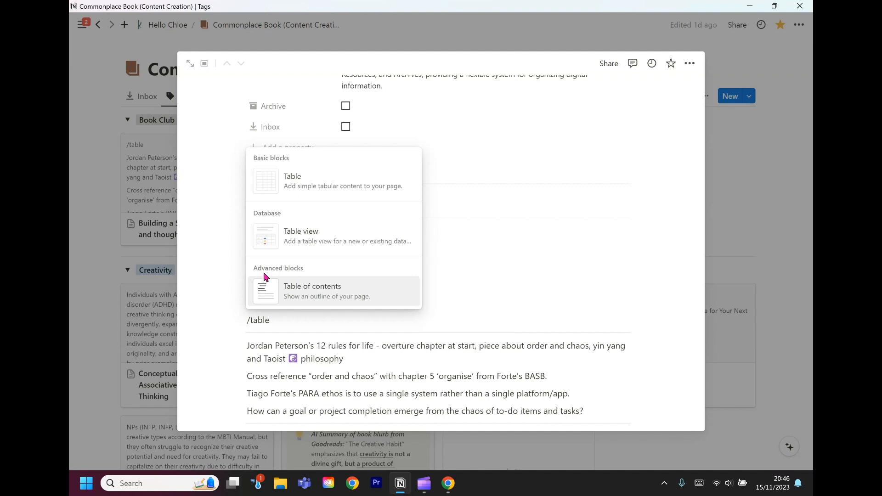
{"action": "mouse_move", "coordinate": [347, 336]}
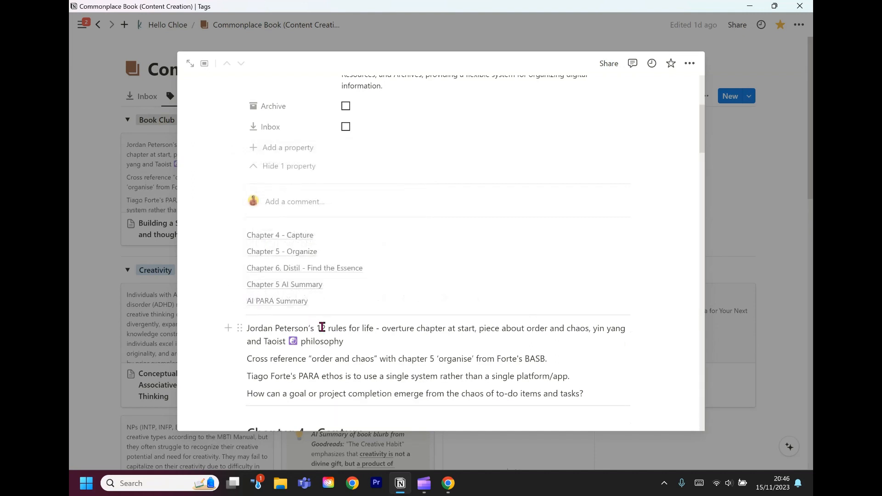
{"action": "scroll", "scroll_direction": "down", "scroll_amount": 3}
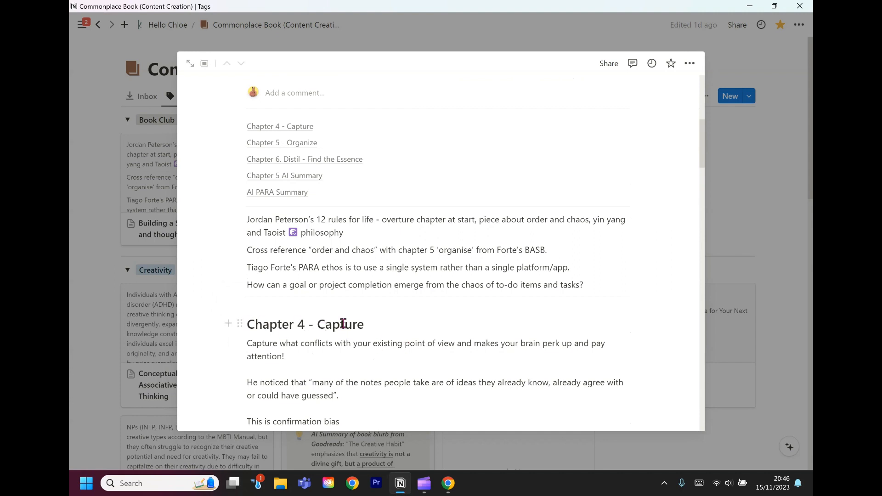
{"action": "mouse_move", "coordinate": [409, 301]}
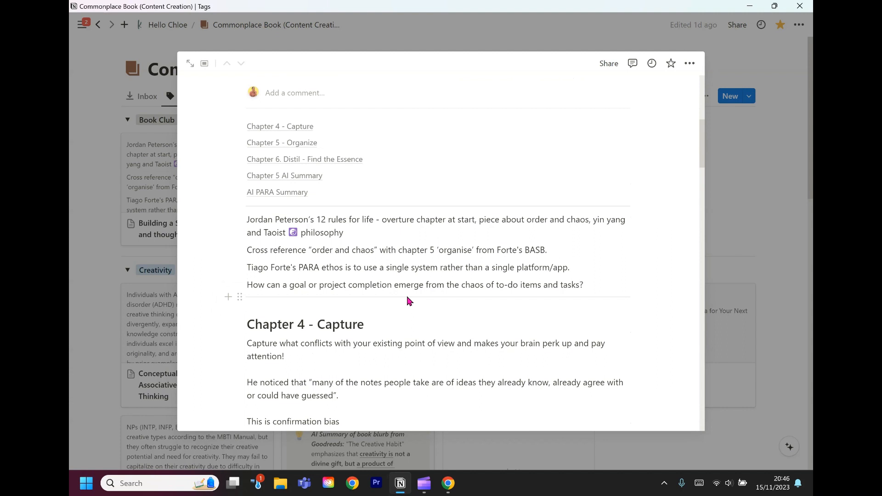
{"action": "mouse_move", "coordinate": [355, 309]}
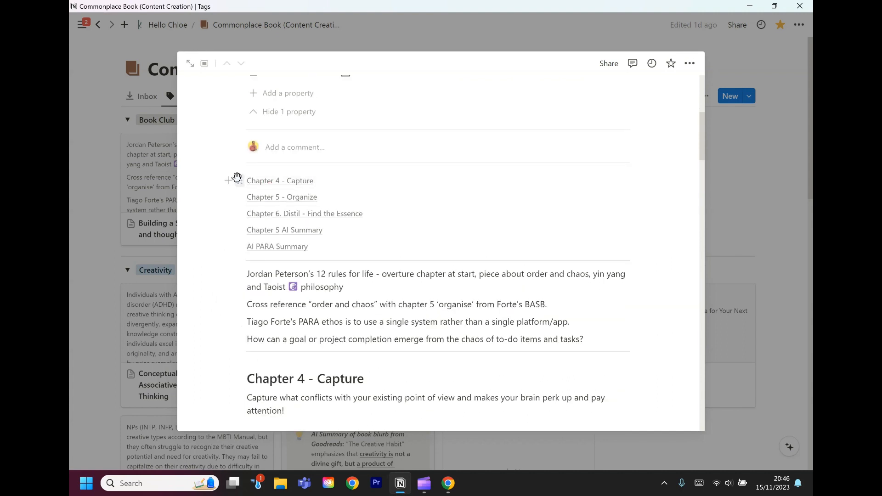
{"action": "mouse_move", "coordinate": [281, 181]}
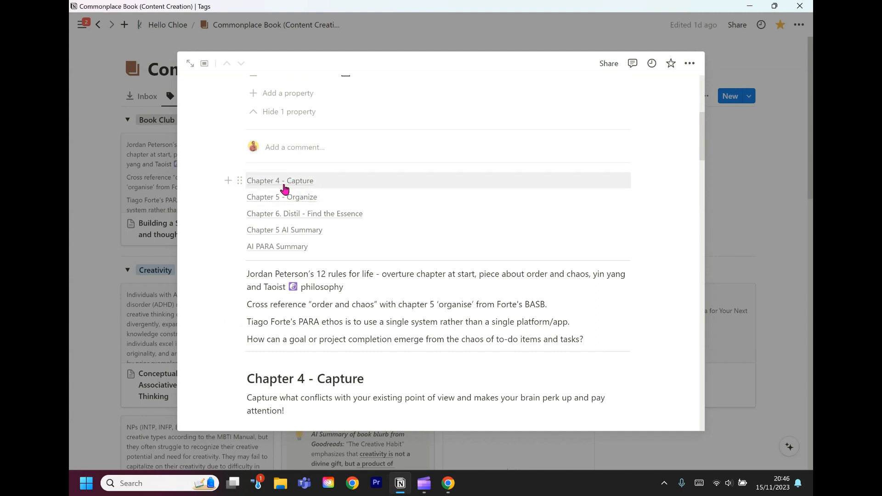
{"action": "mouse_move", "coordinate": [268, 186]}
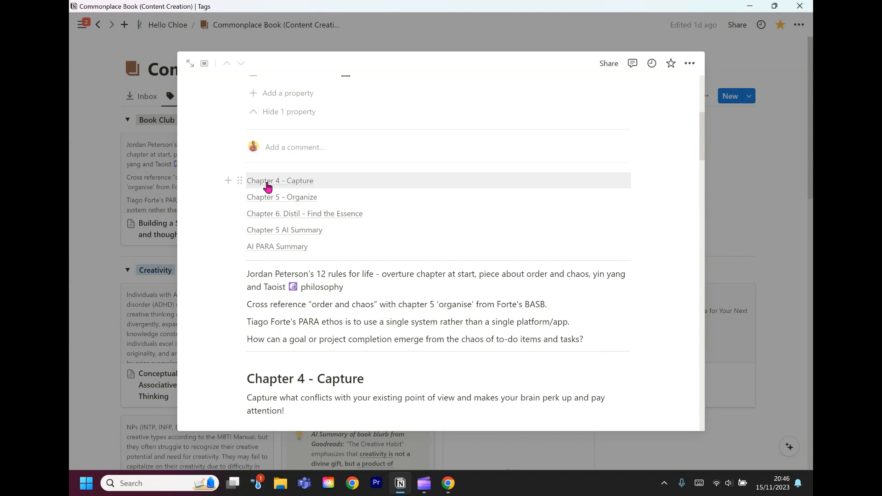
{"action": "mouse_move", "coordinate": [341, 213]}
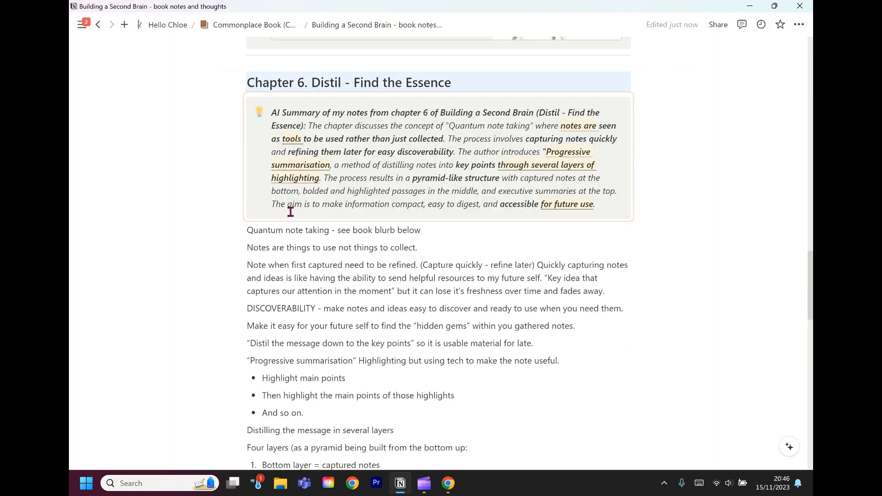
{"action": "mouse_move", "coordinate": [745, 315]}
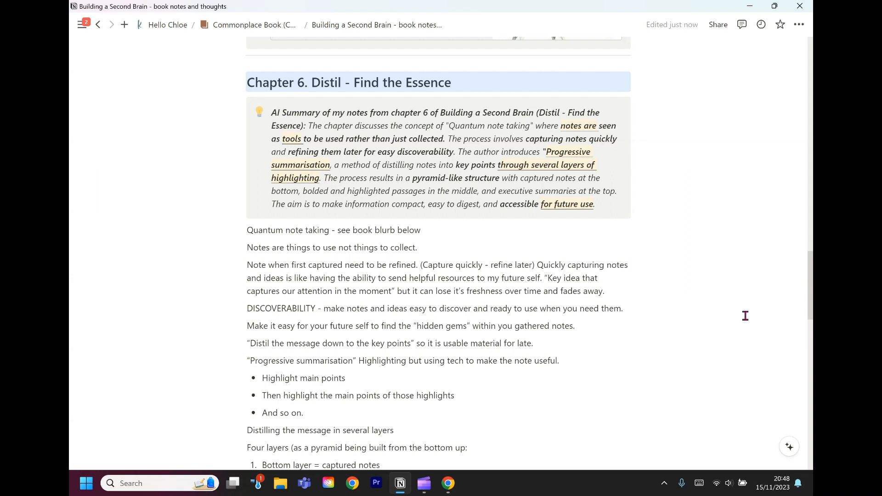
{"action": "mouse_move", "coordinate": [216, 265]}
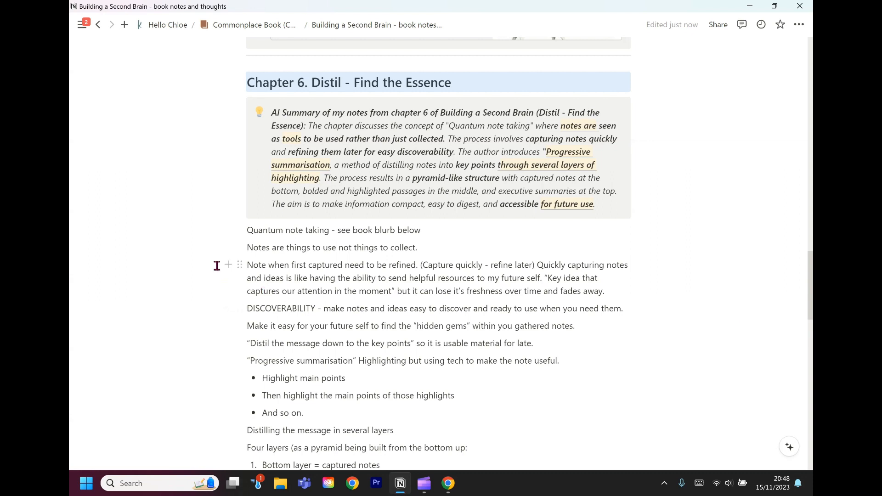
{"action": "mouse_move", "coordinate": [249, 230]}
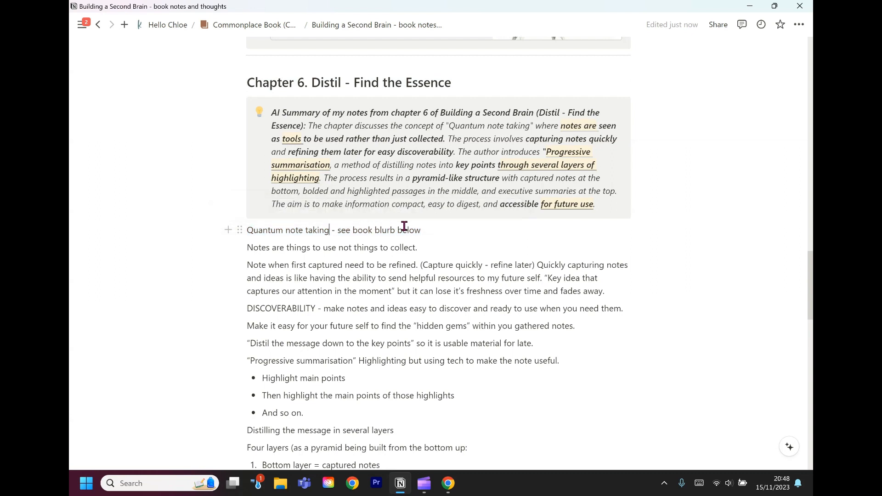
{"action": "scroll", "scroll_direction": "down", "scroll_amount": 3}
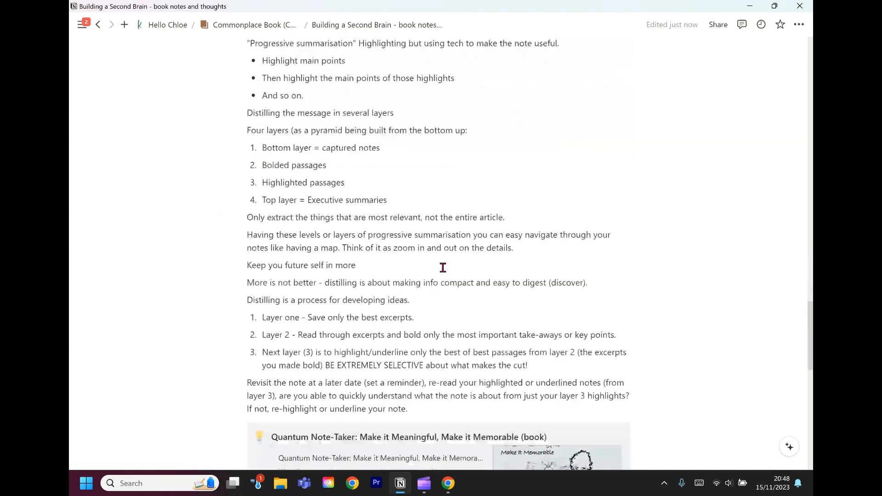
{"action": "scroll", "scroll_direction": "down", "scroll_amount": 3}
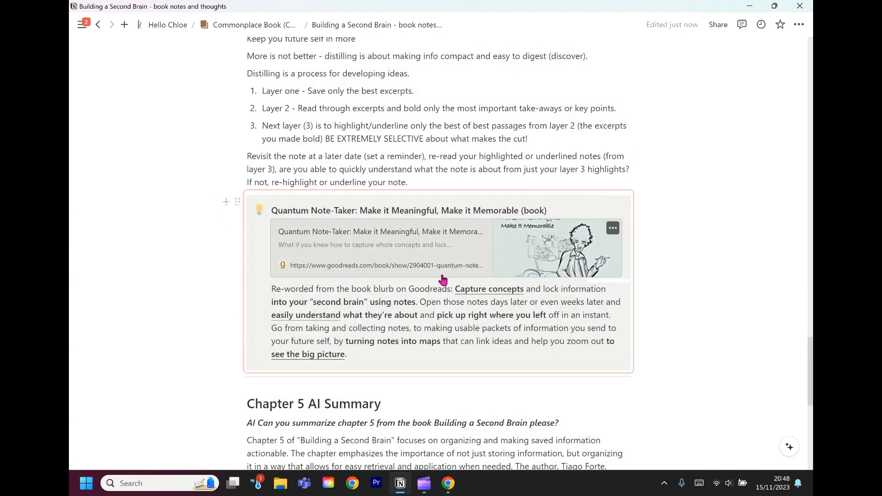
{"action": "scroll", "scroll_direction": "up", "scroll_amount": 3}
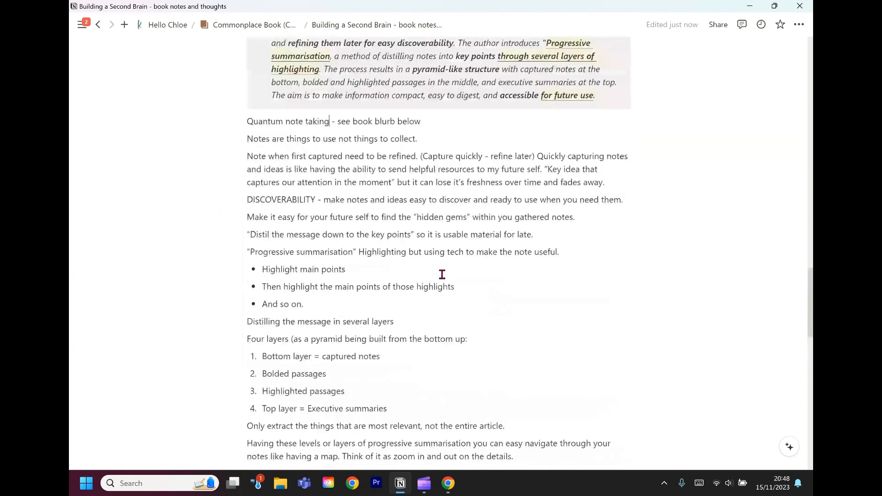
{"action": "scroll", "scroll_direction": "up", "scroll_amount": 3}
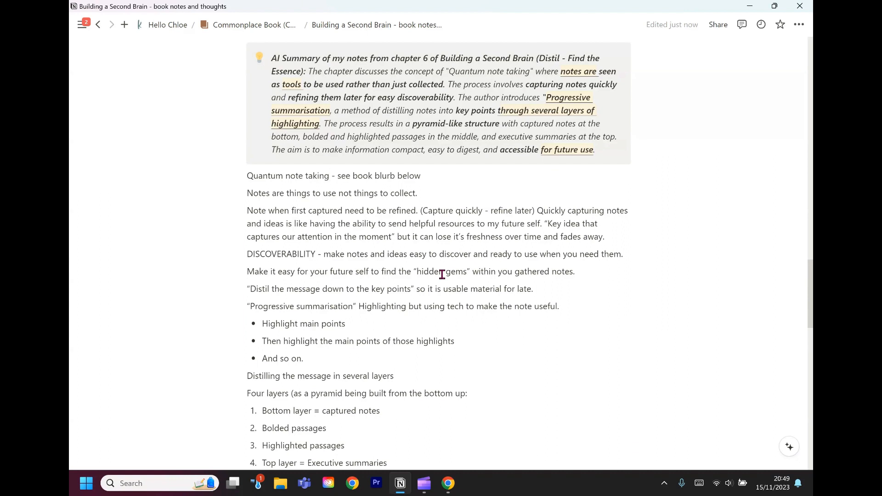
{"action": "left_click", "coordinate": [330, 176]}
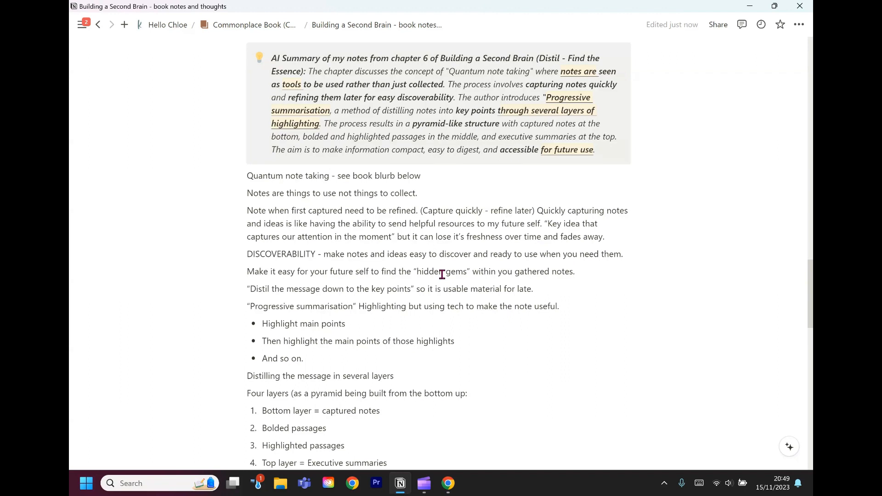
{"action": "left_click", "coordinate": [331, 175]}
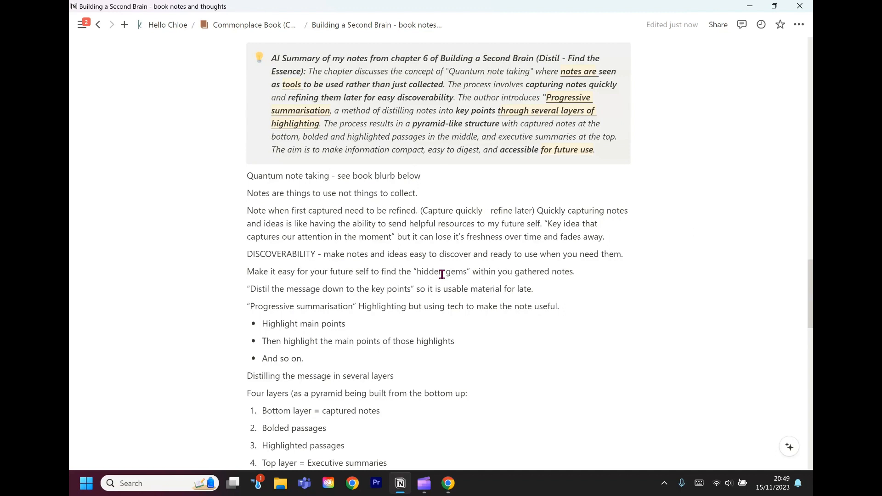
{"action": "scroll", "scroll_direction": "down", "scroll_amount": 3}
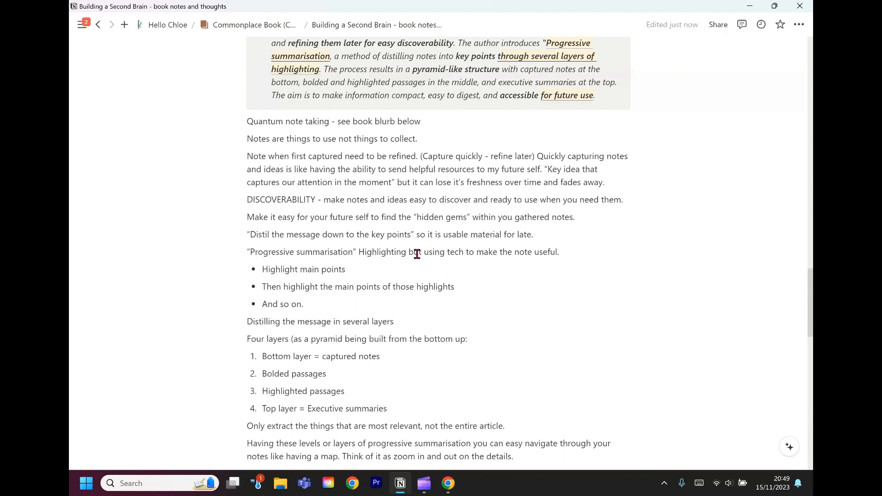
{"action": "left_click", "coordinate": [329, 121]}
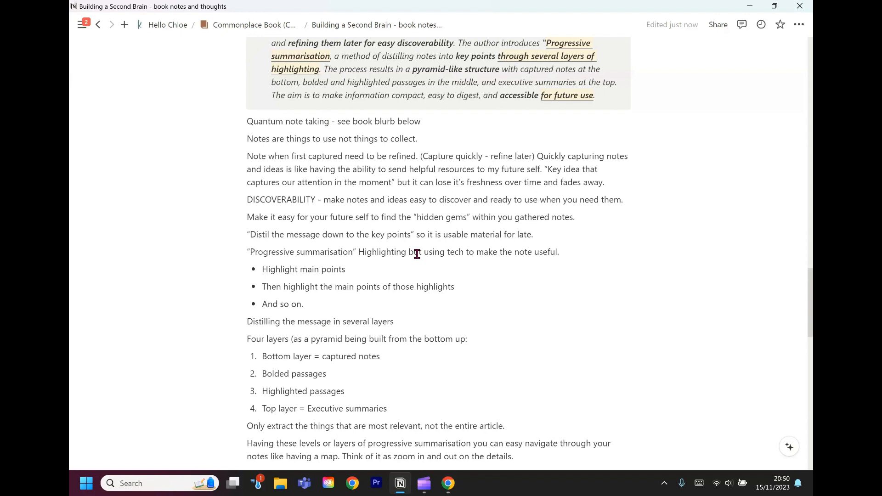
{"action": "left_click", "coordinate": [329, 121]}
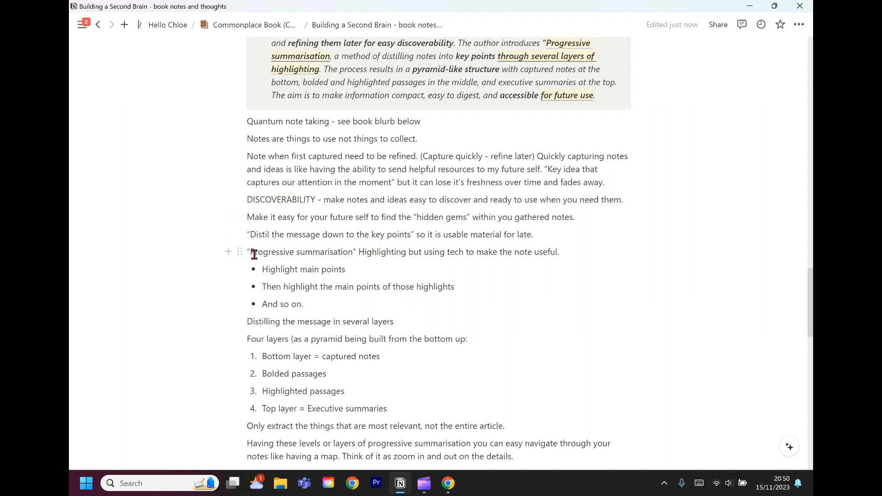
{"action": "double_click", "coordinate": [301, 251]}
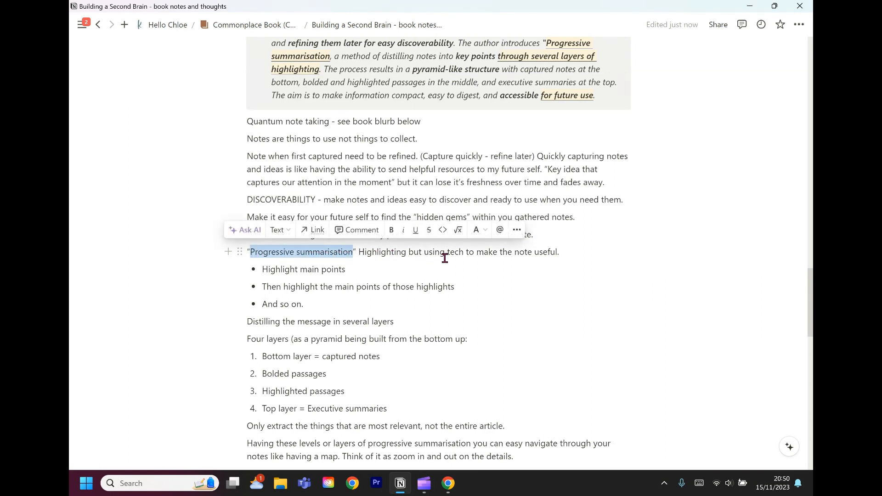
{"action": "mouse_move", "coordinate": [562, 252]}
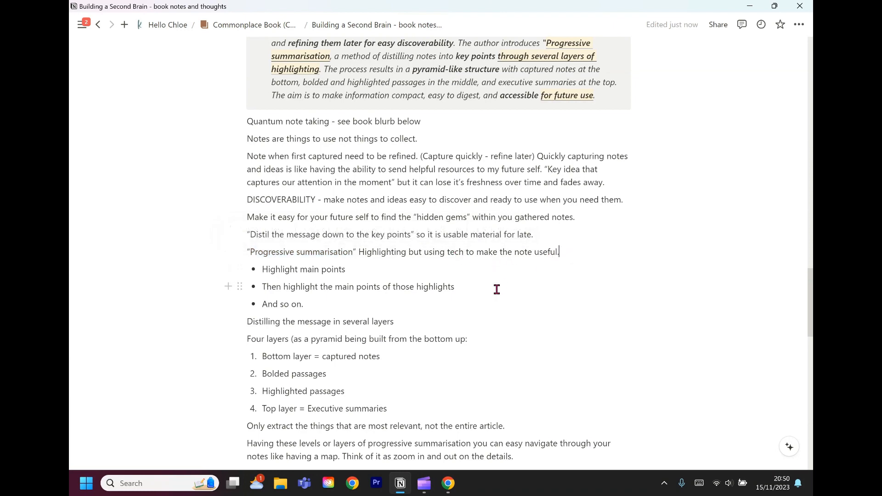
{"action": "scroll", "scroll_direction": "down", "scroll_amount": 3}
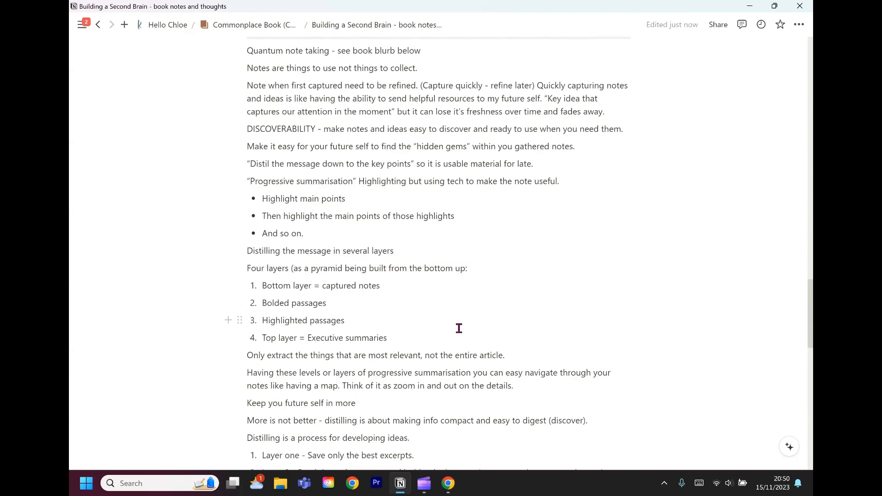
{"action": "scroll", "scroll_direction": "down", "scroll_amount": 3}
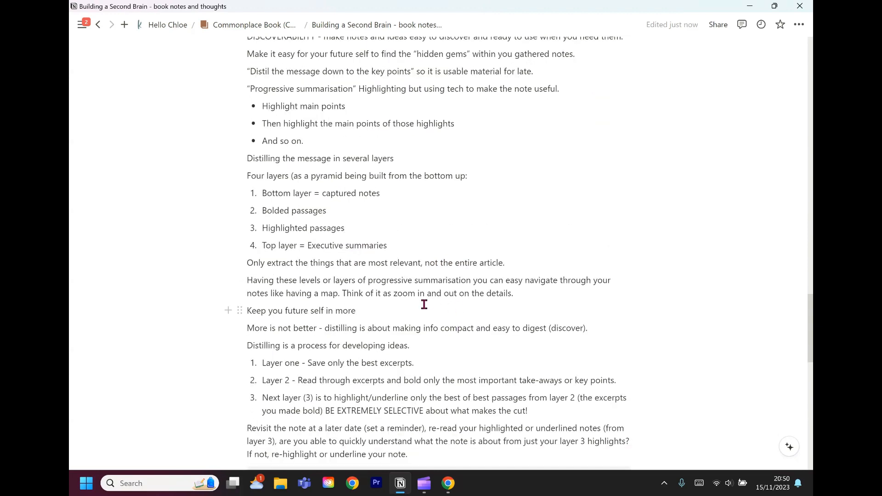
{"action": "scroll", "scroll_direction": "down", "scroll_amount": 3}
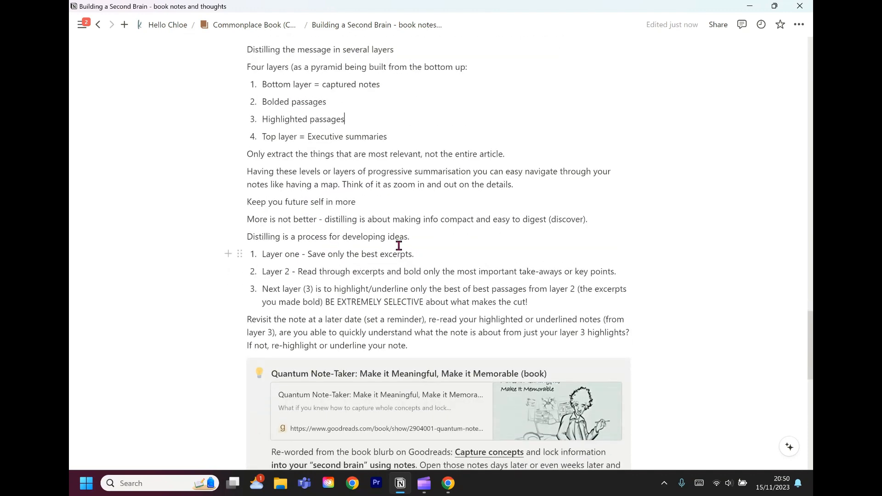
{"action": "mouse_move", "coordinate": [440, 249]}
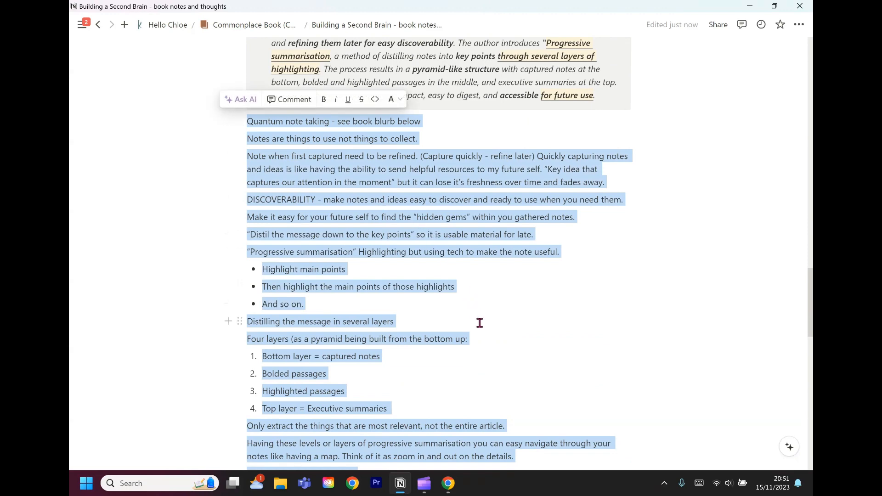
{"action": "scroll", "scroll_direction": "down", "scroll_amount": 3}
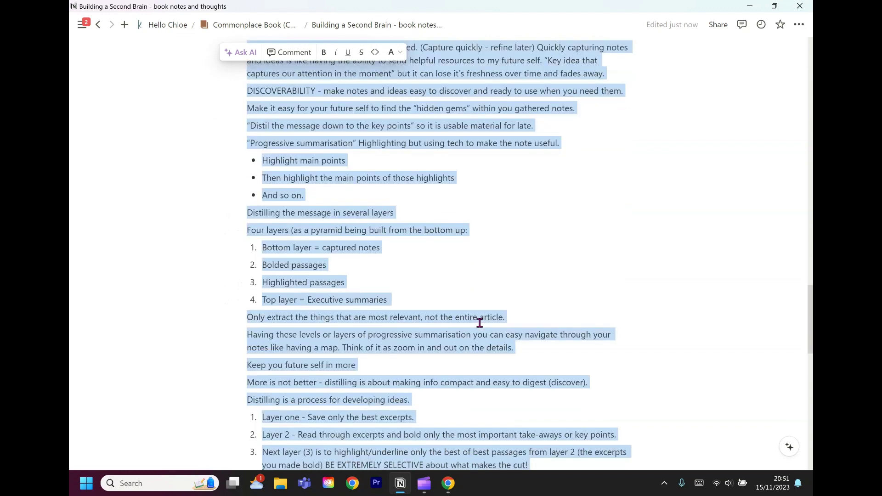
{"action": "scroll", "scroll_direction": "down", "scroll_amount": 3}
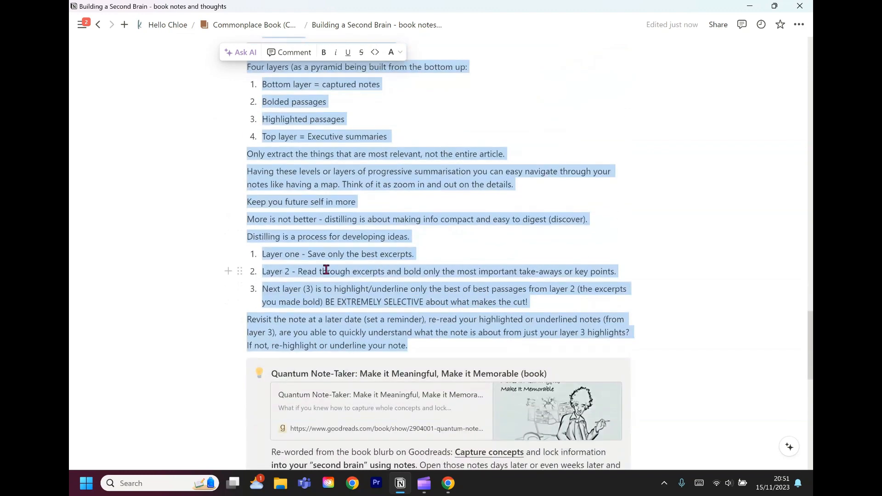
{"action": "left_click", "coordinate": [378, 276]}
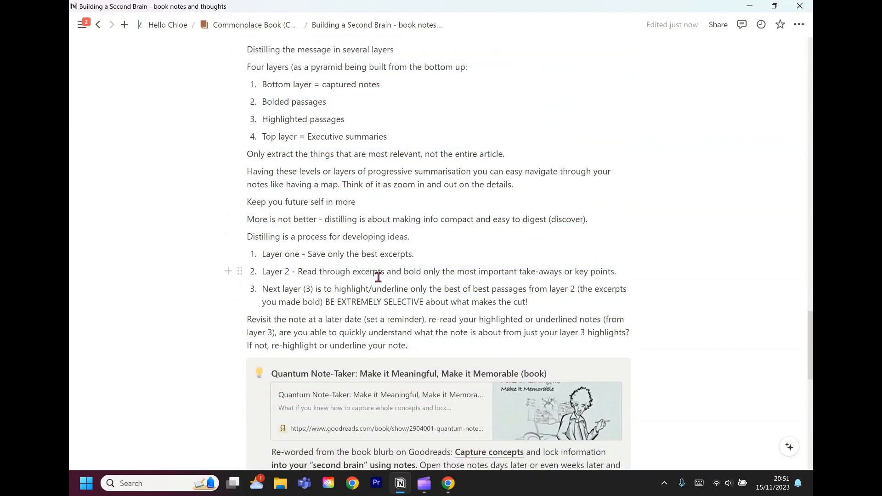
{"action": "scroll", "scroll_direction": "up", "scroll_amount": 3}
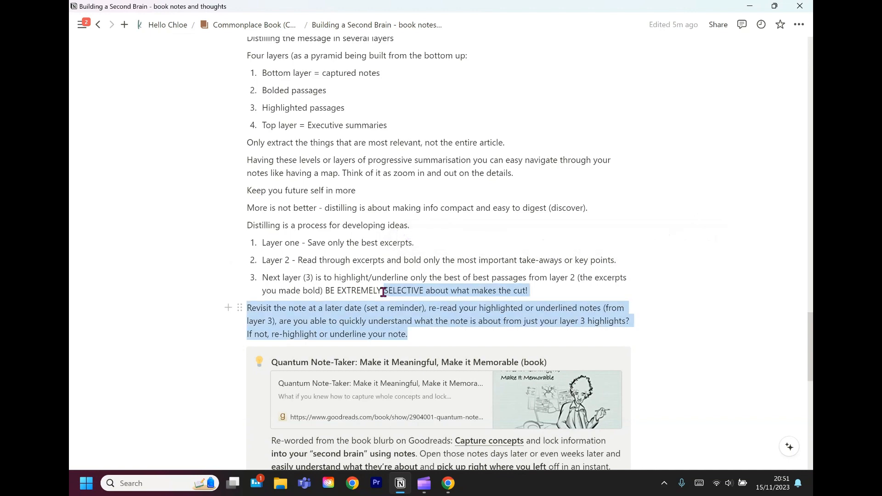
{"action": "scroll", "scroll_direction": "up", "scroll_amount": 3}
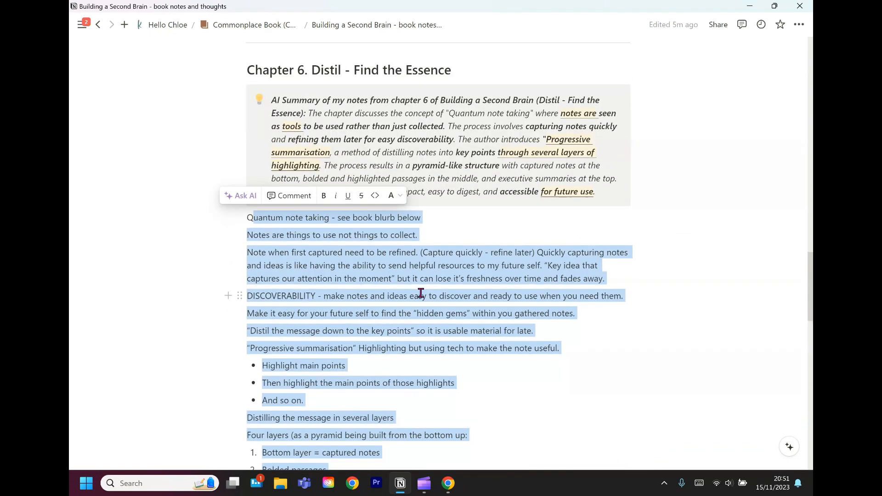
{"action": "scroll", "scroll_direction": "down", "scroll_amount": 3}
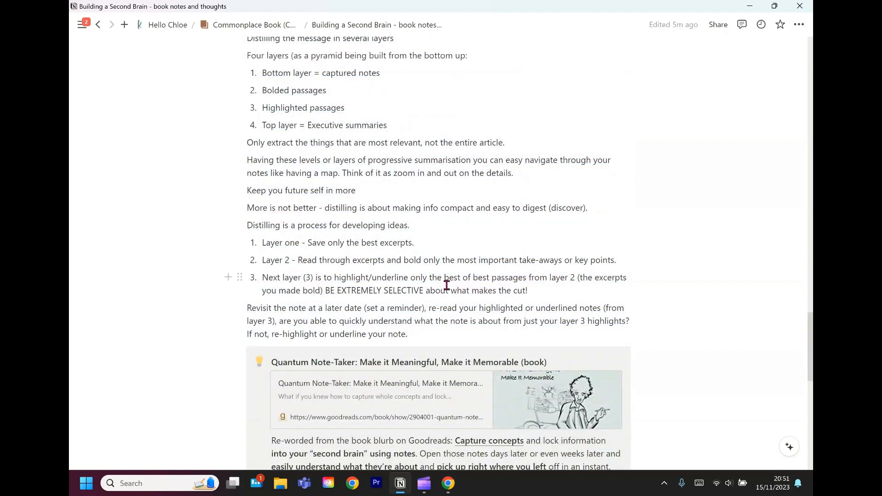
{"action": "mouse_move", "coordinate": [385, 280]}
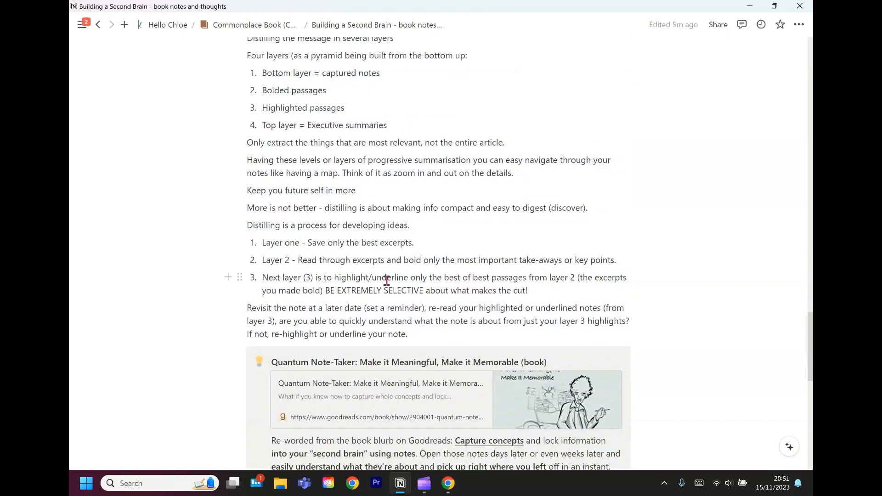
{"action": "mouse_move", "coordinate": [421, 282]}
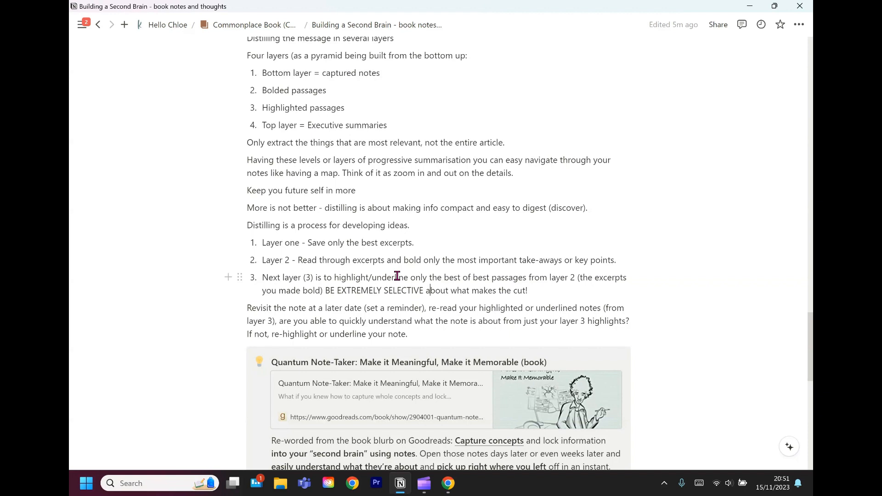
{"action": "mouse_move", "coordinate": [392, 278]}
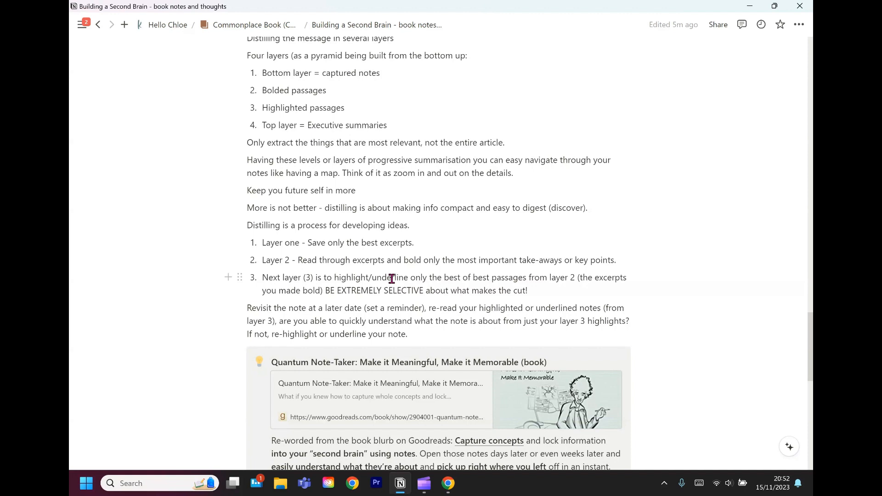
{"action": "mouse_move", "coordinate": [459, 278]}
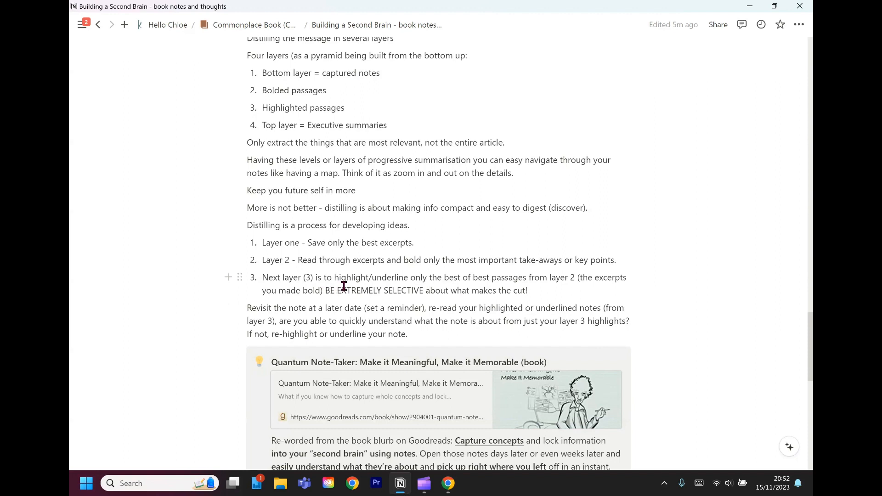
{"action": "mouse_move", "coordinate": [375, 287]}
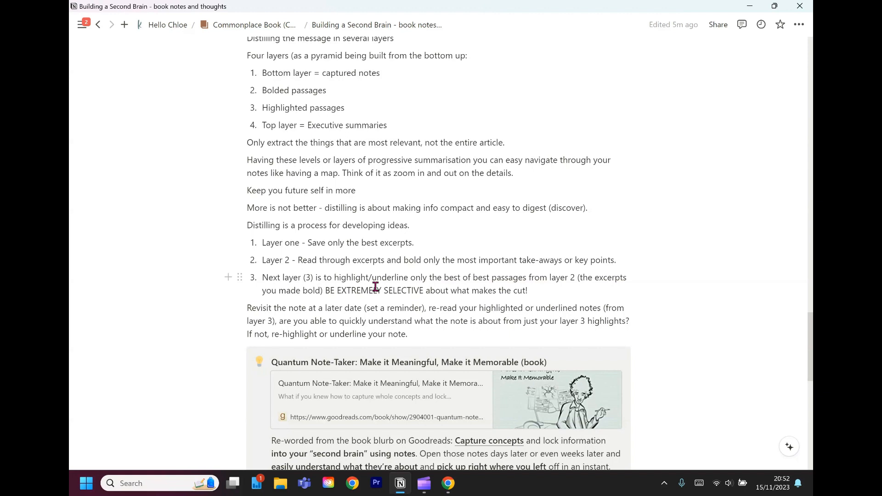
{"action": "mouse_move", "coordinate": [491, 296]}
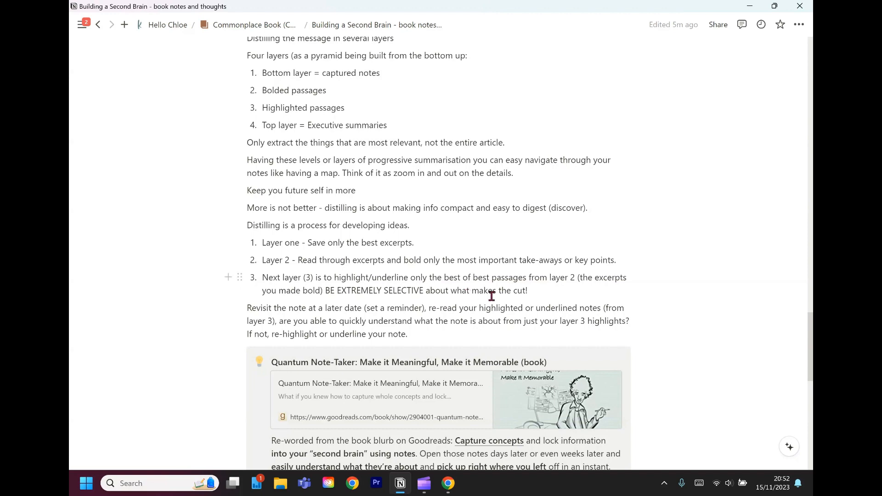
{"action": "scroll", "scroll_direction": "up", "scroll_amount": 3}
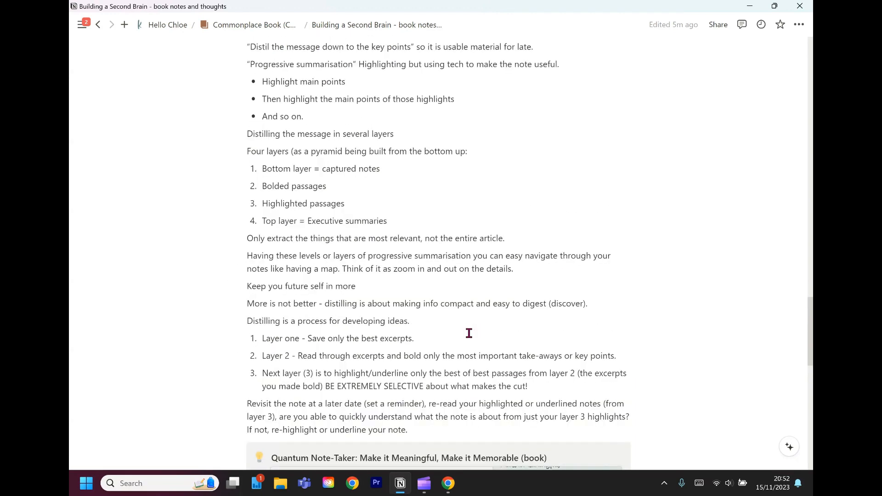
{"action": "scroll", "scroll_direction": "up", "scroll_amount": 3}
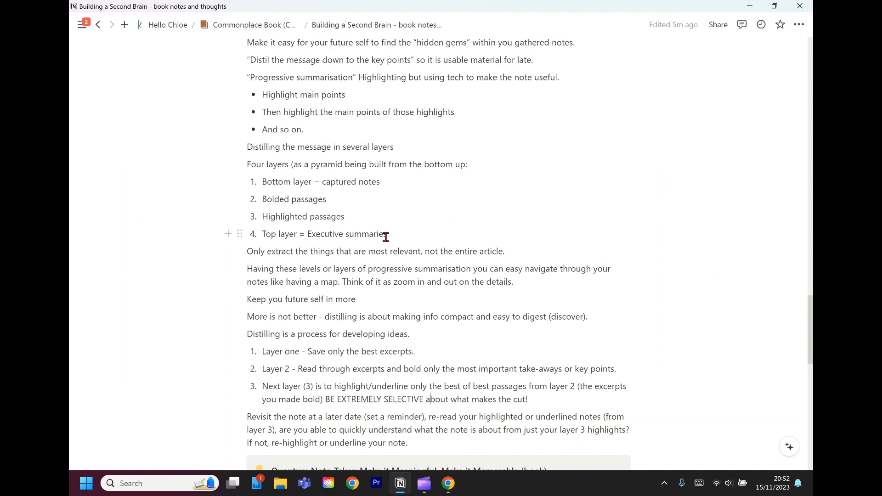
{"action": "mouse_move", "coordinate": [428, 434]}
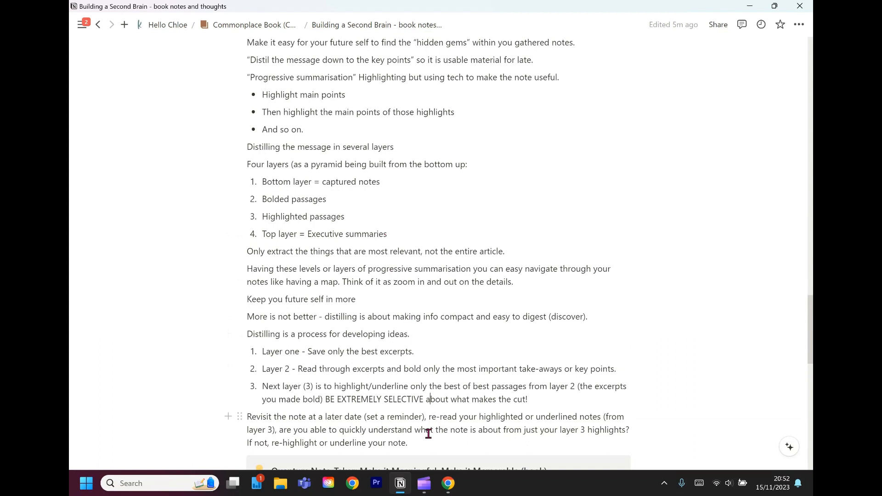
{"action": "mouse_move", "coordinate": [419, 440]}
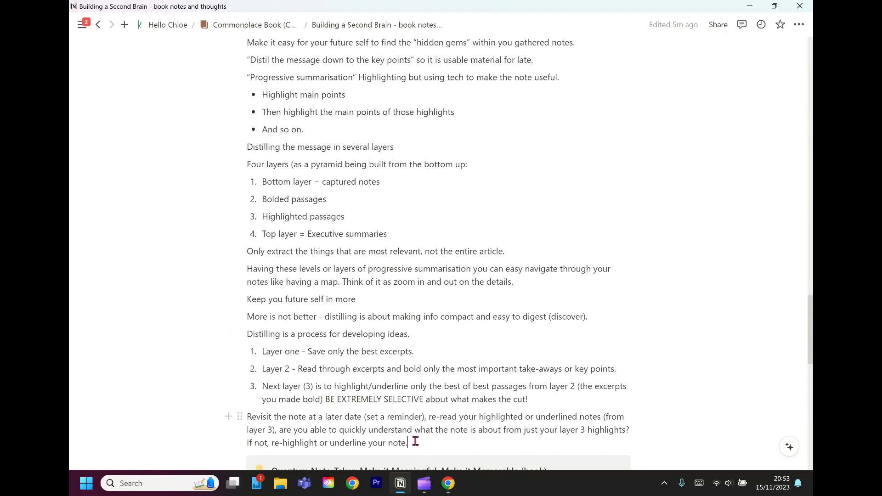
- Select the Chapter 6 notes from 'Quantum note taking' to the end and show Ask AI options
{"action": "scroll", "scroll_direction": "up", "scroll_amount": 3}
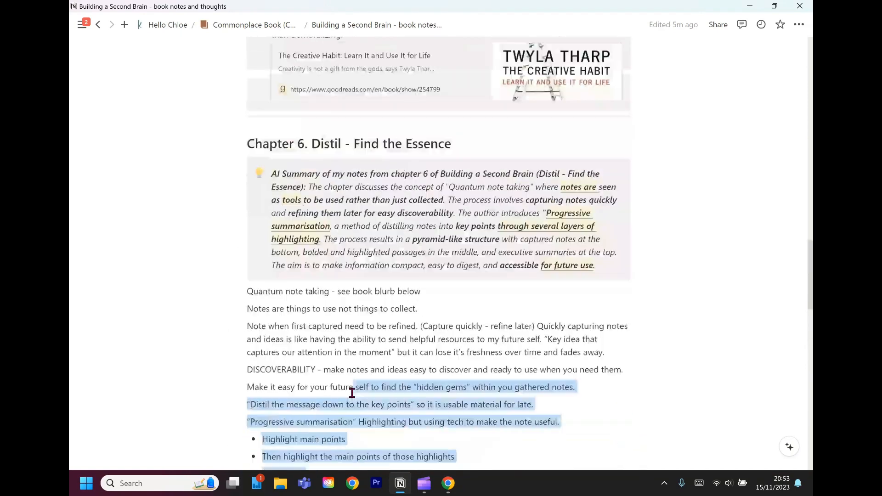
{"action": "scroll", "scroll_direction": "up", "scroll_amount": 3}
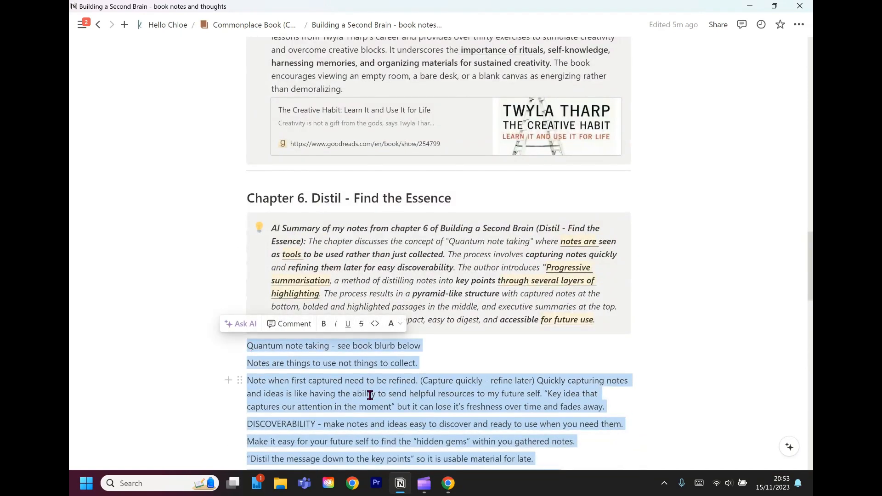
{"action": "scroll", "scroll_direction": "down", "scroll_amount": 3}
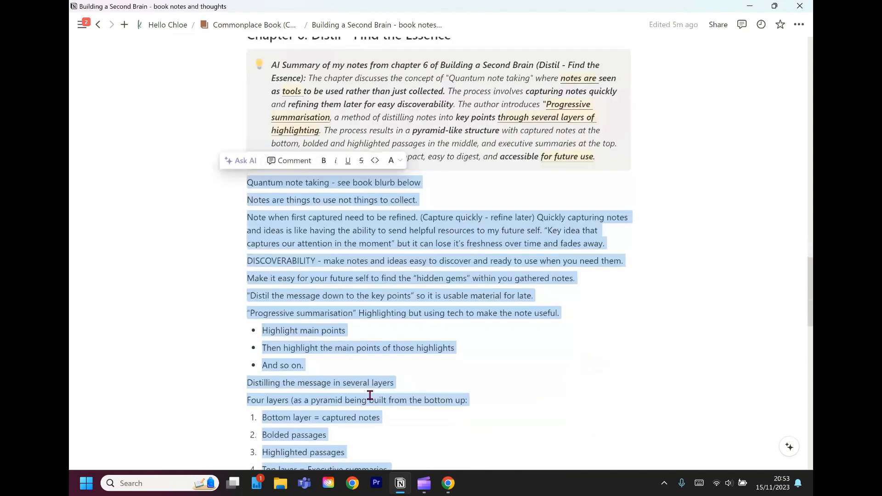
{"action": "left_click", "coordinate": [241, 160]}
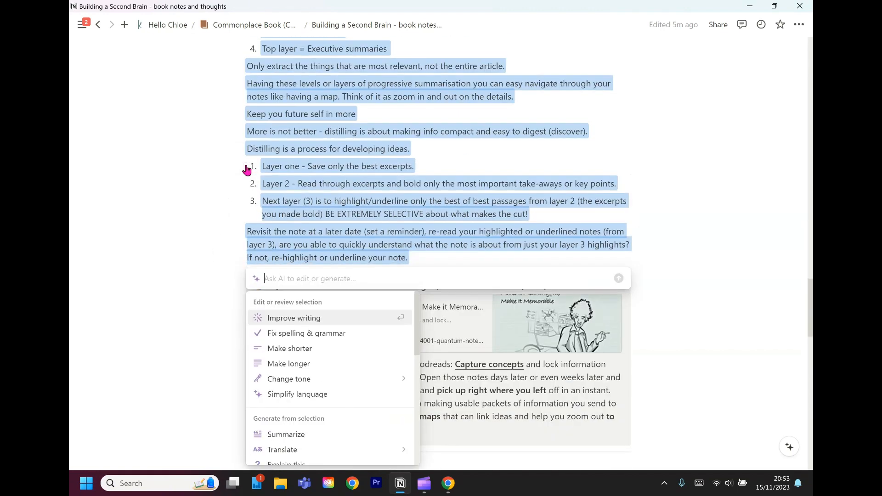
{"action": "mouse_move", "coordinate": [286, 434]}
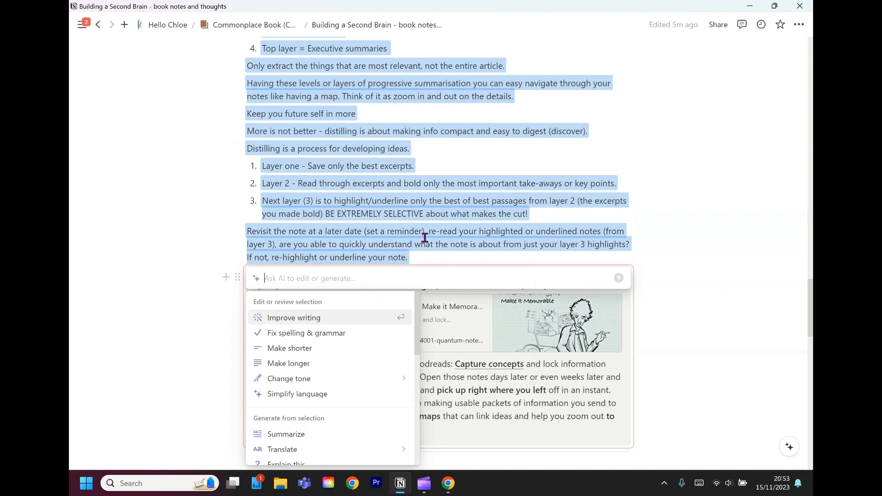
{"action": "key", "text": "Escape"}
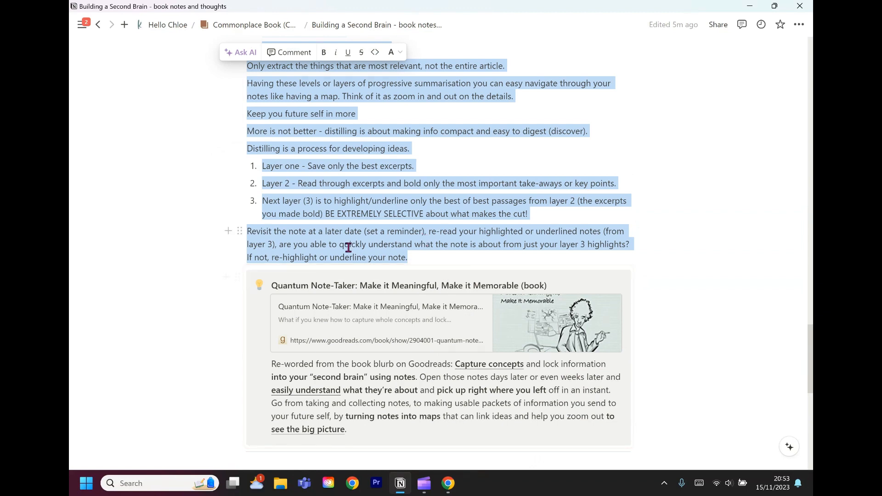
{"action": "left_click", "coordinate": [241, 53]}
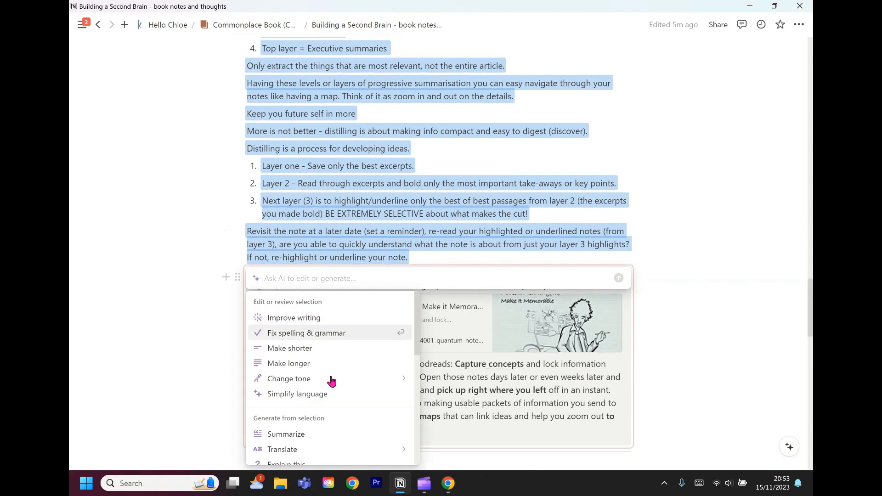
- Have Notion AI summarize the selected Chapter 6 notes on progressive summarisation
{"action": "left_click", "coordinate": [306, 333]}
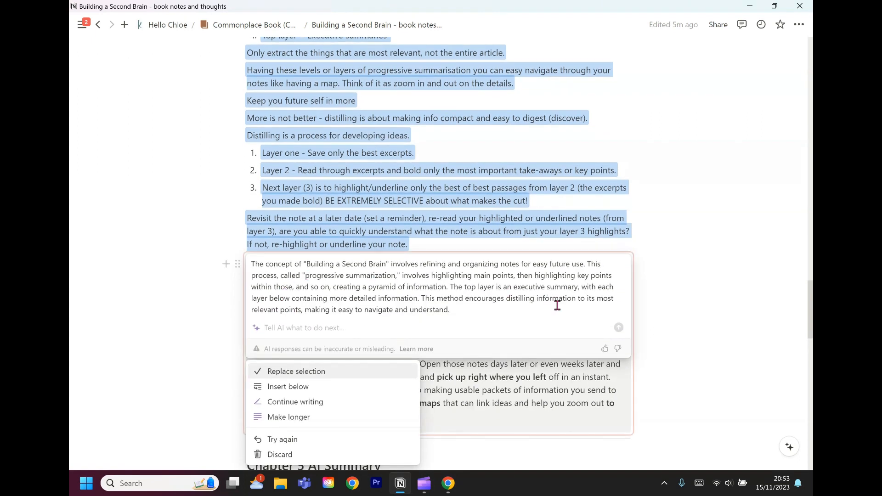
{"action": "mouse_move", "coordinate": [455, 298]}
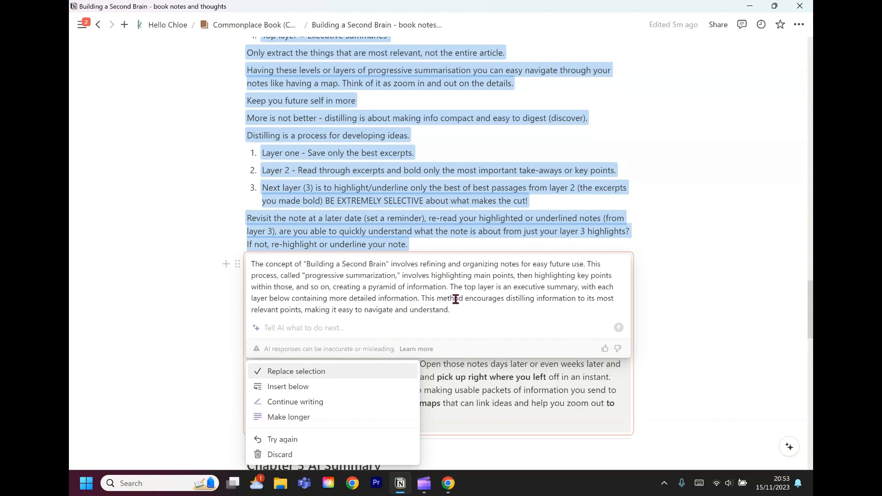
{"action": "mouse_move", "coordinate": [627, 153]}
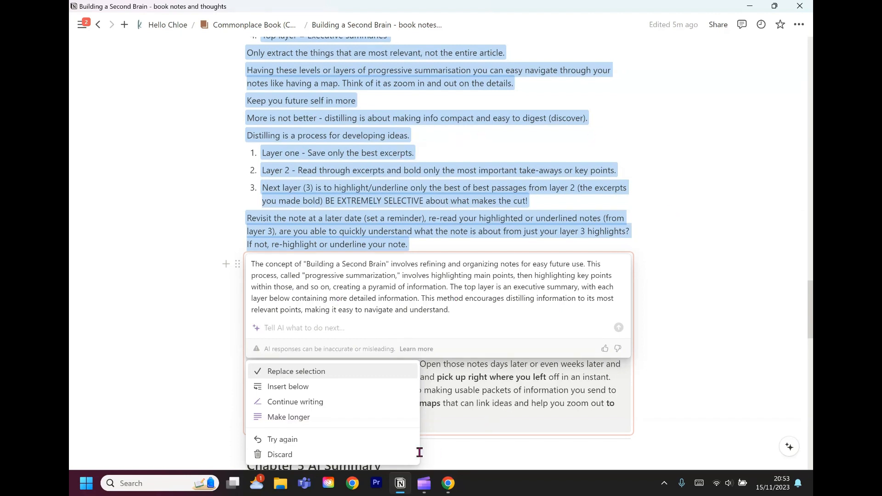
- Insert the AI summary below the Chapter 6 notes and bring up its Turn into options
{"action": "left_click", "coordinate": [296, 371]}
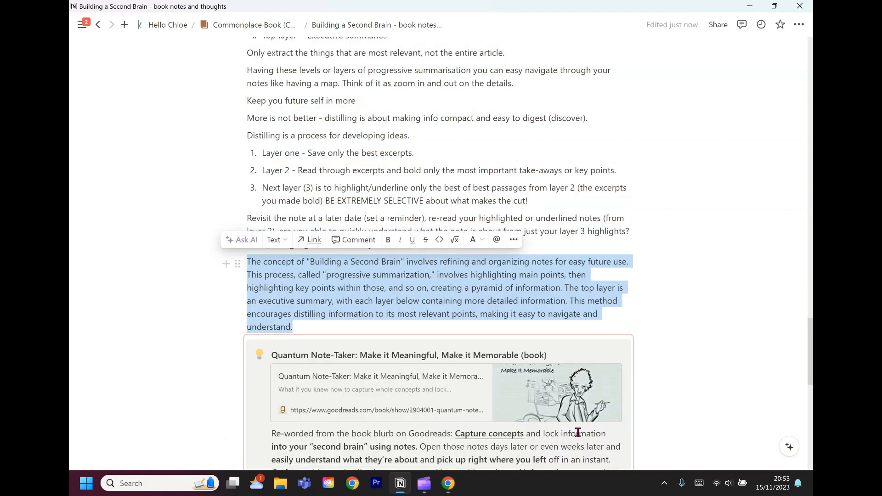
{"action": "left_click", "coordinate": [237, 264]}
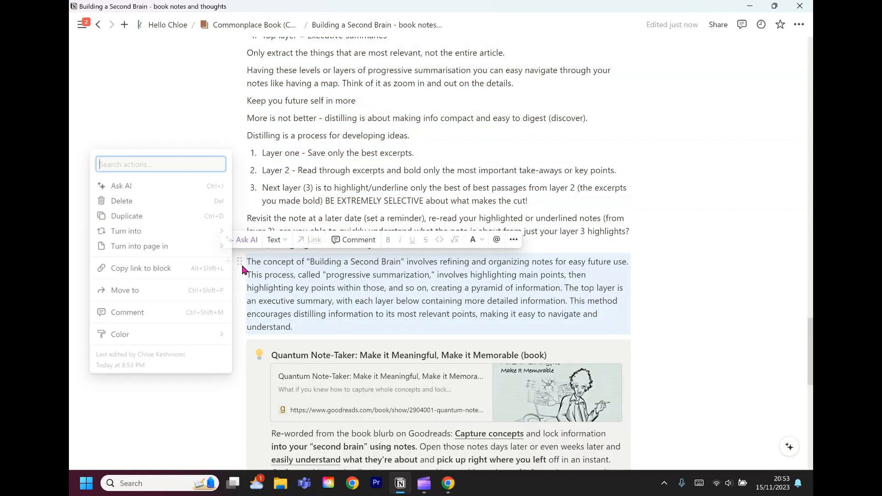
{"action": "left_click", "coordinate": [125, 230]}
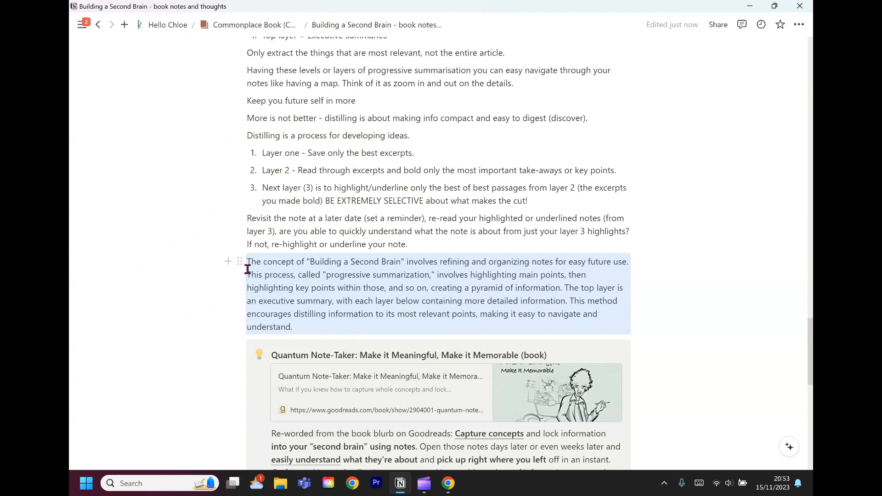
{"action": "left_click", "coordinate": [239, 262]}
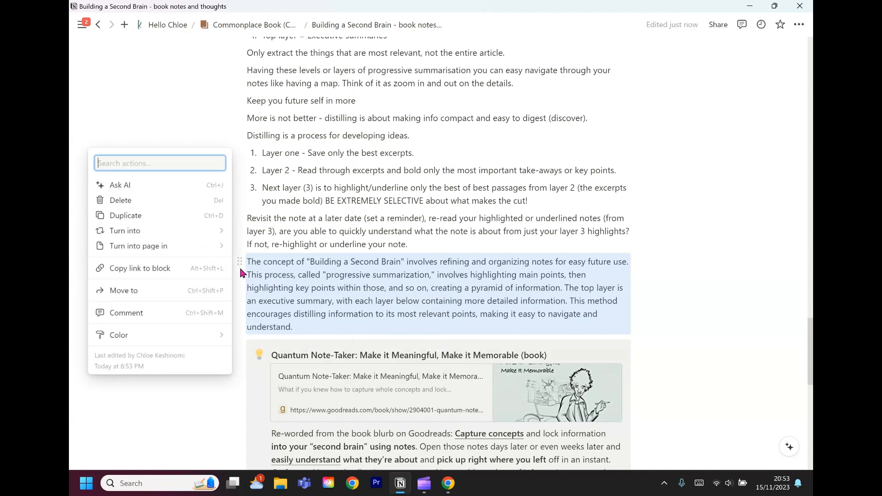
{"action": "left_click", "coordinate": [125, 231]}
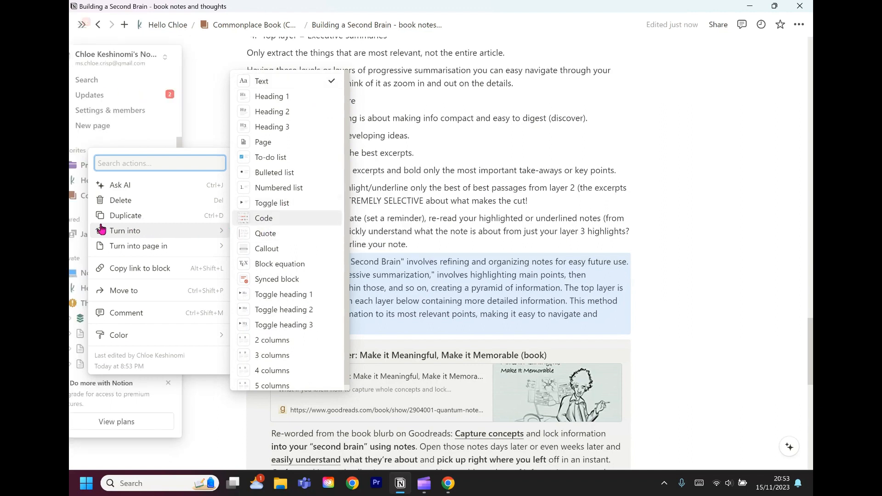
{"action": "mouse_move", "coordinate": [272, 203]}
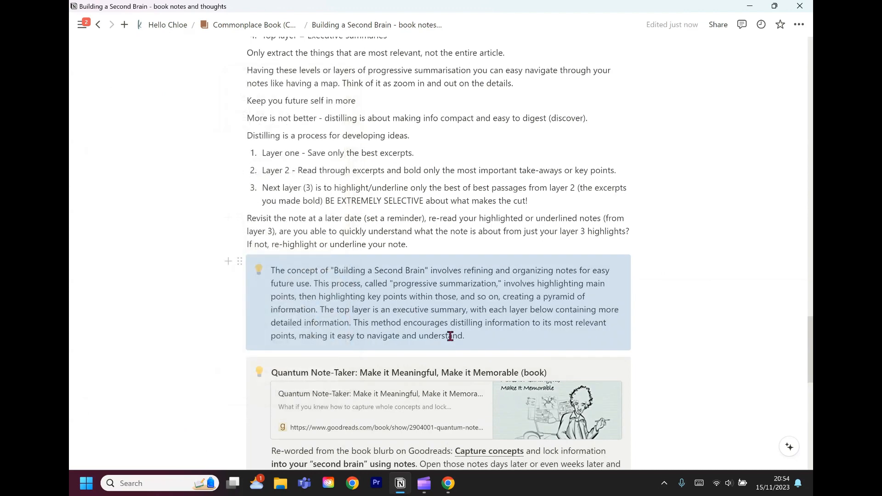
- Scroll back up to the Chapter 6 heading and its bolded AI summary callout
{"action": "scroll", "scroll_direction": "up", "scroll_amount": 3}
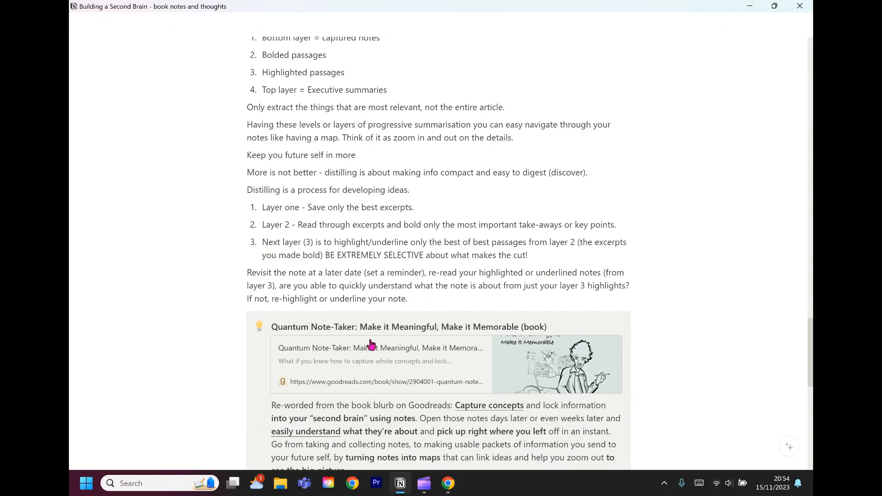
{"action": "scroll", "scroll_direction": "up", "scroll_amount": 3}
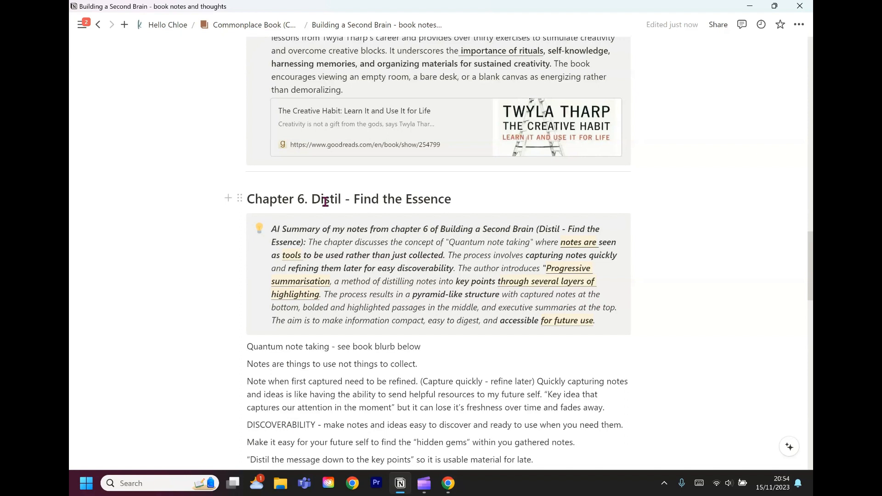
{"action": "mouse_move", "coordinate": [451, 248]}
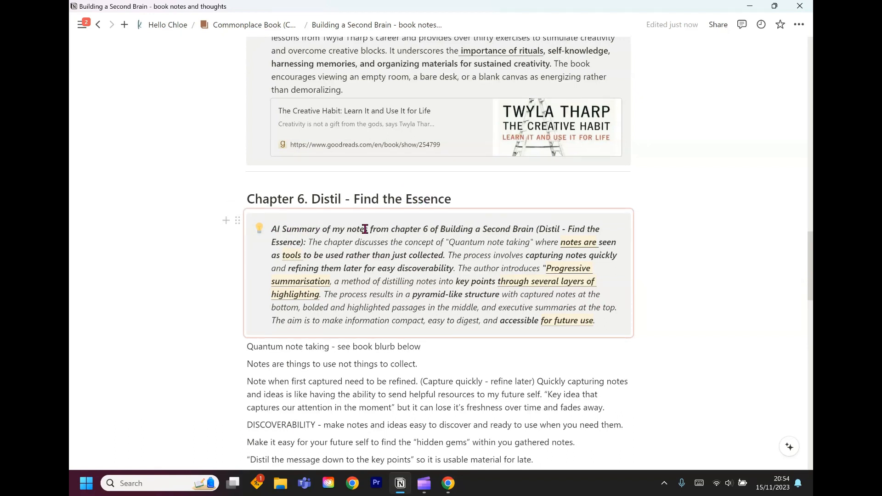
{"action": "mouse_move", "coordinate": [396, 225]}
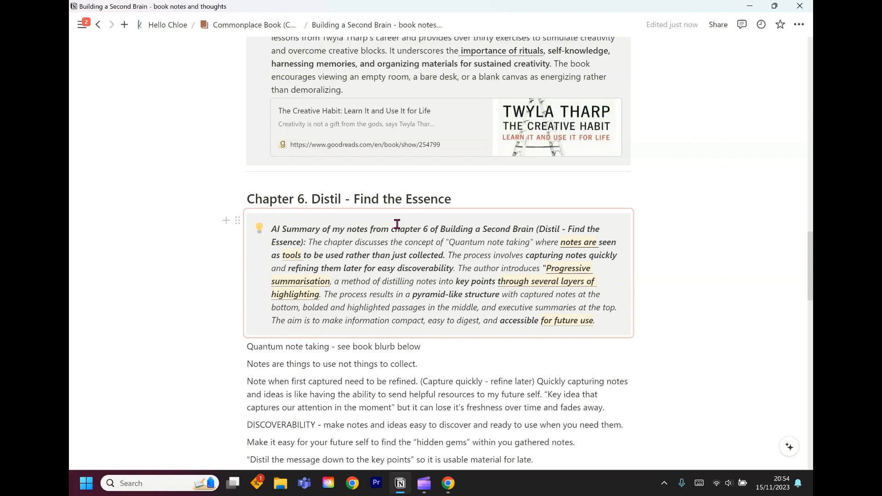
{"action": "mouse_move", "coordinate": [440, 231]}
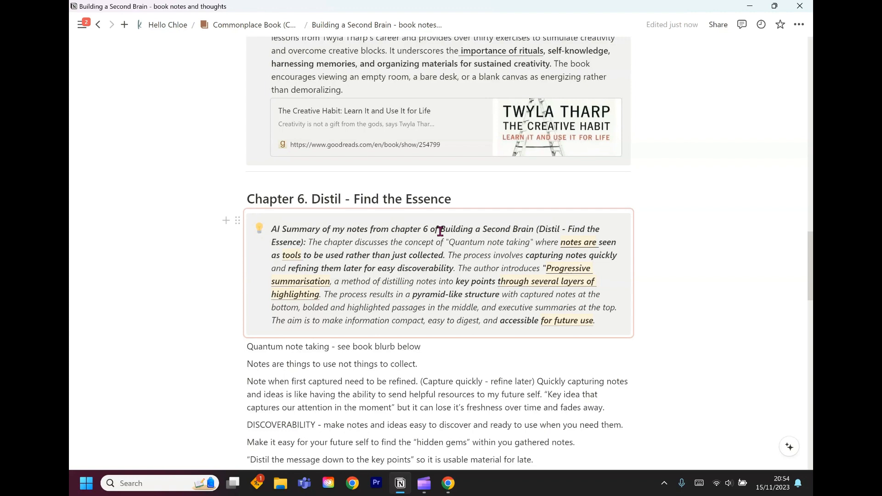
{"action": "scroll", "scroll_direction": "down", "scroll_amount": 3}
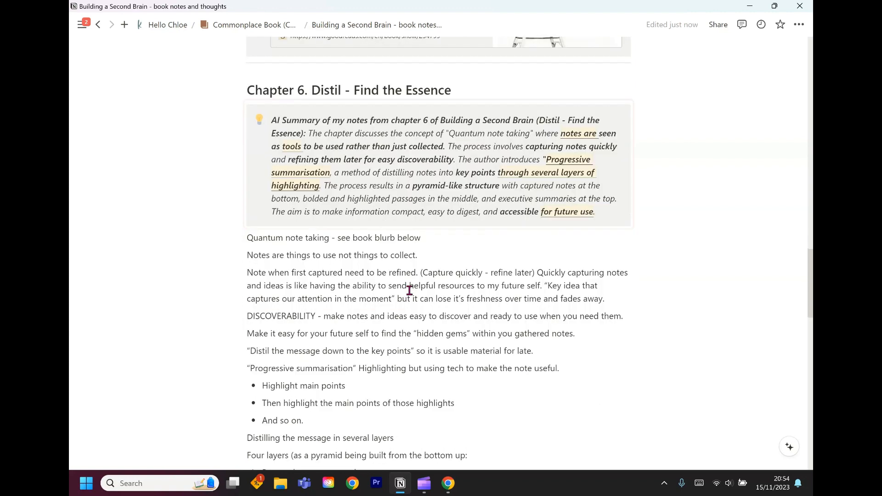
{"action": "scroll", "scroll_direction": "down", "scroll_amount": 3}
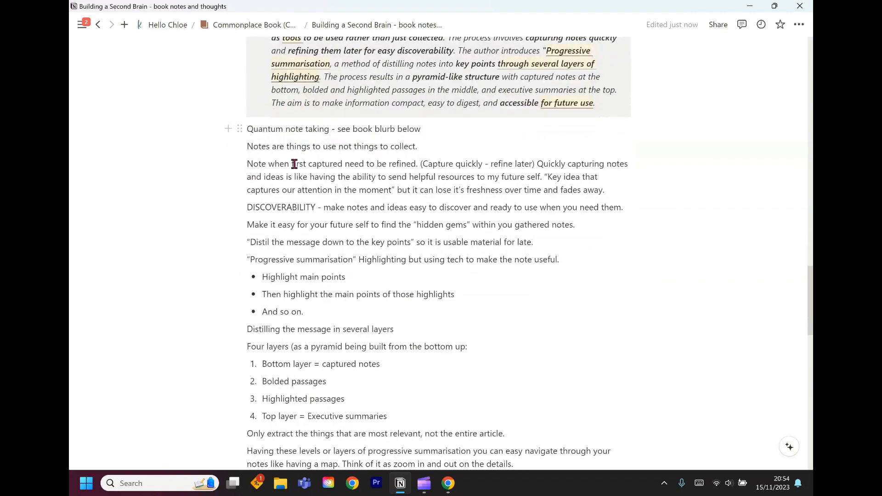
{"action": "scroll", "scroll_direction": "down", "scroll_amount": 3}
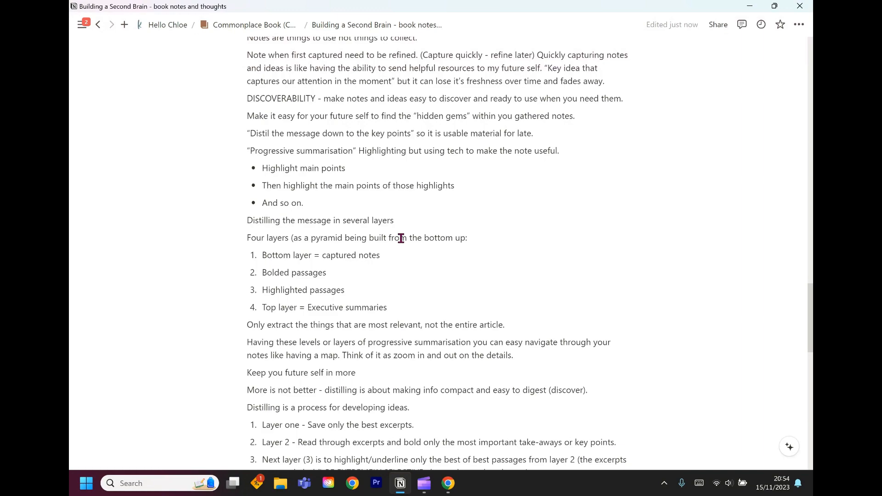
{"action": "scroll", "scroll_direction": "up", "scroll_amount": 3}
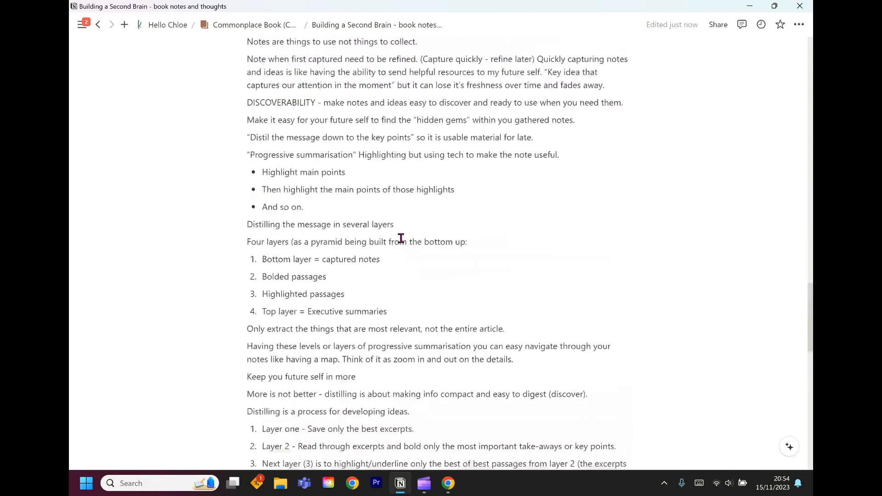
{"action": "scroll", "scroll_direction": "down", "scroll_amount": 3}
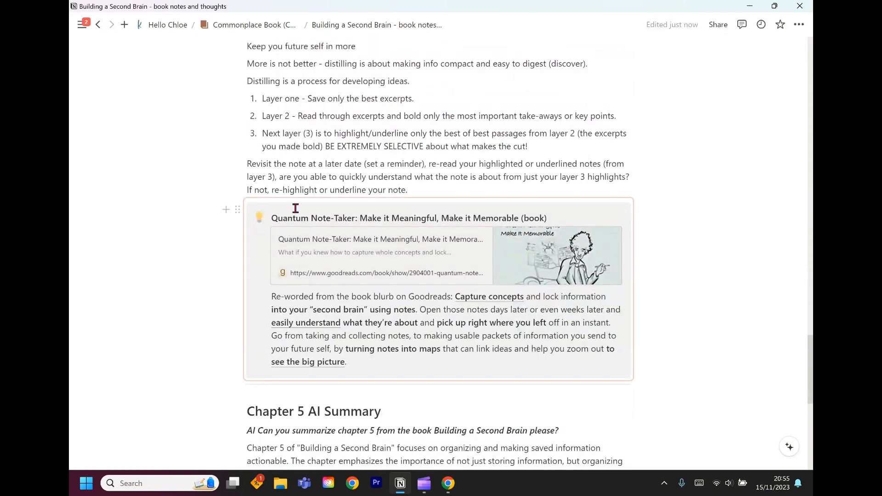
{"action": "mouse_move", "coordinate": [414, 268]}
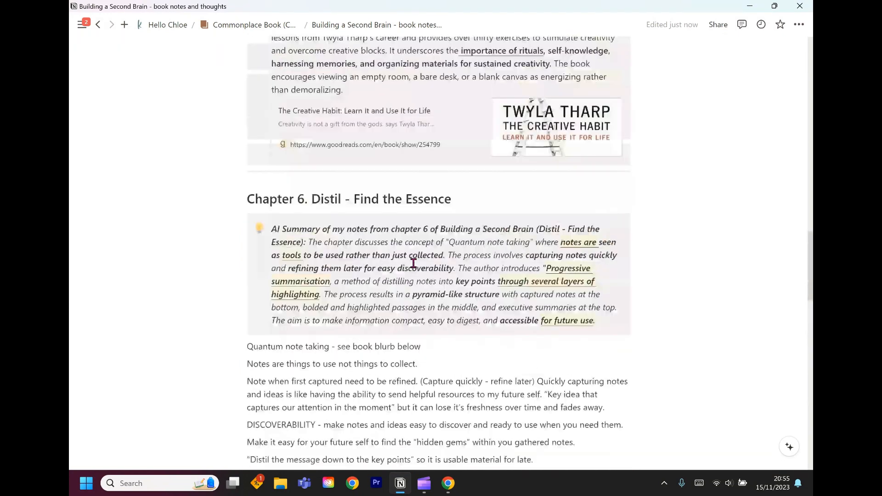
{"action": "scroll", "scroll_direction": "down", "scroll_amount": 3}
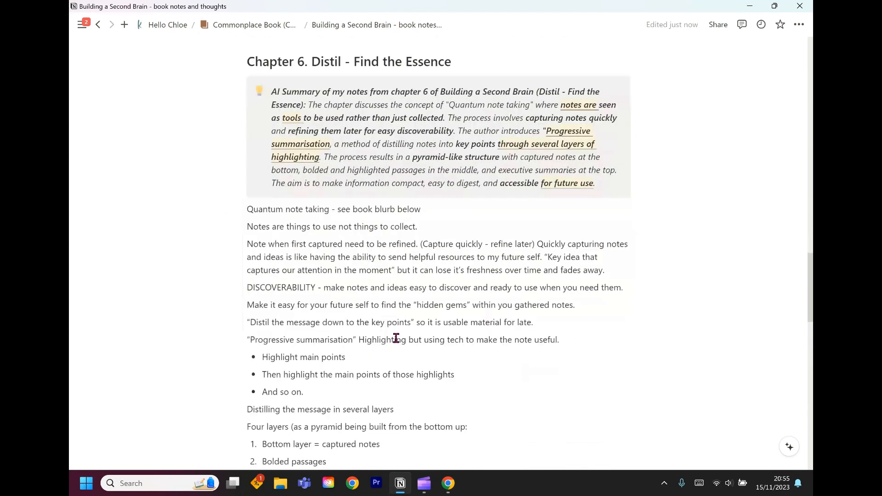
{"action": "scroll", "scroll_direction": "down", "scroll_amount": 3}
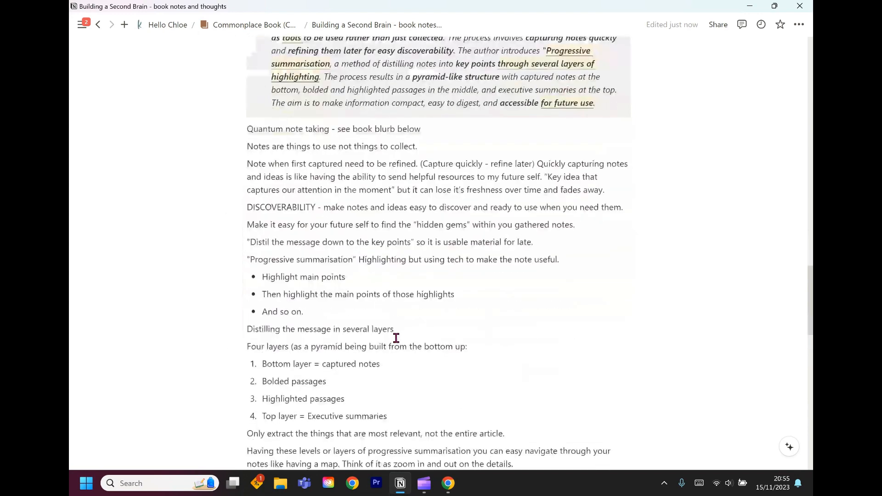
{"action": "scroll", "scroll_direction": "up", "scroll_amount": 3}
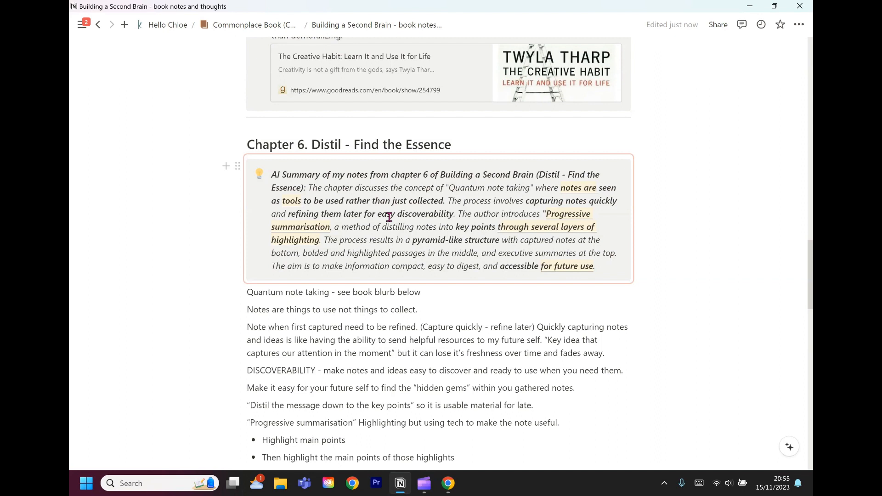
{"action": "scroll", "scroll_direction": "down", "scroll_amount": 3}
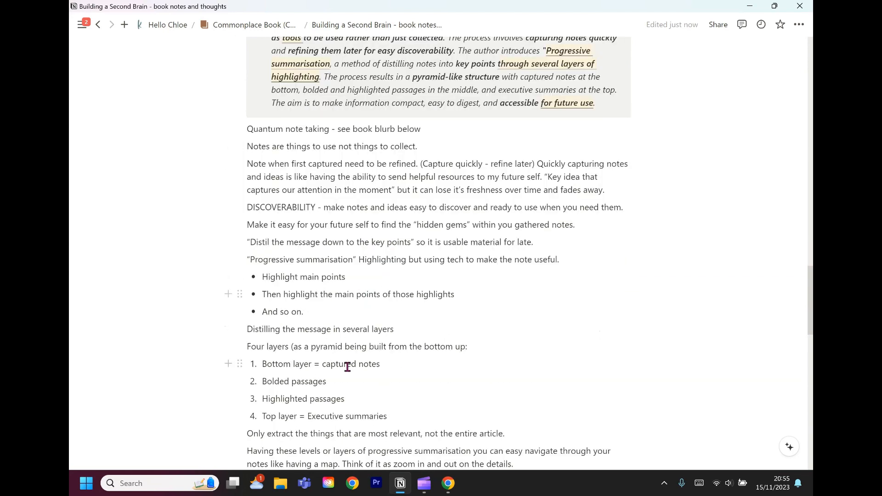
{"action": "scroll", "scroll_direction": "down", "scroll_amount": 3}
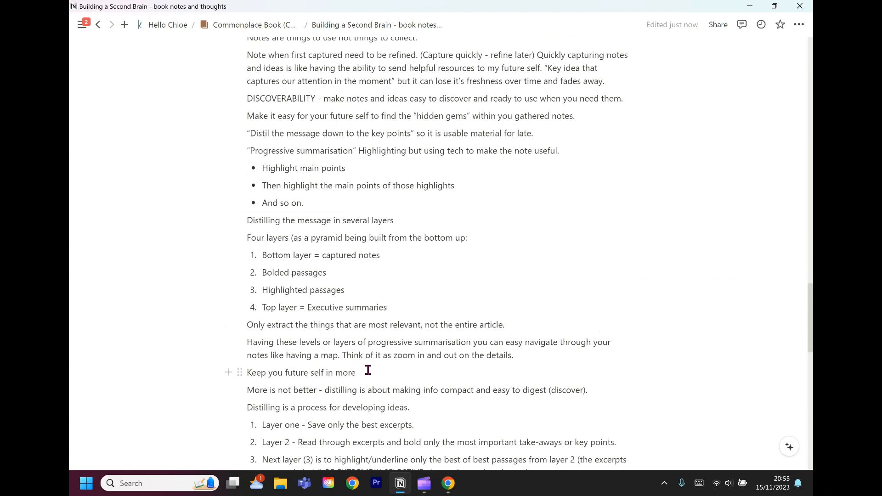
{"action": "scroll", "scroll_direction": "up", "scroll_amount": 3}
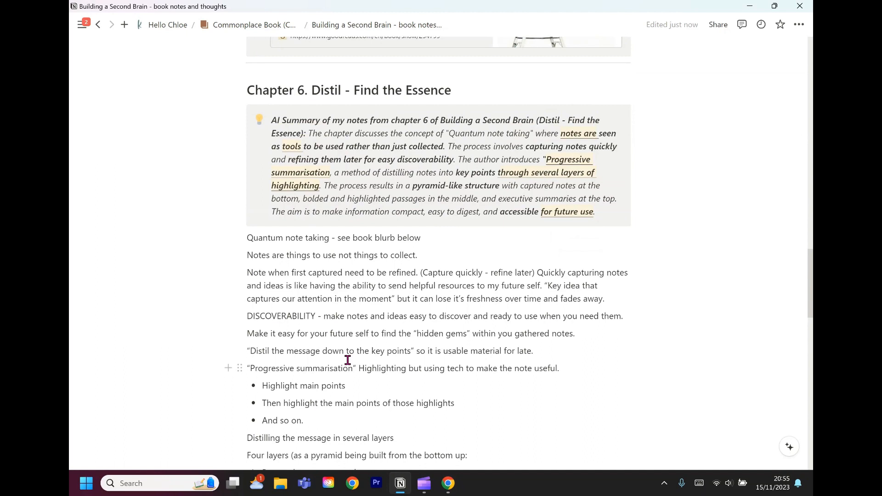
{"action": "mouse_move", "coordinate": [393, 252]}
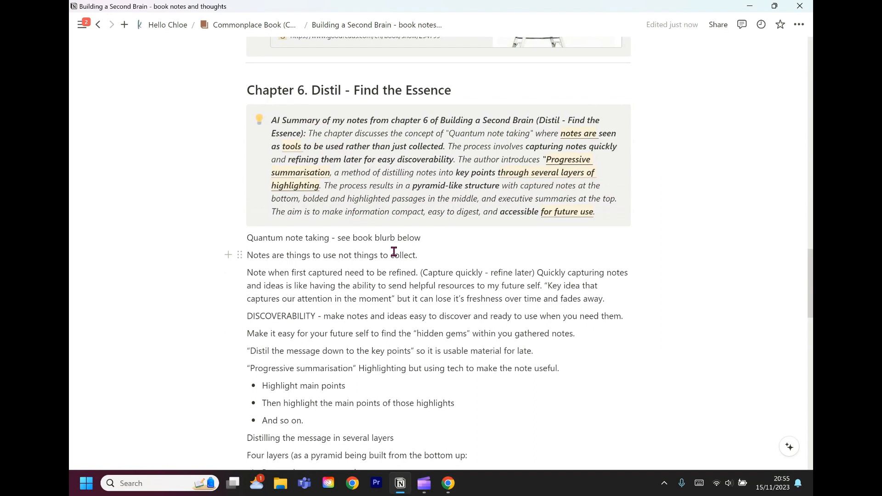
{"action": "mouse_move", "coordinate": [505, 218]}
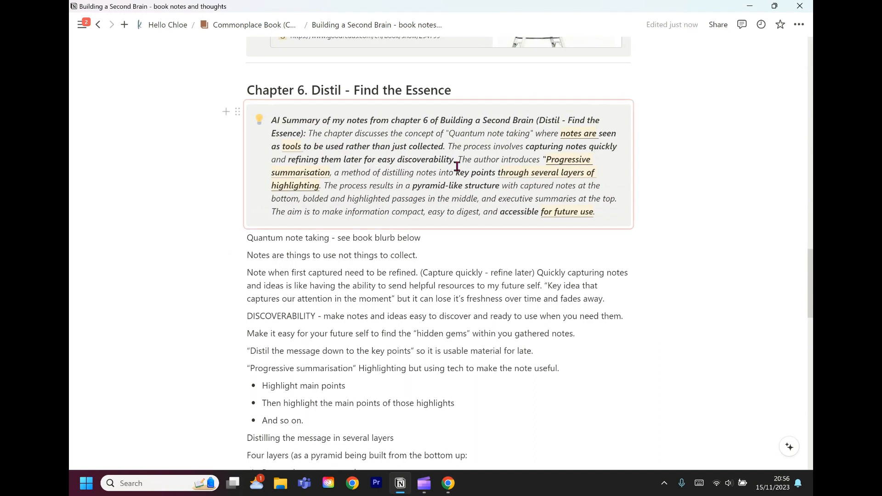
{"action": "mouse_move", "coordinate": [493, 176]}
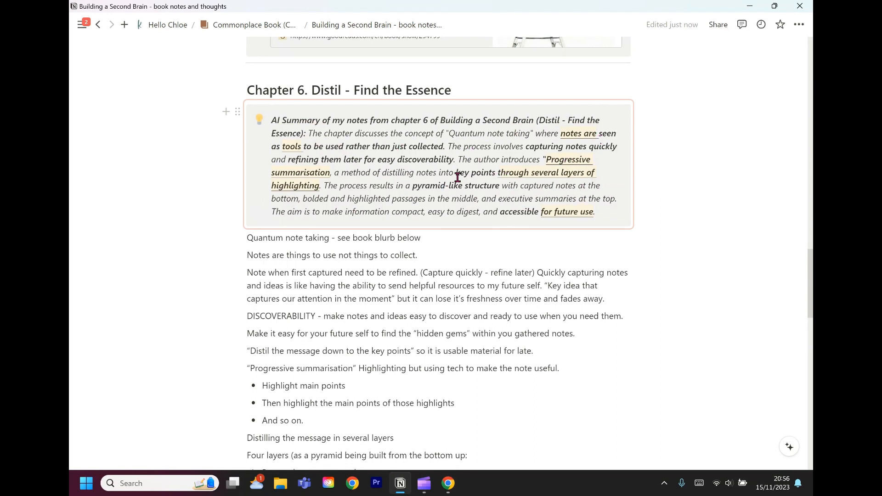
{"action": "mouse_move", "coordinate": [599, 146]}
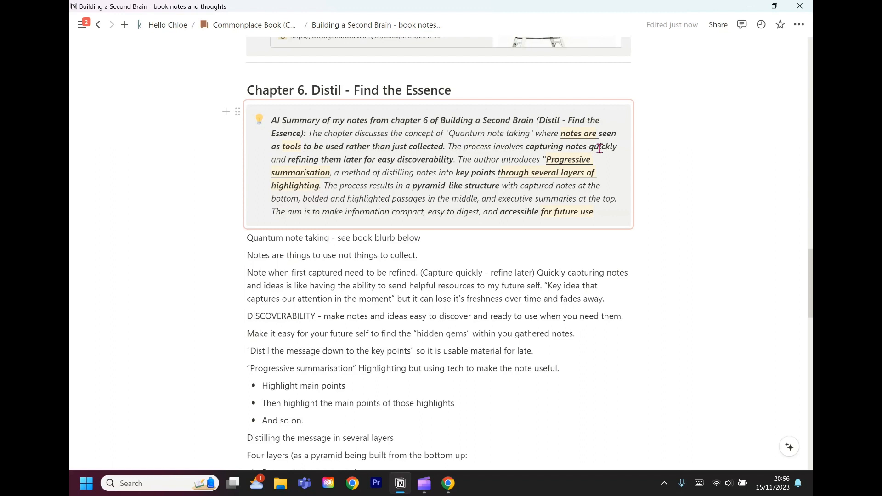
{"action": "mouse_move", "coordinate": [559, 135]}
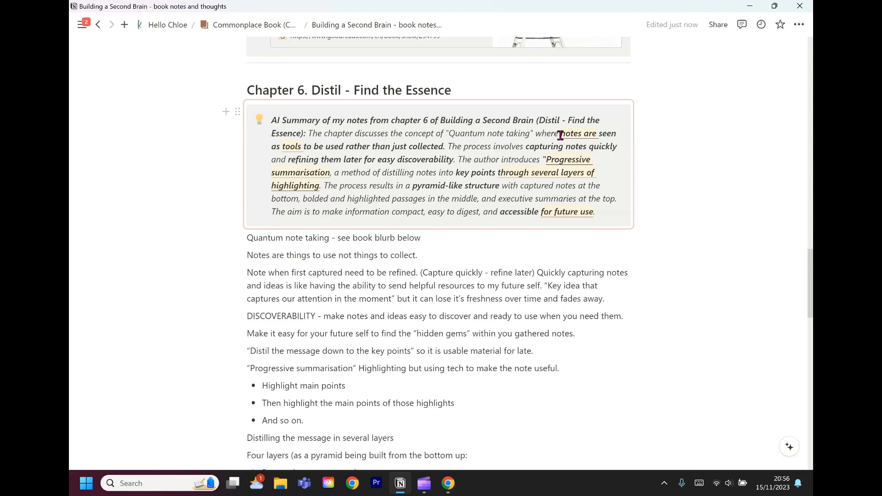
{"action": "mouse_move", "coordinate": [416, 146]}
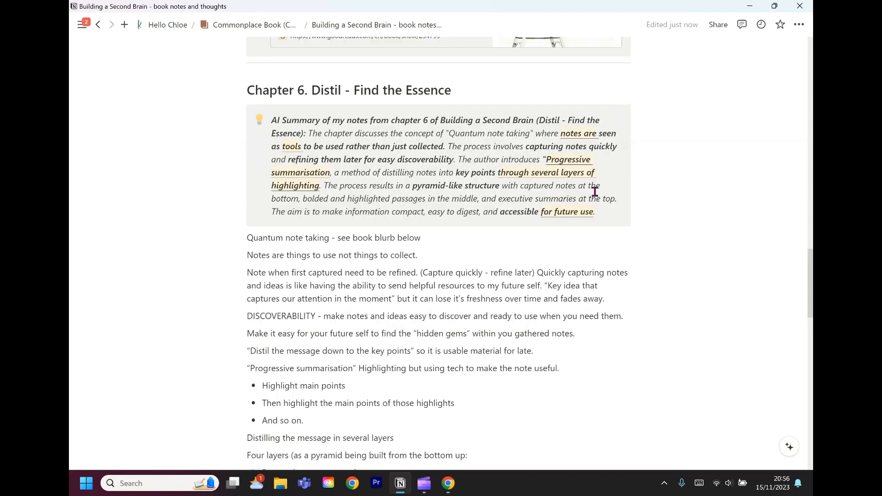
{"action": "left_click", "coordinate": [438, 165]}
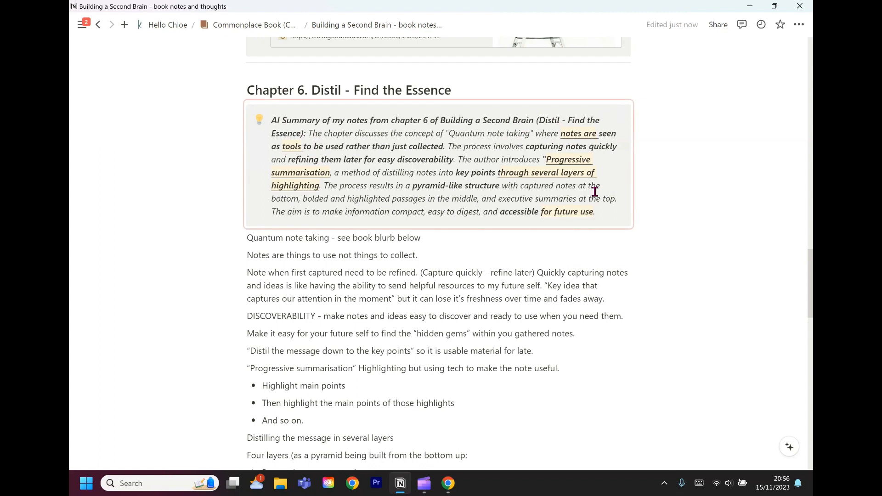
{"action": "mouse_move", "coordinate": [594, 196]}
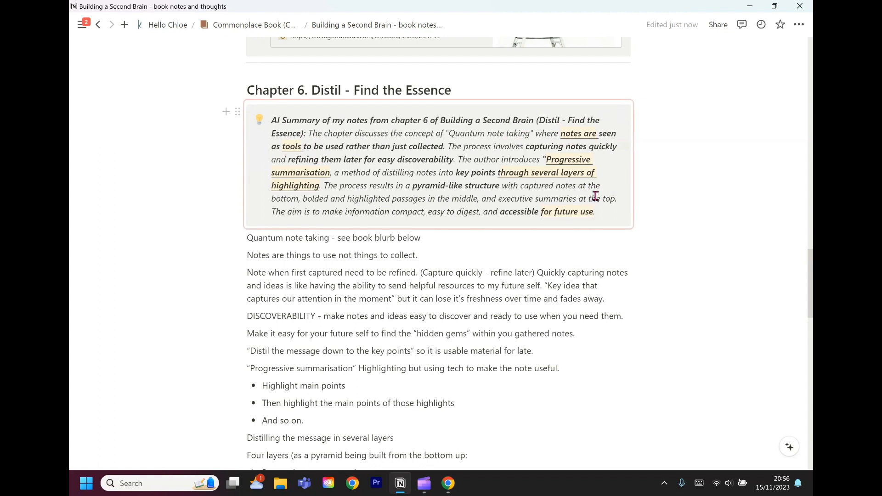
{"action": "mouse_move", "coordinate": [618, 168]}
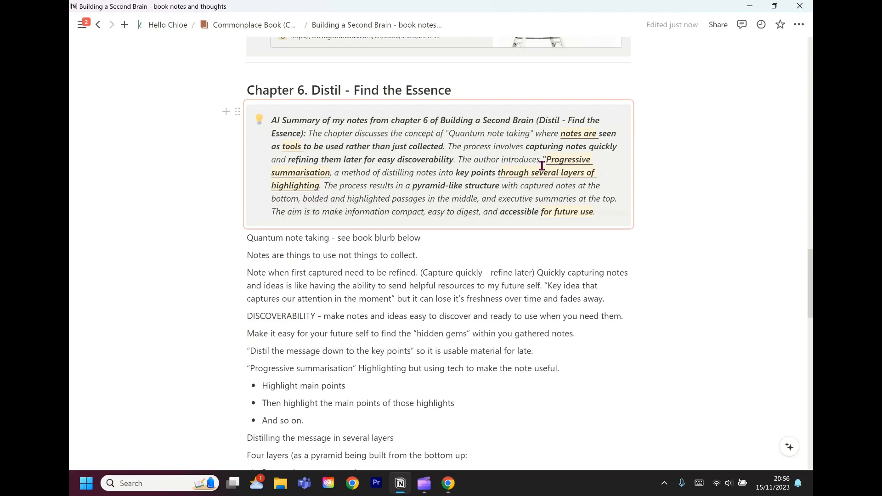
{"action": "mouse_move", "coordinate": [585, 164]}
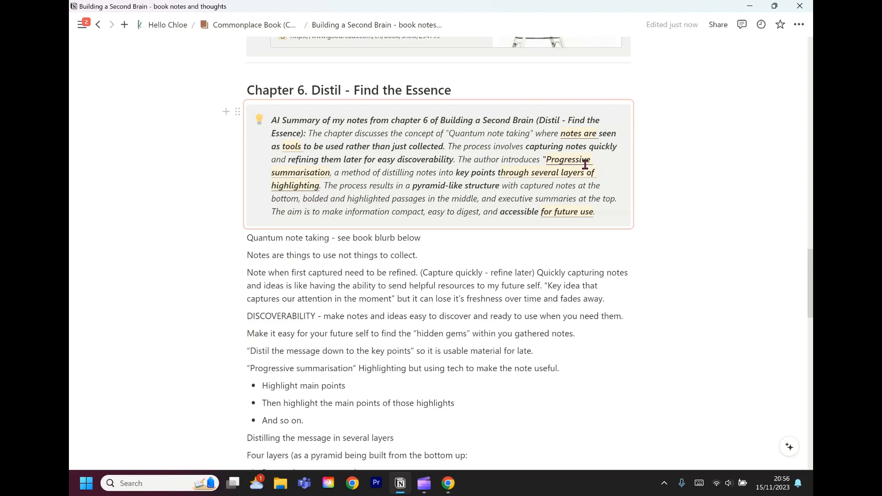
{"action": "mouse_move", "coordinate": [268, 175]}
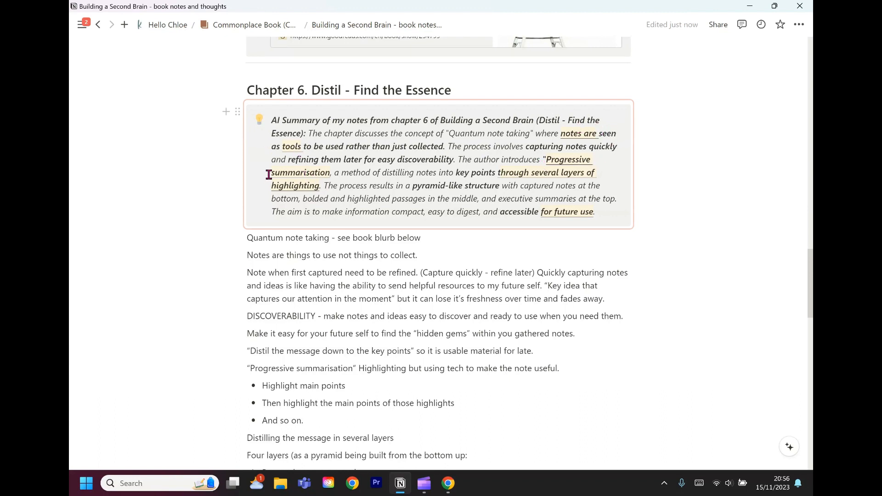
{"action": "mouse_move", "coordinate": [331, 173]}
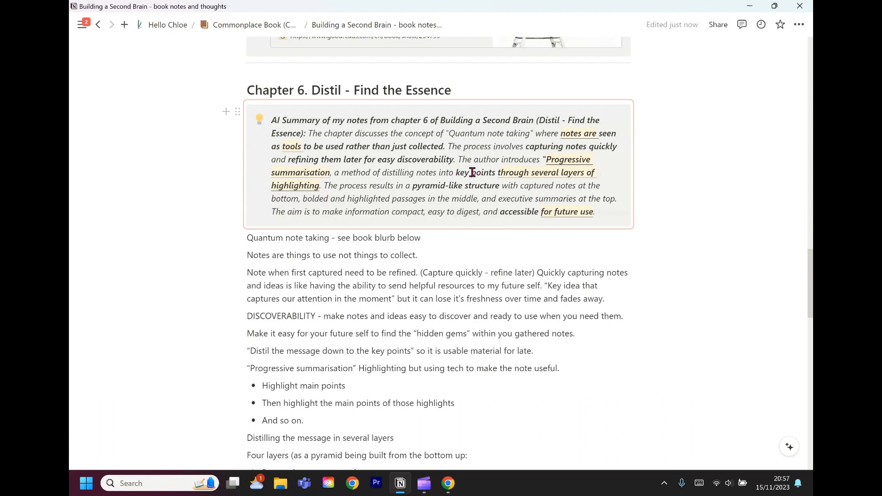
{"action": "mouse_move", "coordinate": [592, 128]}
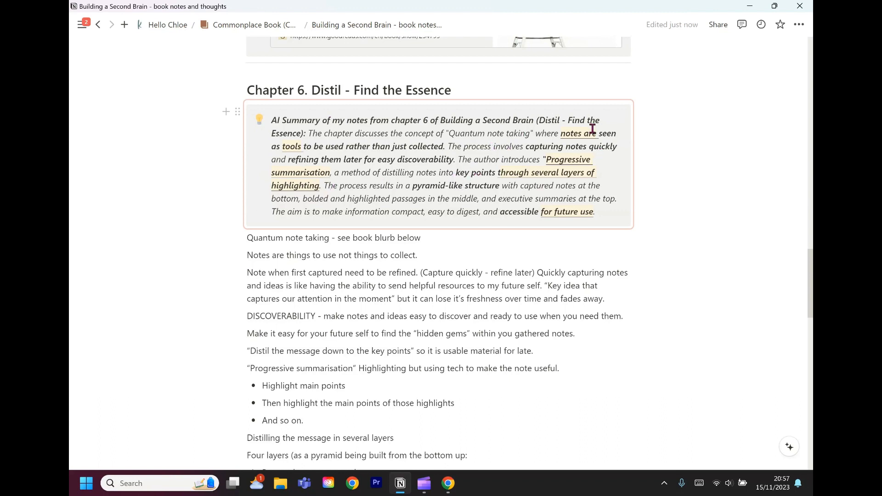
{"action": "mouse_move", "coordinate": [311, 151]}
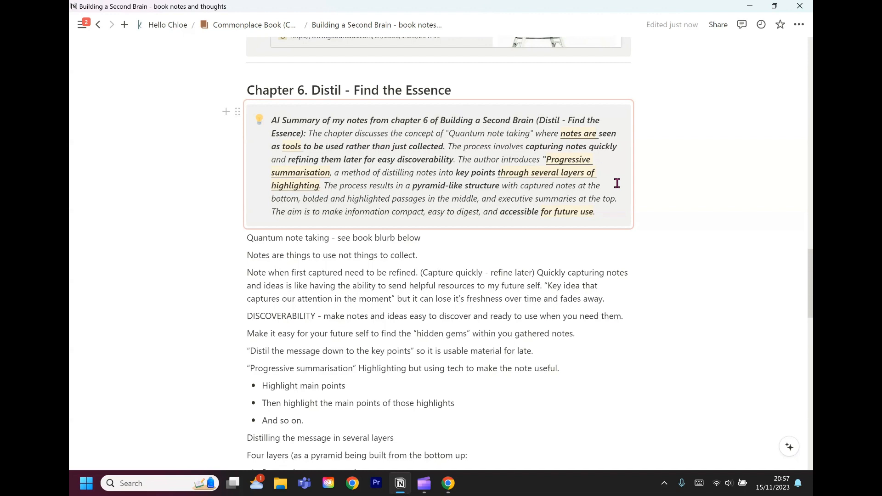
{"action": "mouse_move", "coordinate": [363, 179]}
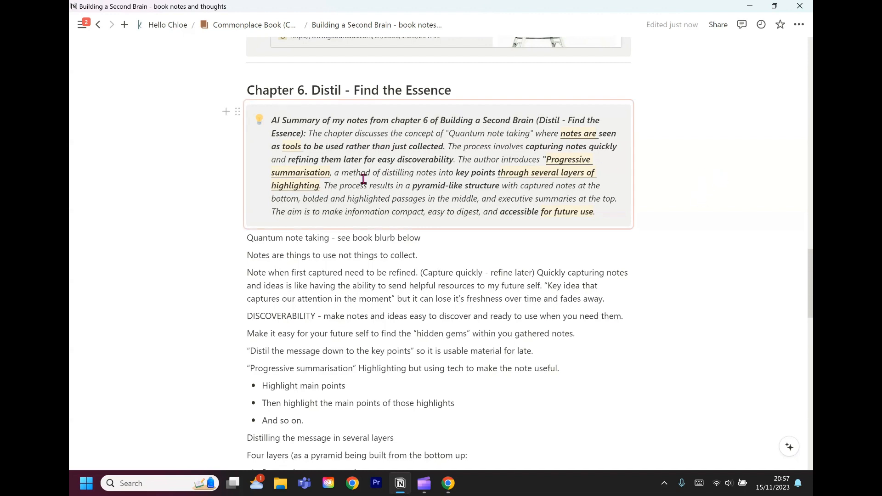
{"action": "mouse_move", "coordinate": [251, 135]}
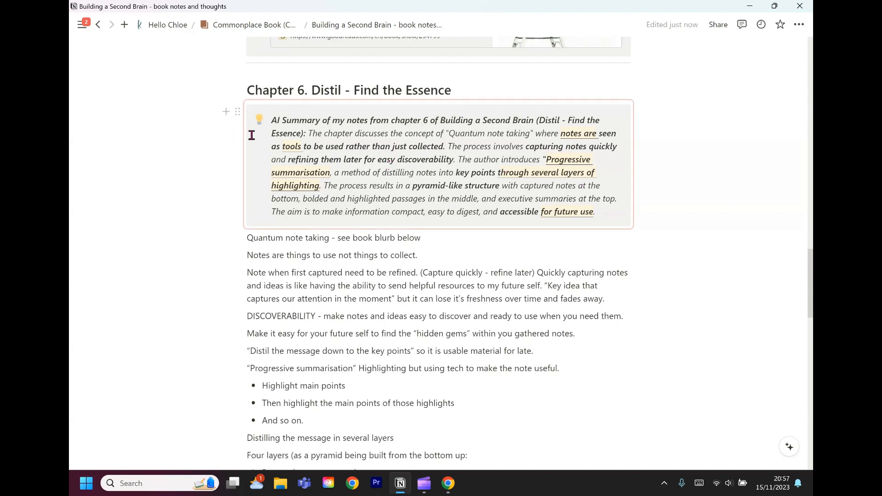
{"action": "mouse_move", "coordinate": [328, 146]}
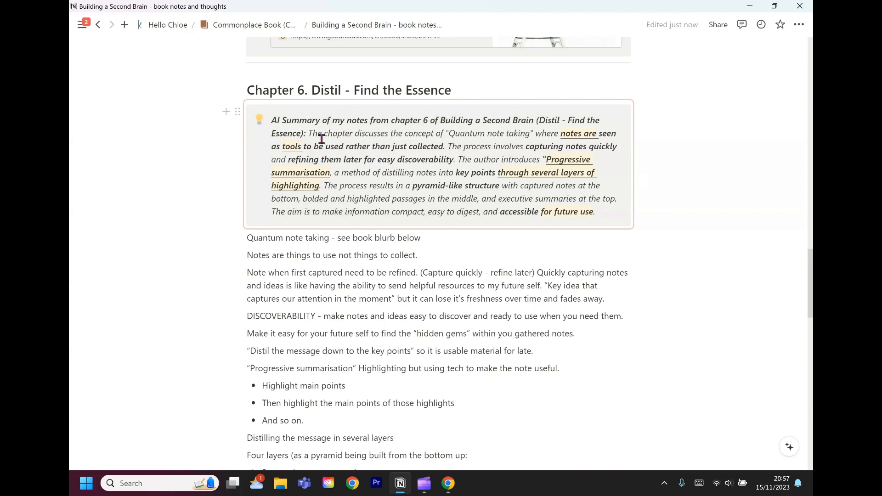
{"action": "mouse_move", "coordinate": [501, 168]}
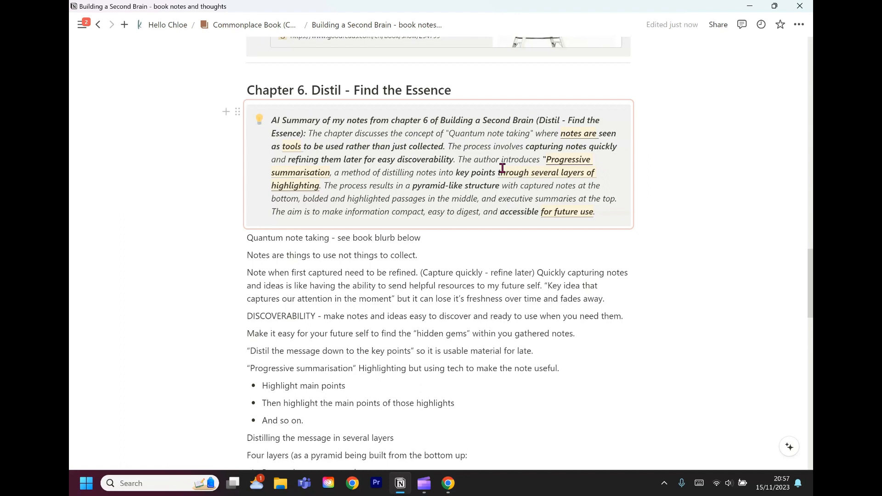
{"action": "mouse_move", "coordinate": [519, 179]}
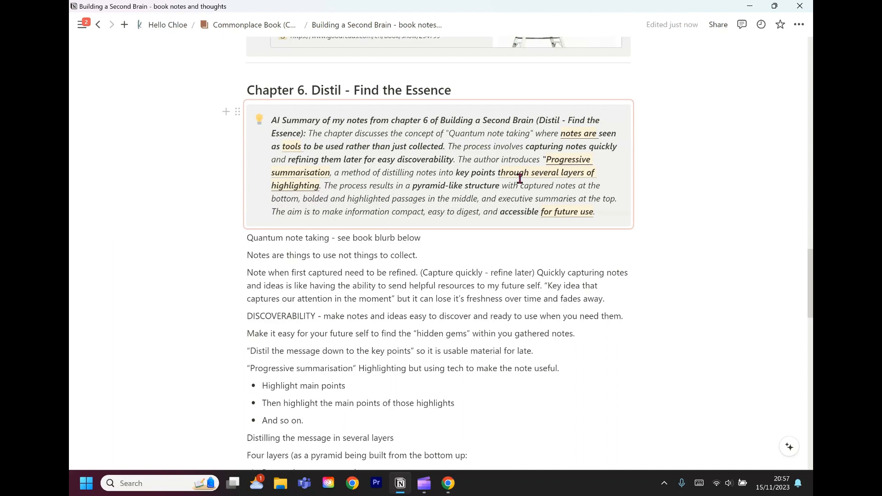
{"action": "mouse_move", "coordinate": [502, 219]}
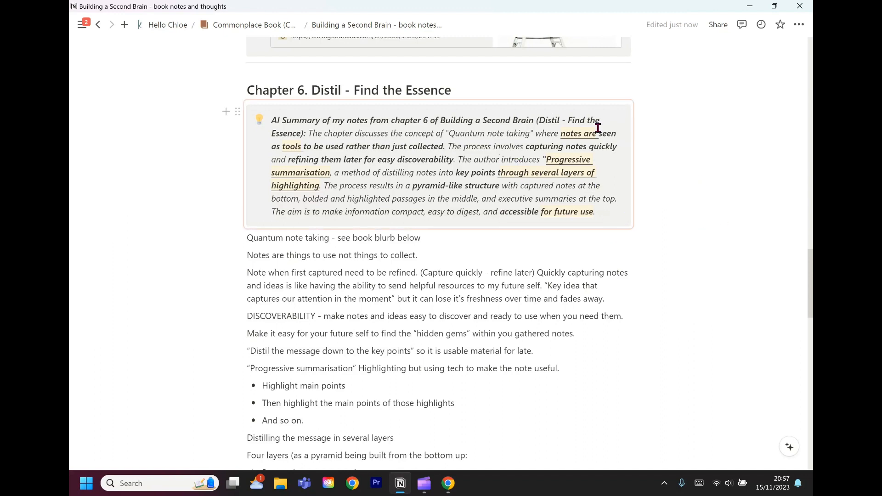
{"action": "mouse_move", "coordinate": [671, 197]}
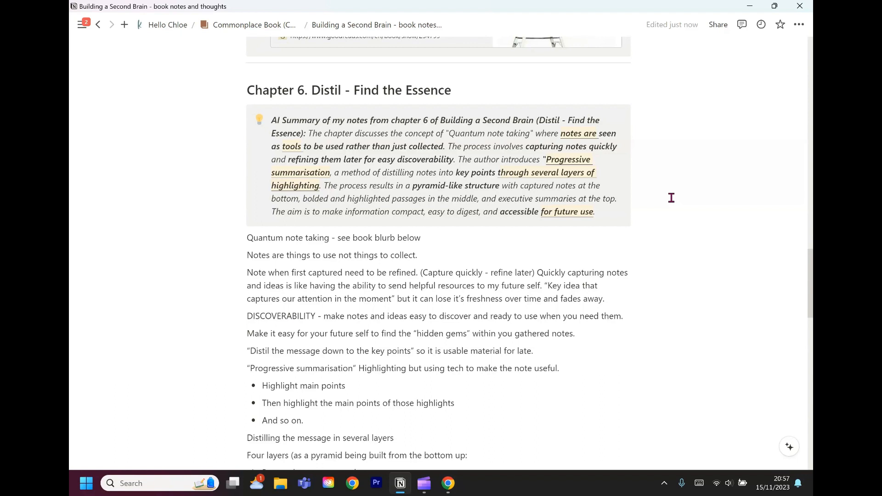
{"action": "mouse_move", "coordinate": [388, 363]}
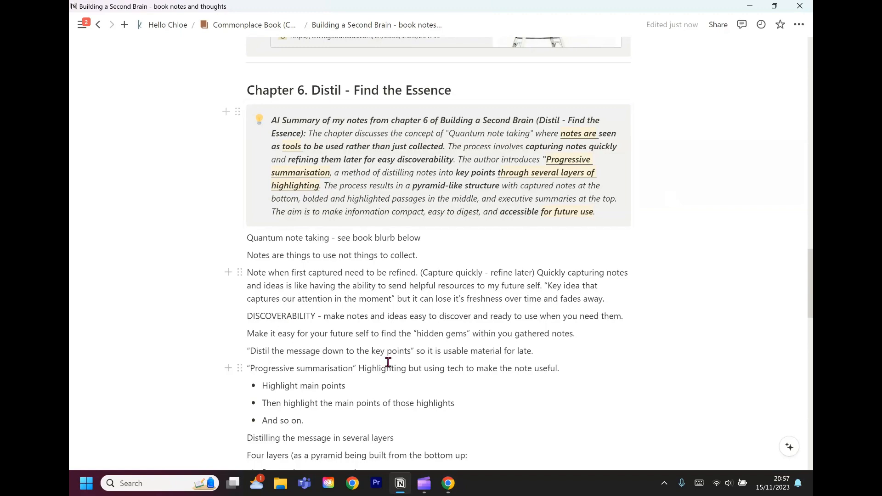
{"action": "scroll", "scroll_direction": "down", "scroll_amount": 3}
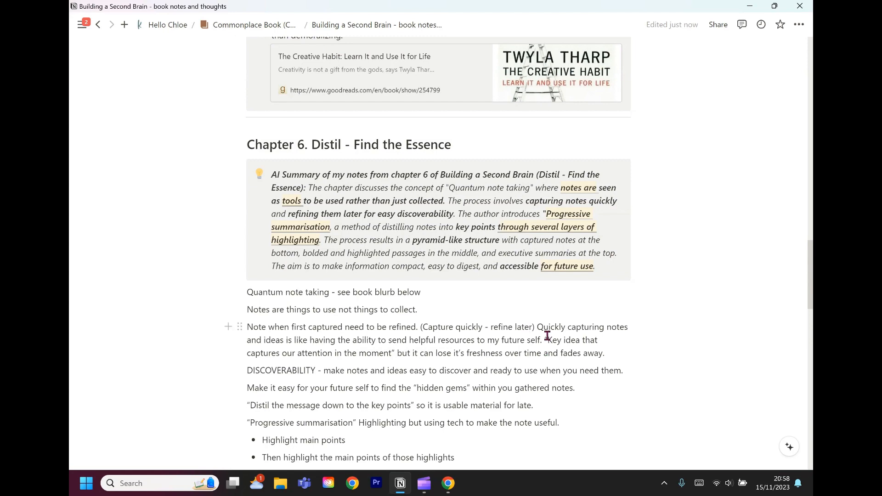
- Follow the table-of-contents link to 'Chapter 6. Distil - Find the Essence'
{"action": "scroll", "scroll_direction": "up", "scroll_amount": 3}
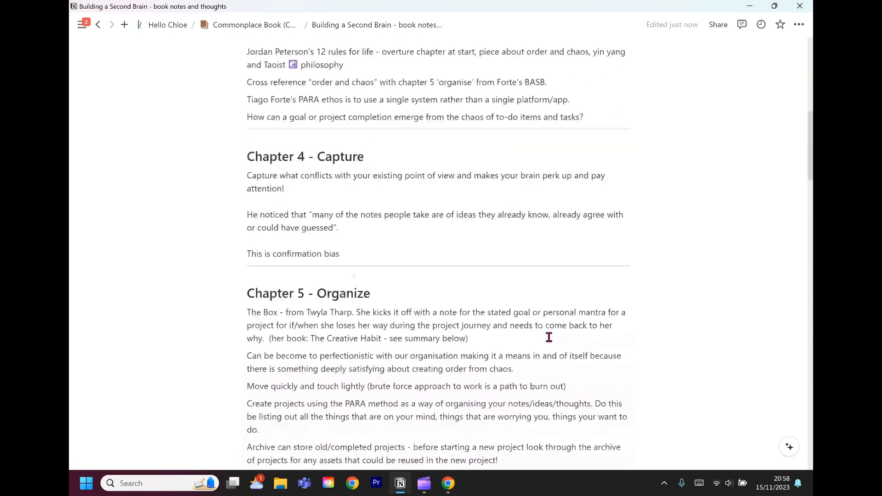
{"action": "scroll", "scroll_direction": "up", "scroll_amount": 3}
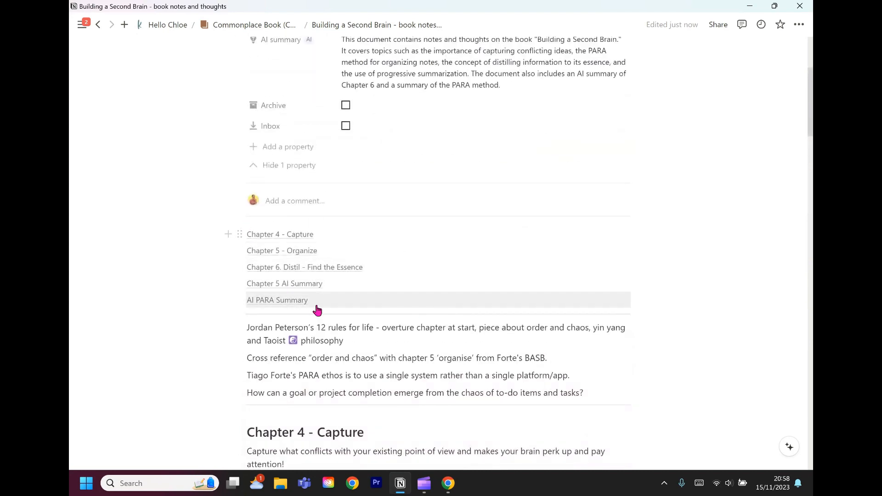
{"action": "mouse_move", "coordinate": [523, 318]}
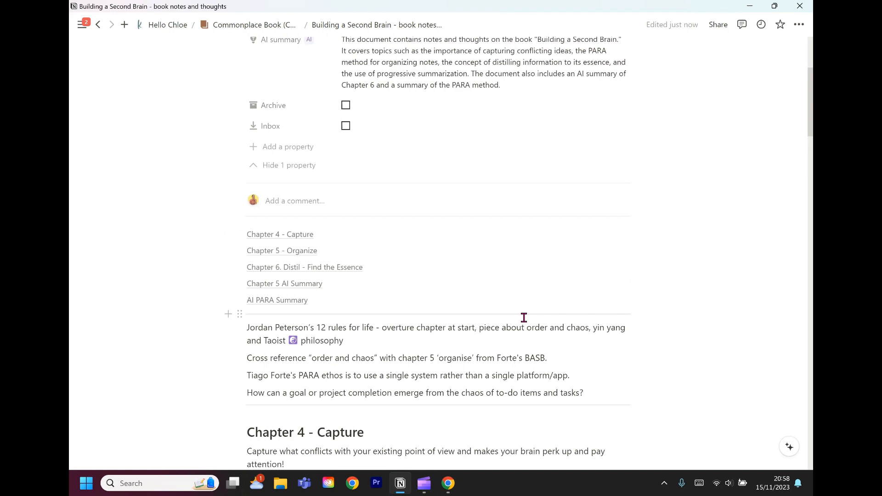
{"action": "mouse_move", "coordinate": [488, 322]}
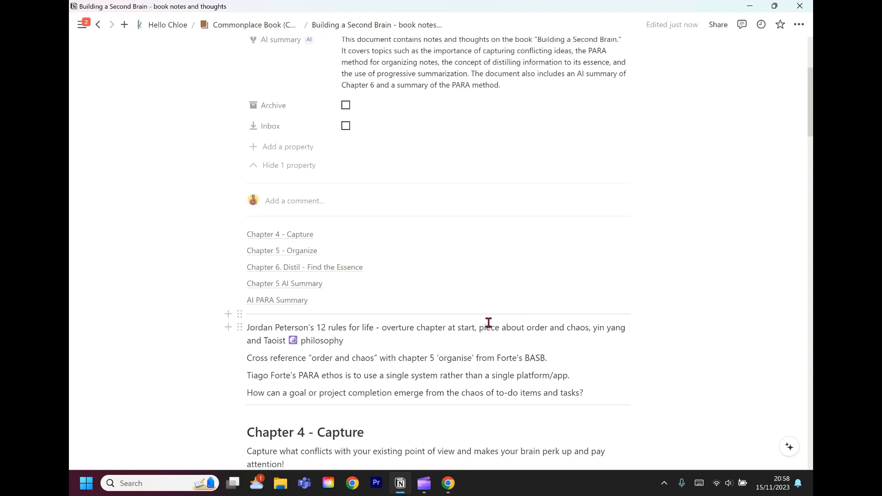
{"action": "scroll", "scroll_direction": "down", "scroll_amount": 3}
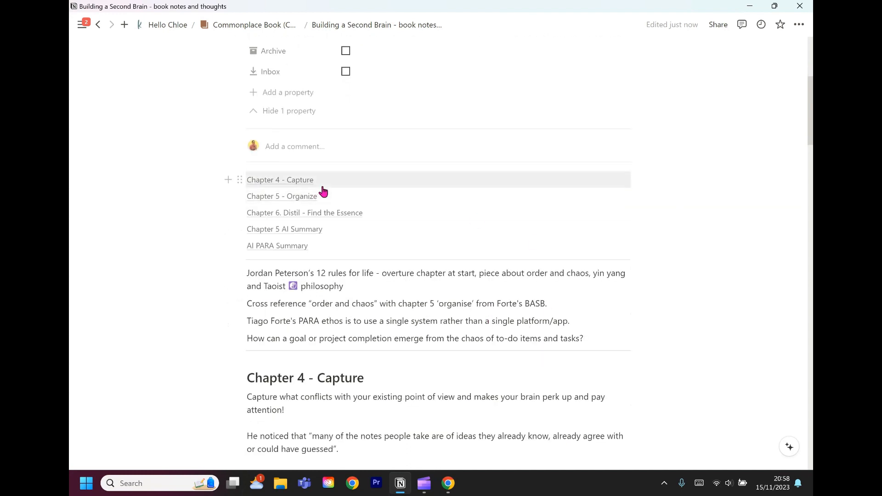
{"action": "mouse_move", "coordinate": [304, 212]}
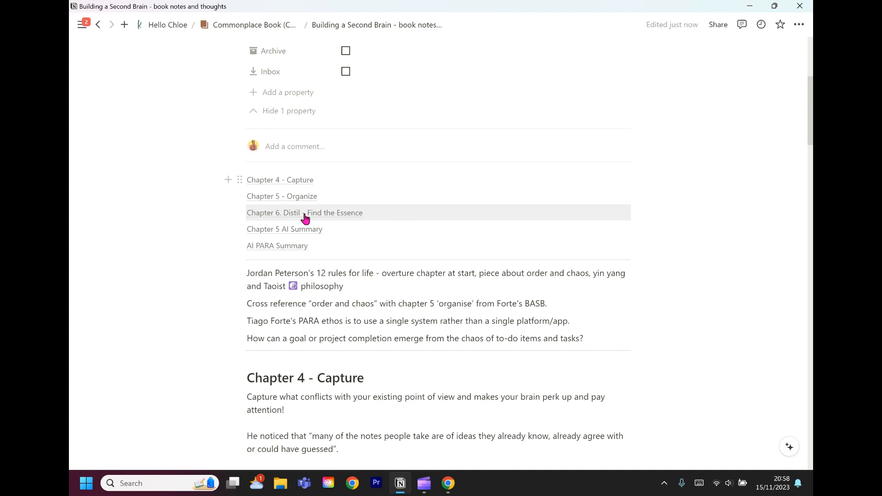
{"action": "mouse_move", "coordinate": [338, 216]}
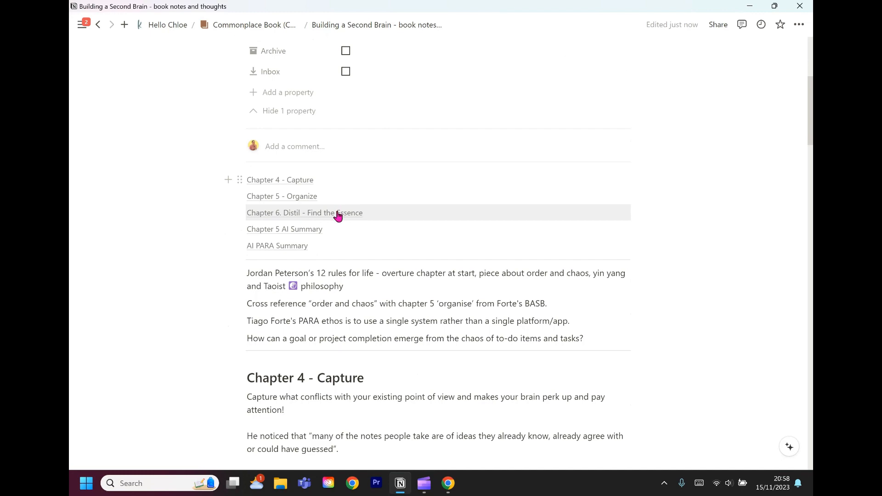
{"action": "left_click", "coordinate": [304, 212]}
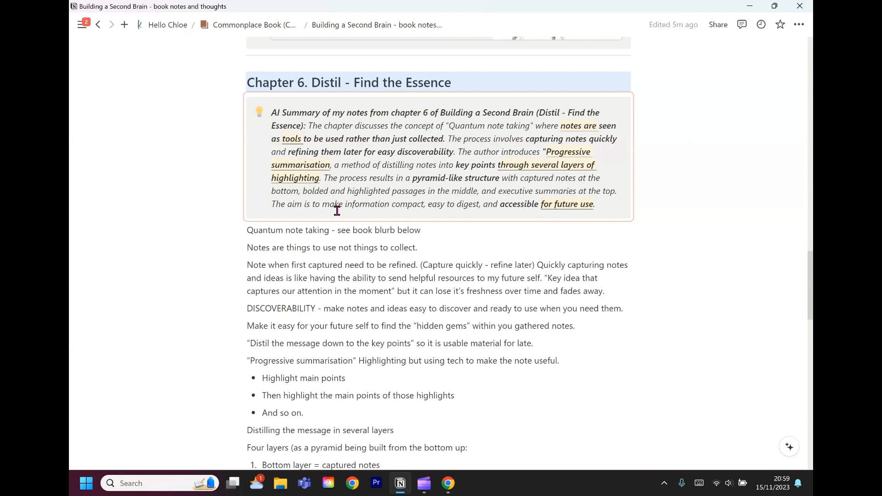
{"action": "mouse_move", "coordinate": [560, 231]}
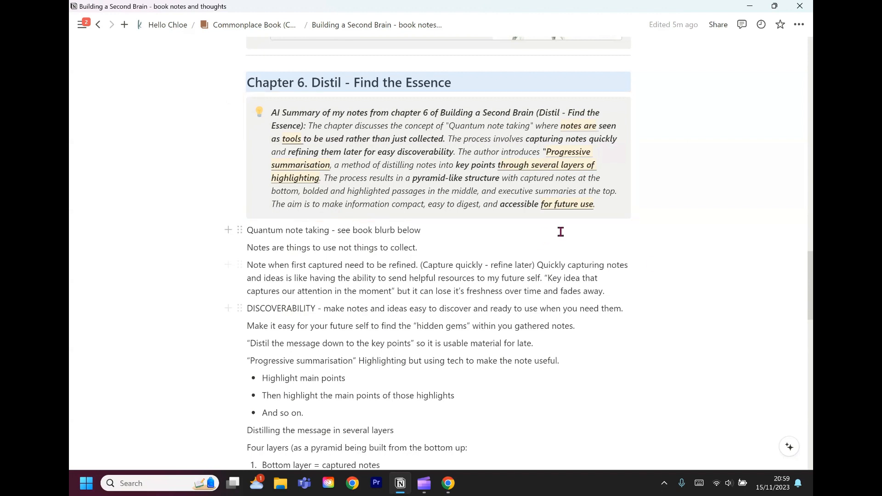
- Inspect the synced Chapter 6 AI summary callout, then scroll to the Chapter 5 PARA notes
{"action": "left_click", "coordinate": [411, 126]}
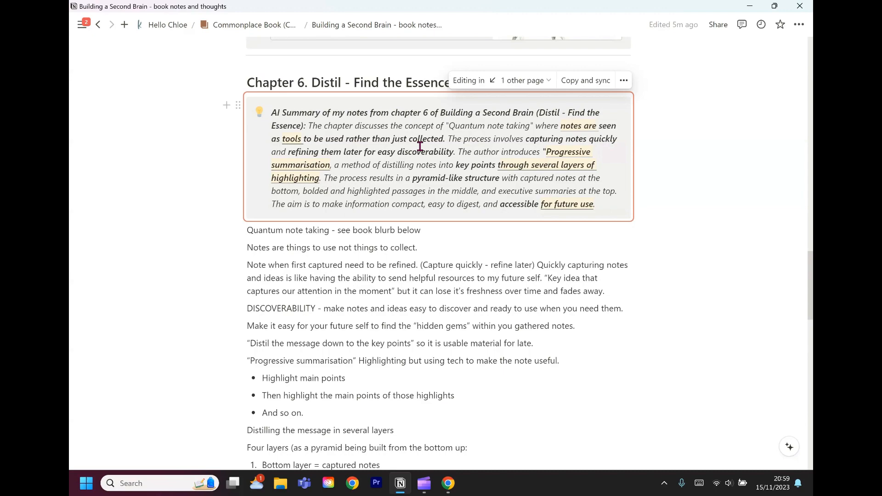
{"action": "scroll", "scroll_direction": "down", "scroll_amount": 3}
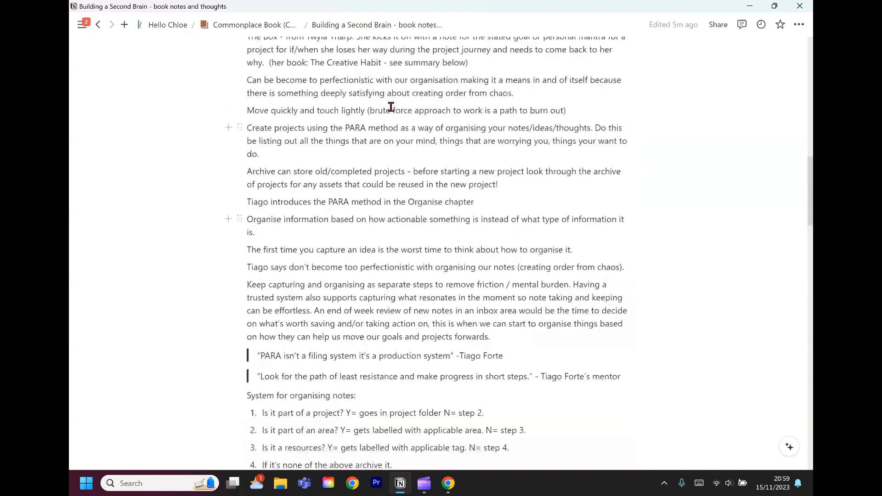
- Scroll up to the page properties and down to the whole-page AI summary and chapter links
{"action": "scroll", "scroll_direction": "up", "scroll_amount": 3}
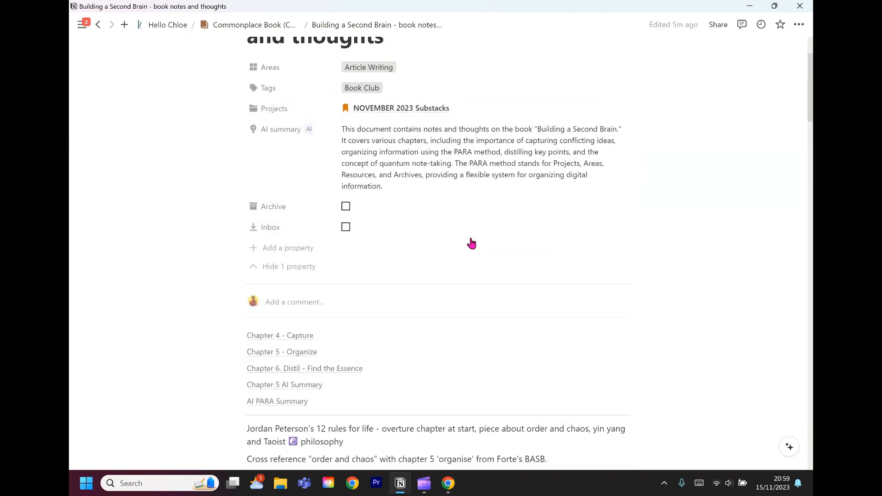
{"action": "mouse_move", "coordinate": [471, 238]}
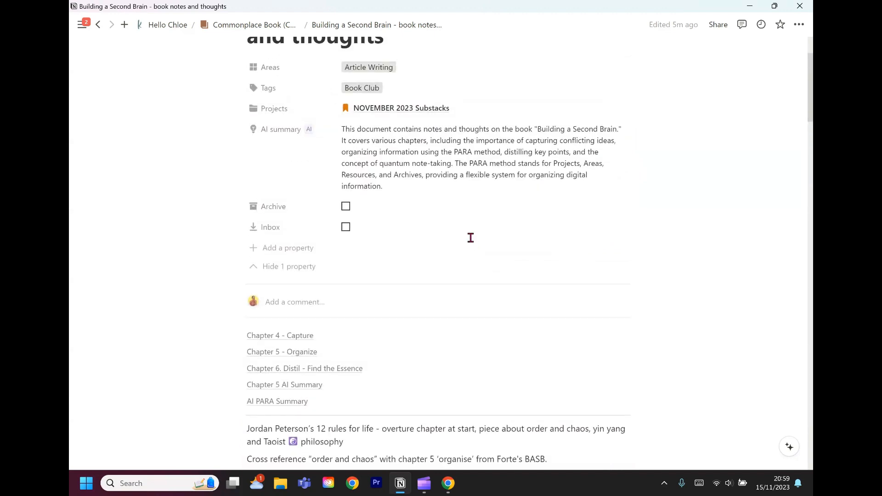
{"action": "mouse_move", "coordinate": [274, 107]}
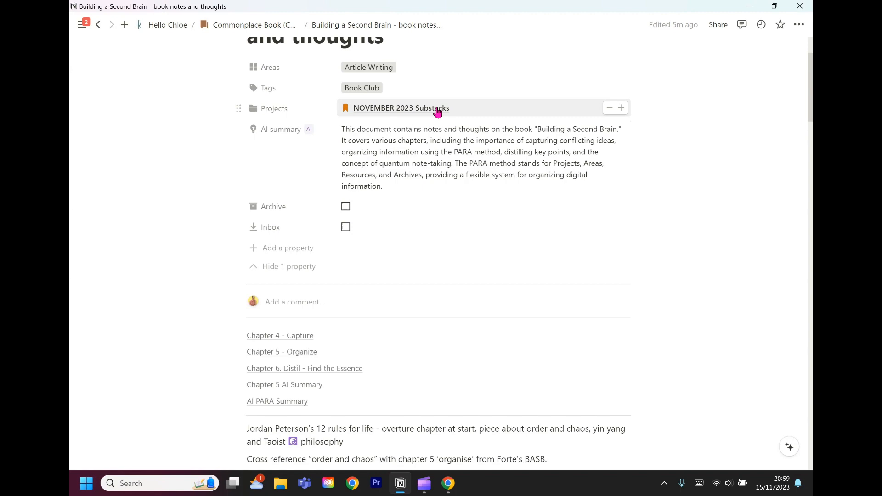
{"action": "scroll", "scroll_direction": "down", "scroll_amount": 3}
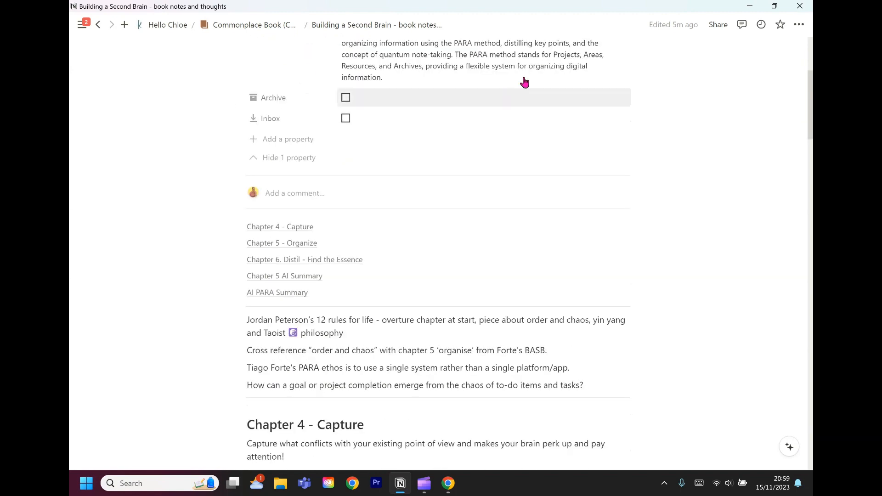
{"action": "mouse_move", "coordinate": [462, 288]}
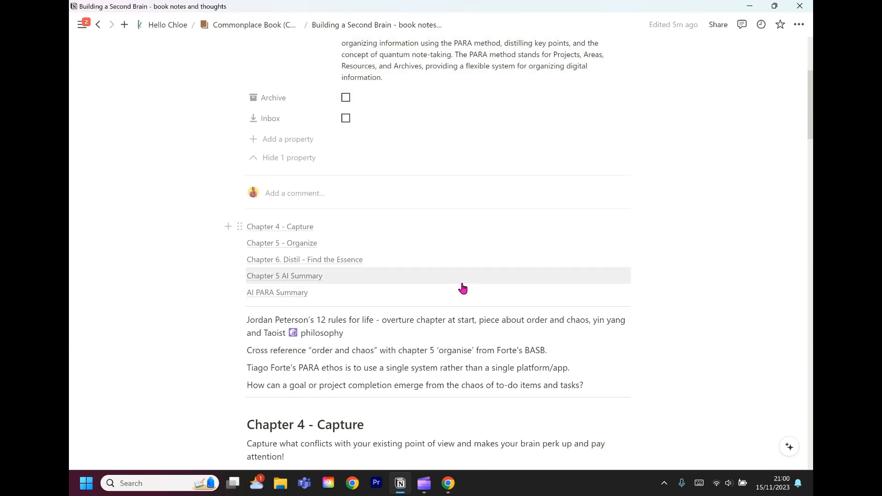
- Scroll past Chapter 4 to the Chapter 5 PARA quotes and note-sorting steps
{"action": "scroll", "scroll_direction": "down", "scroll_amount": 3}
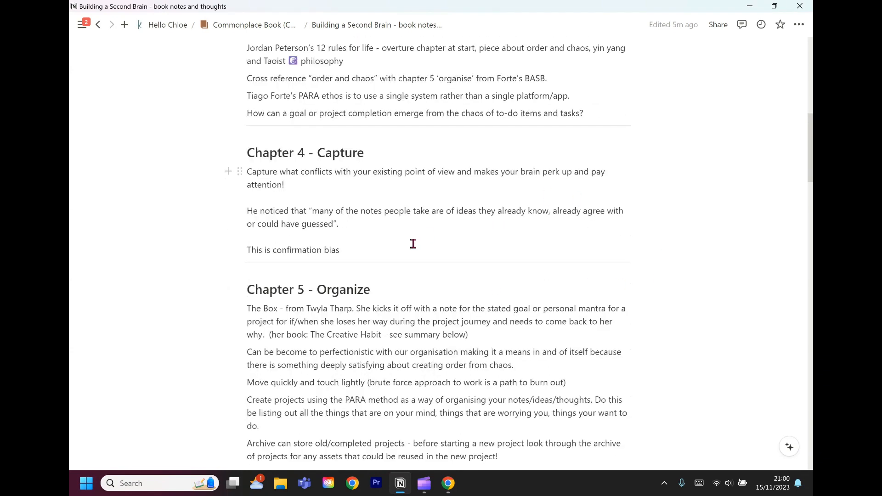
{"action": "scroll", "scroll_direction": "down", "scroll_amount": 3}
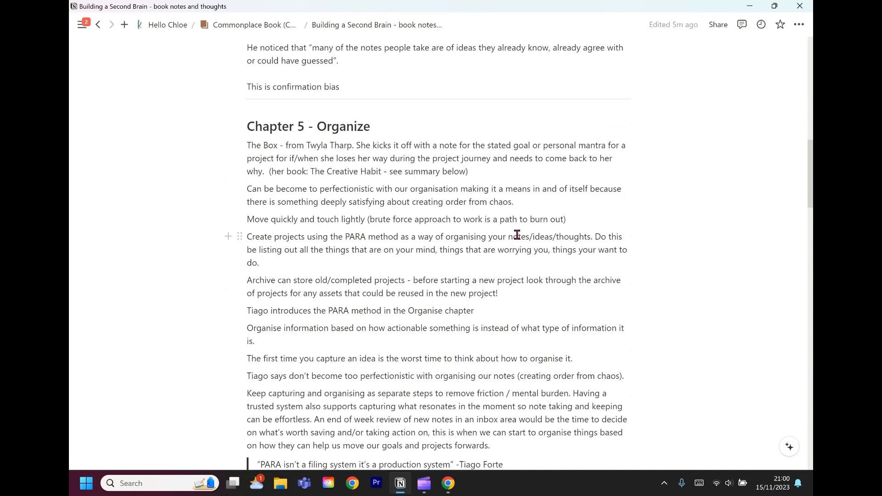
{"action": "scroll", "scroll_direction": "down", "scroll_amount": 3}
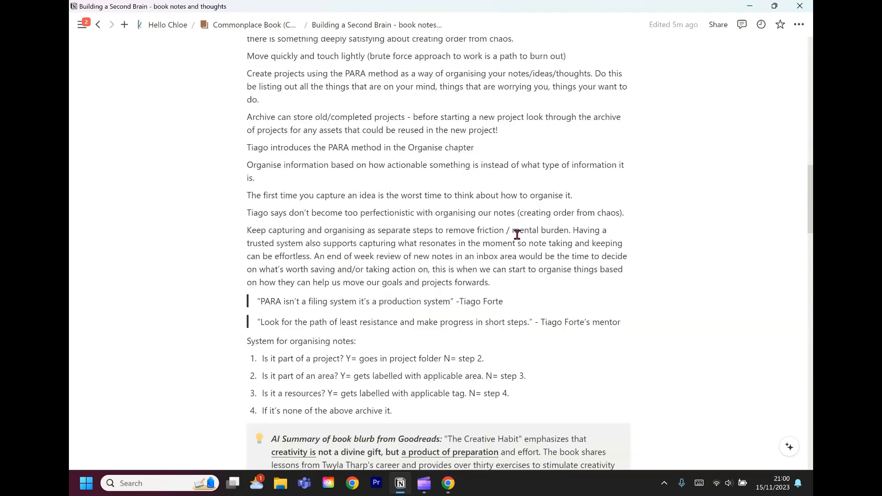
{"action": "mouse_move", "coordinate": [517, 185]}
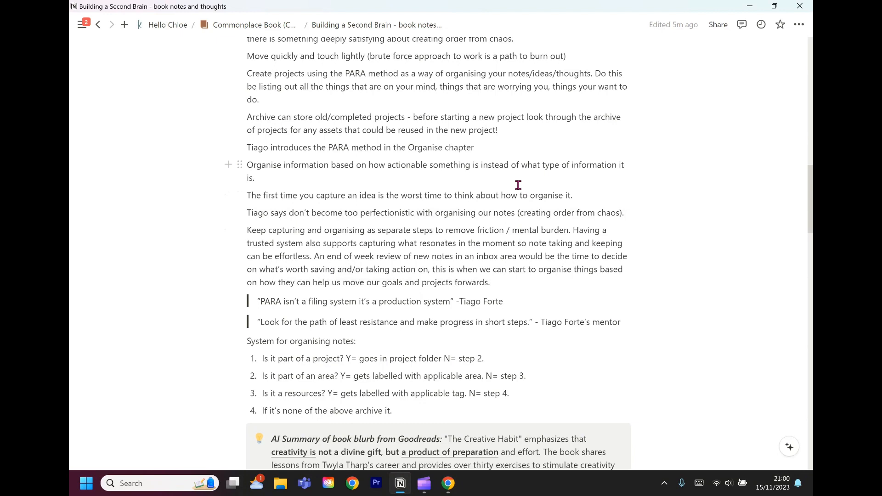
{"action": "mouse_move", "coordinate": [523, 159]}
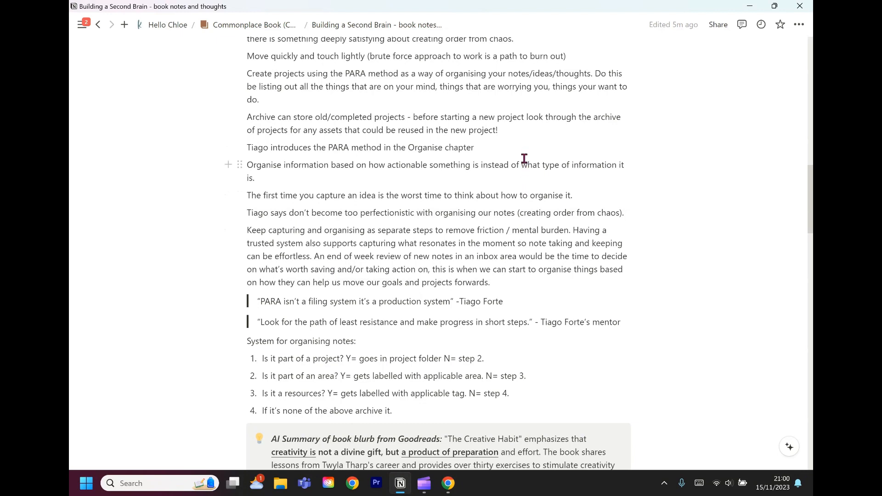
{"action": "mouse_move", "coordinate": [533, 155]}
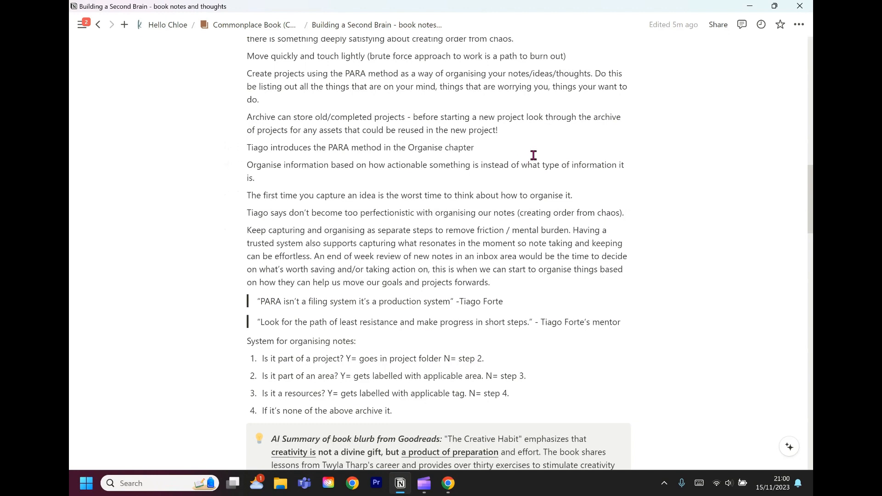
{"action": "mouse_move", "coordinate": [551, 182]}
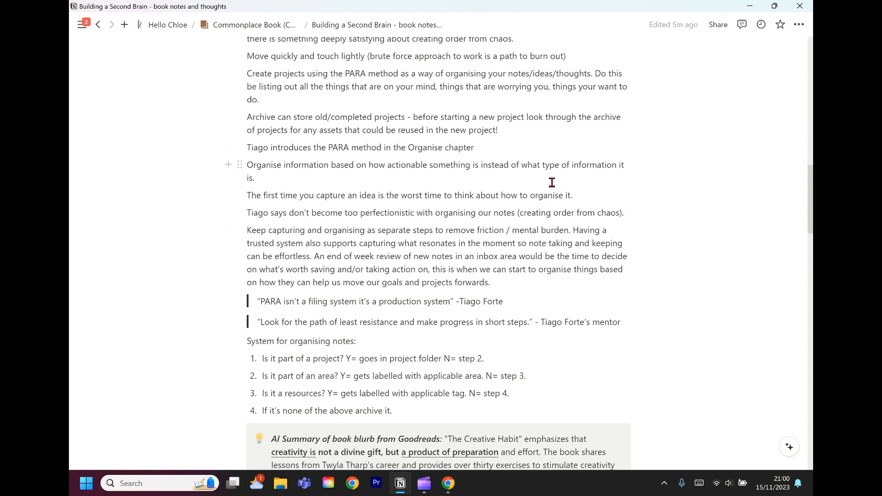
{"action": "mouse_move", "coordinate": [578, 348]}
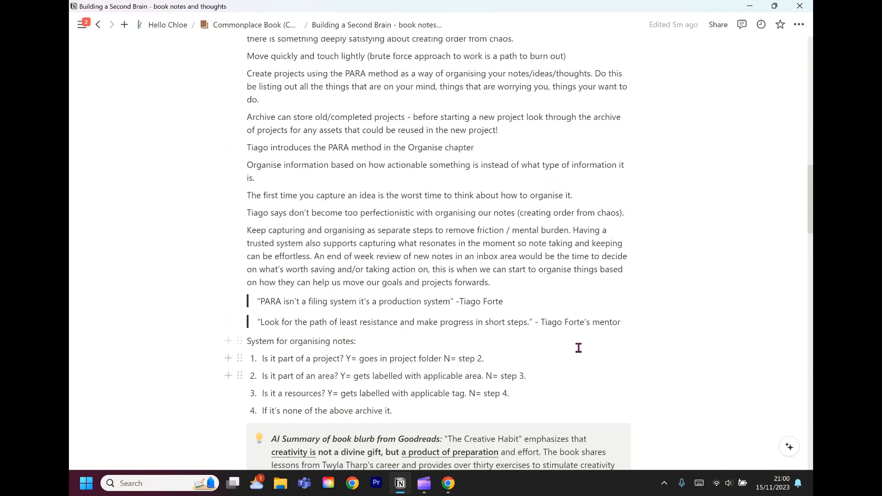